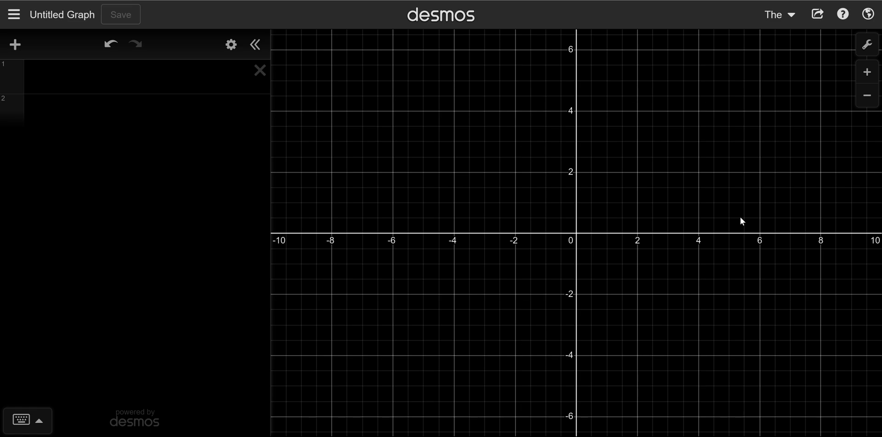
{"action": "mouse_move", "coordinate": [327, 167]}
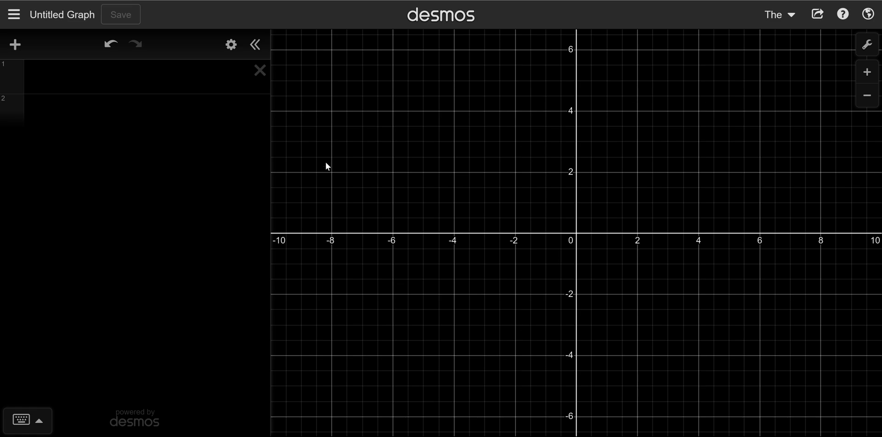
Enter r = 1 on the first expression line to plot the unit circle
{"action": "left_click", "coordinate": [129, 71]}
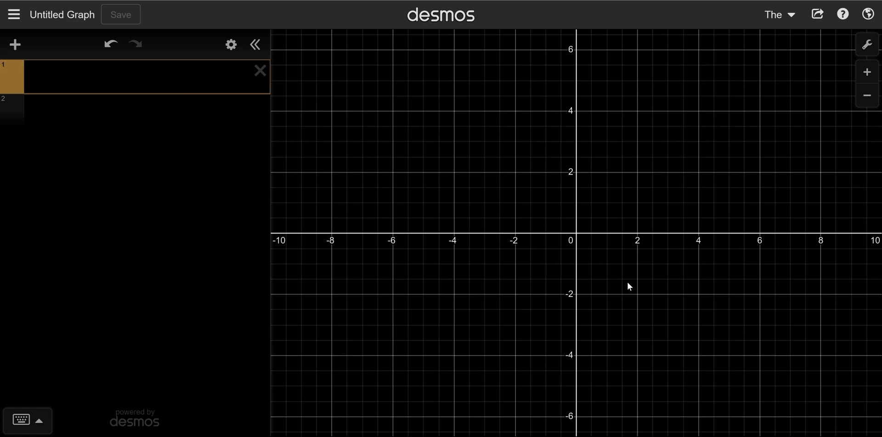
{"action": "type", "text": "r="}
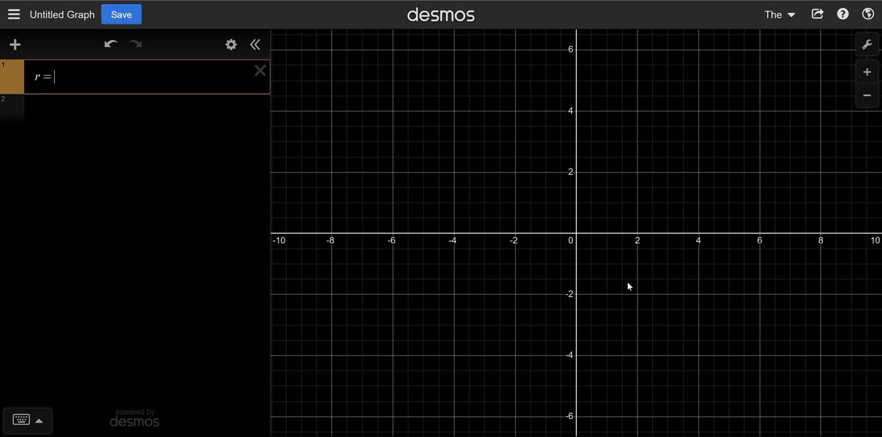
{"action": "type", "text": "1"}
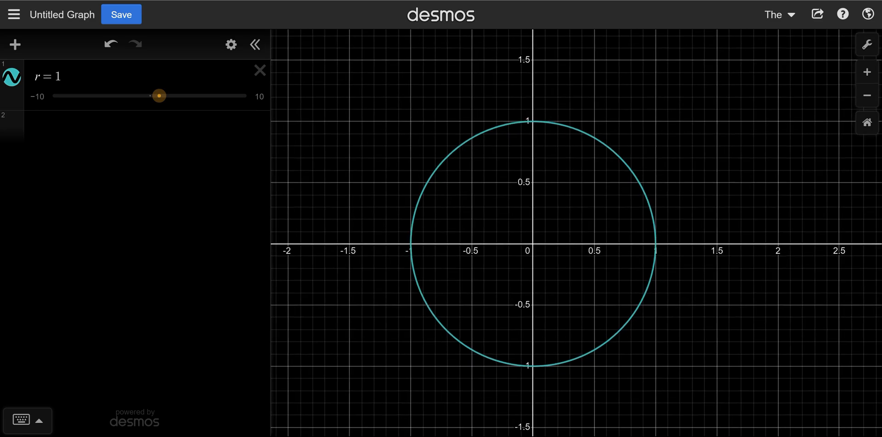
{"action": "mouse_move", "coordinate": [193, 176]}
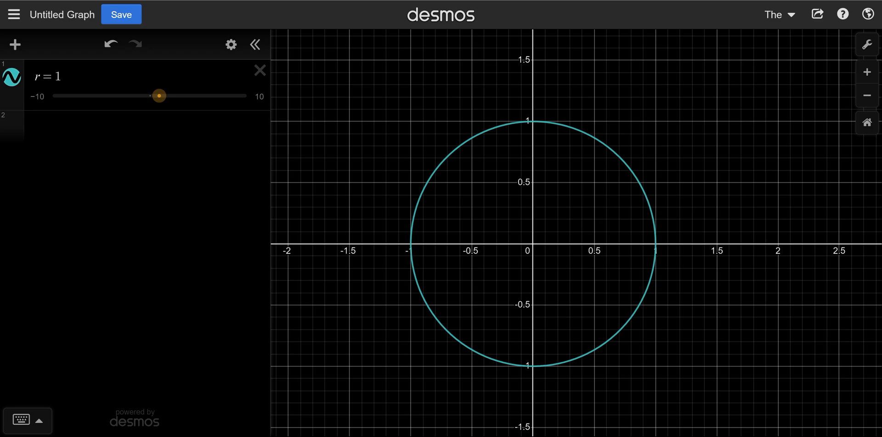
{"action": "mouse_move", "coordinate": [538, 130]}
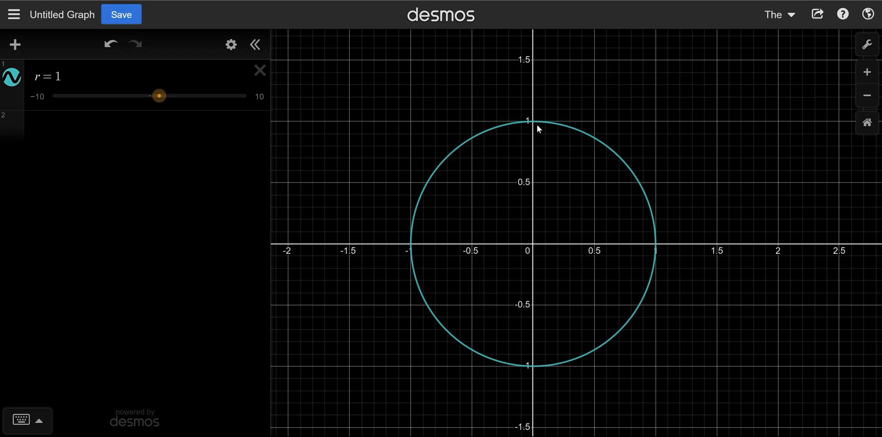
{"action": "mouse_move", "coordinate": [652, 188]}
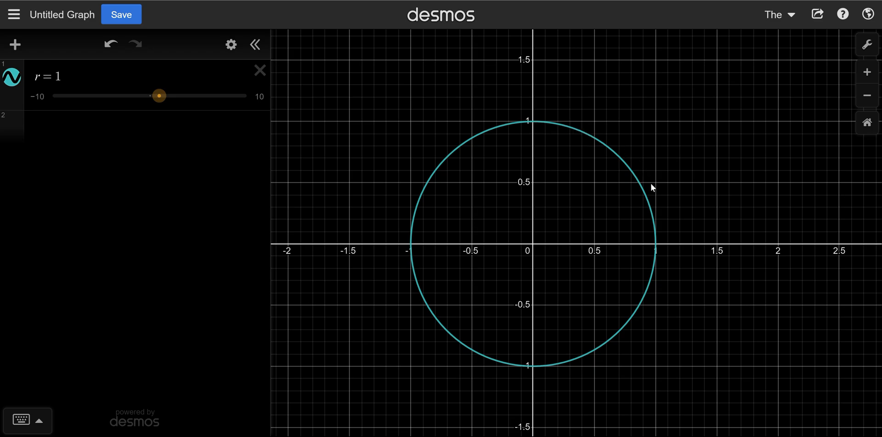
{"action": "mouse_move", "coordinate": [440, 275]}
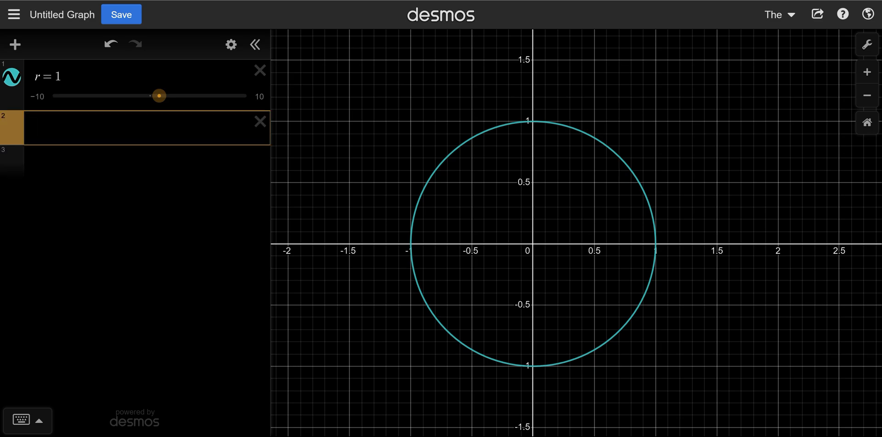
Define slider A (typed as A = 2) and drag it to 1.3 as the circle's radius
{"action": "type", "text": "A="}
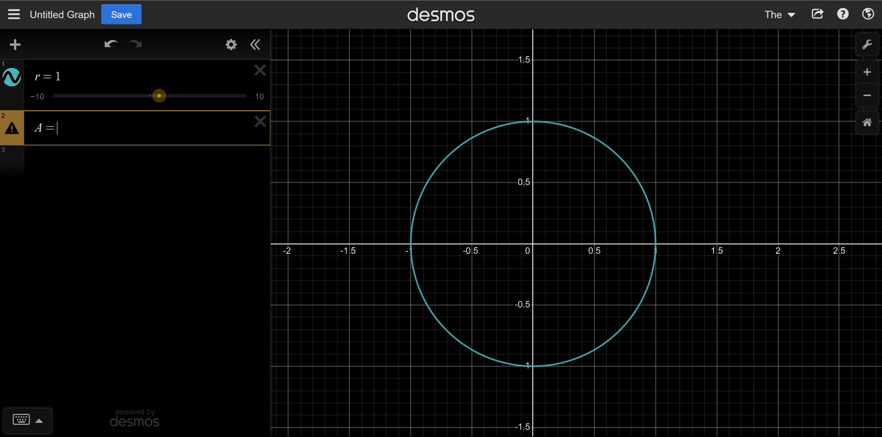
{"action": "type", "text": "2"}
{"action": "left_click", "coordinate": [147, 85]}
{"action": "type", "text": "A"}
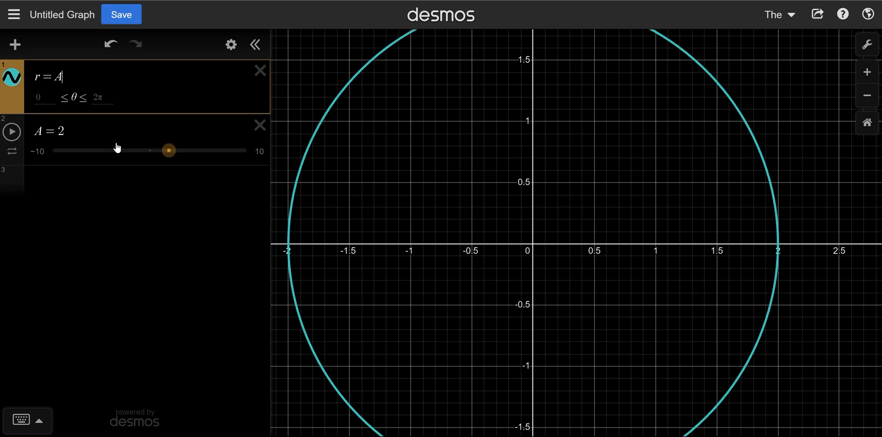
{"action": "left_click_drag", "start_coordinate": [167, 150], "coordinate": [161, 151]}
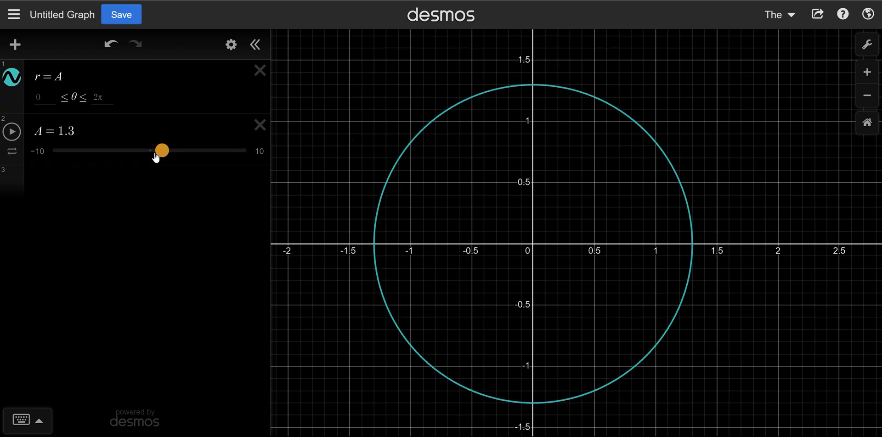
{"action": "mouse_move", "coordinate": [564, 168]}
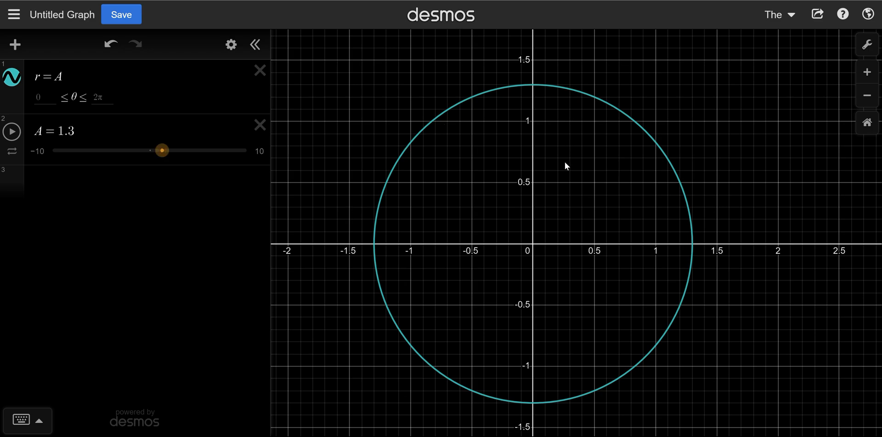
{"action": "mouse_move", "coordinate": [639, 267]}
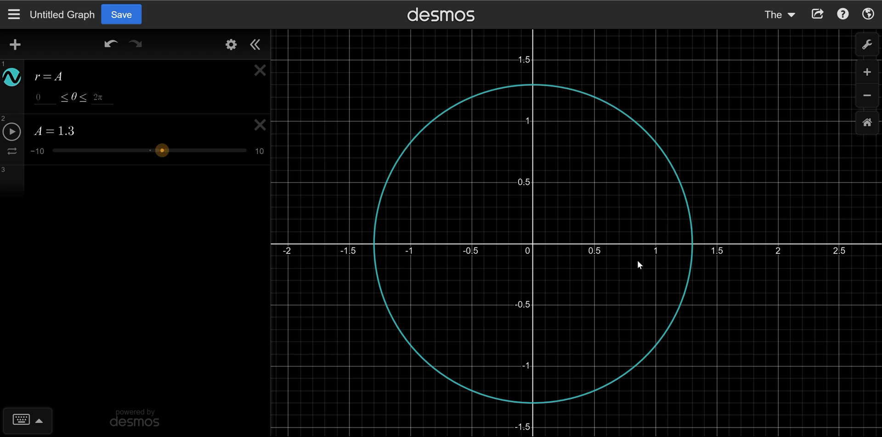
{"action": "mouse_move", "coordinate": [503, 239]}
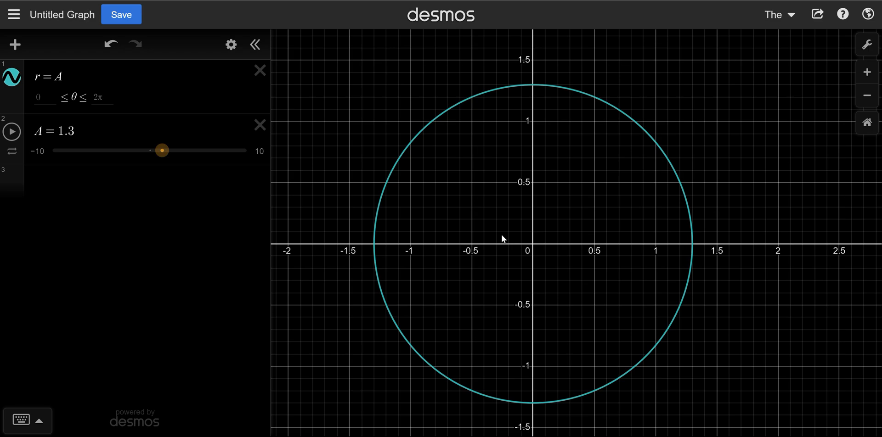
{"action": "mouse_move", "coordinate": [495, 230]}
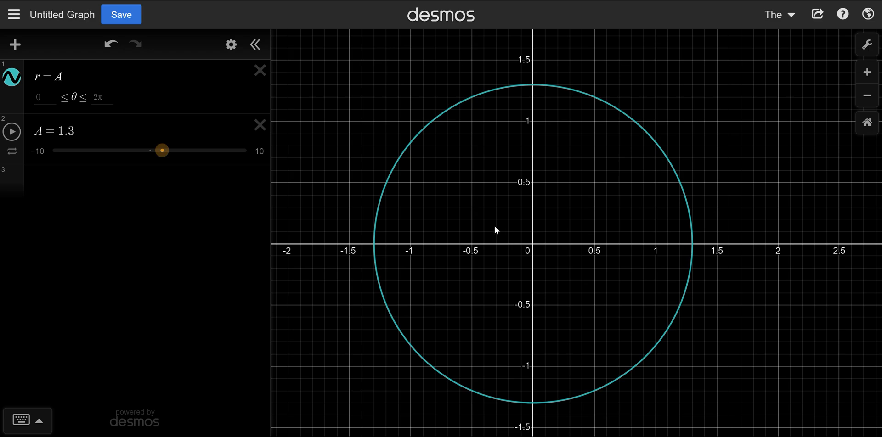
{"action": "mouse_move", "coordinate": [91, 153]}
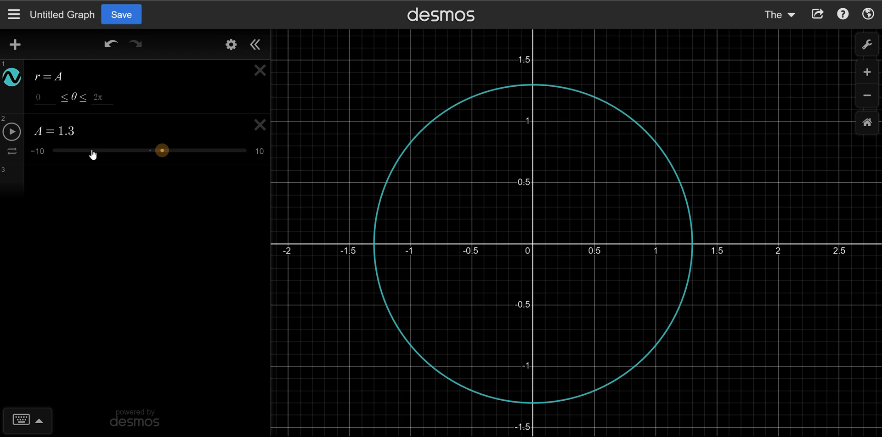
Add a second slider B = 0.5 on a new line below A
{"action": "left_click", "coordinate": [137, 177]}
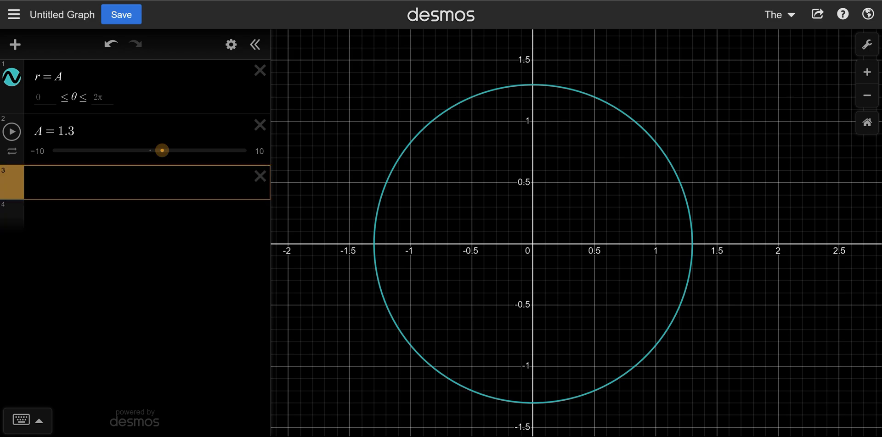
{"action": "type", "text": "B="}
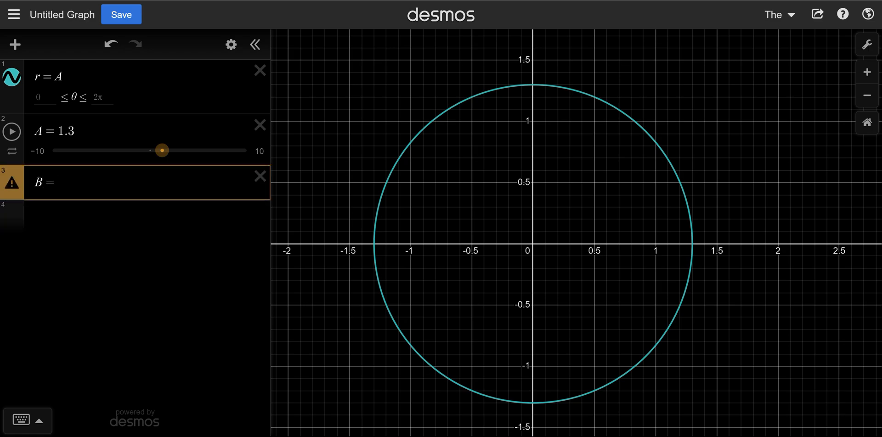
{"action": "type", "text": ".5"}
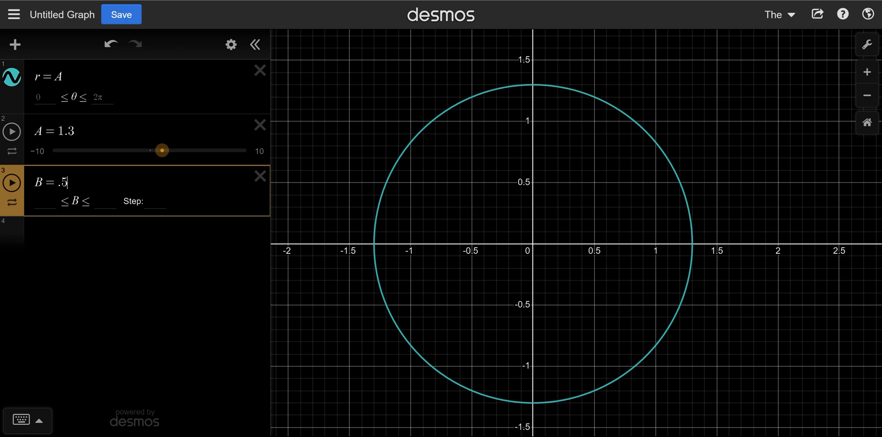
{"action": "key", "text": "Enter"}
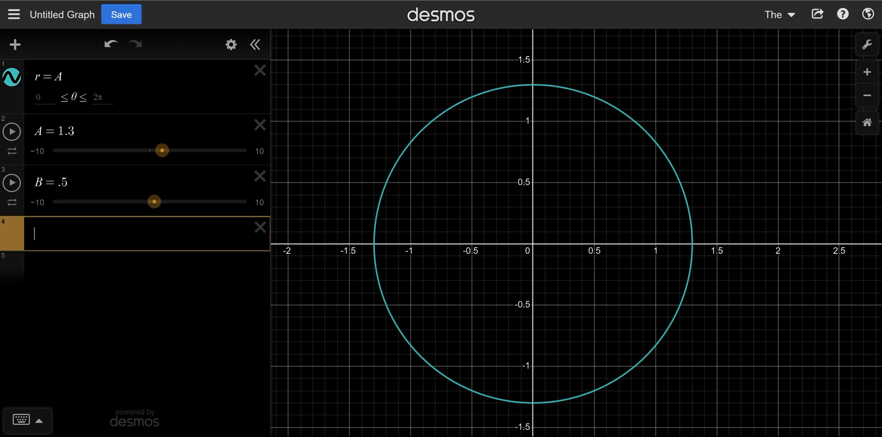
{"action": "mouse_move", "coordinate": [61, 227]}
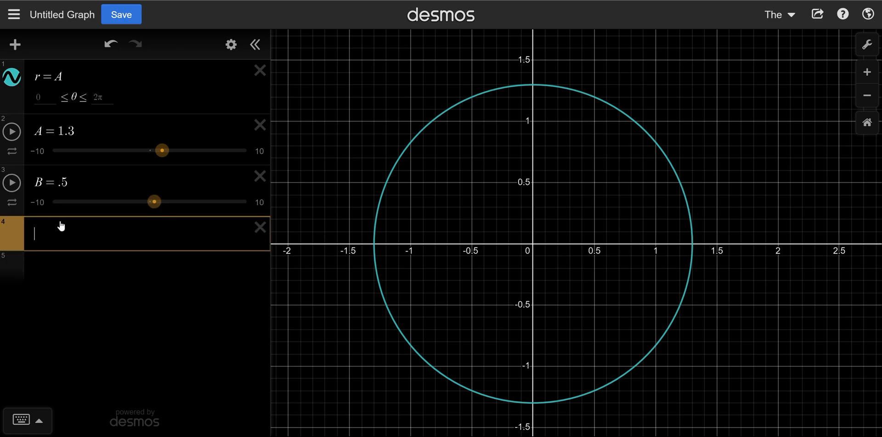
{"action": "mouse_move", "coordinate": [40, 156]}
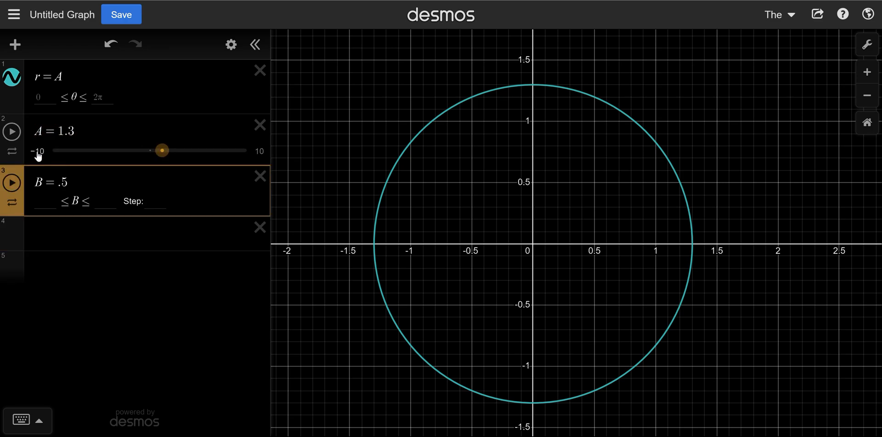
Set A's slider range to 0–5 and B's to 0–3, keeping A at 1.3
{"action": "left_click", "coordinate": [63, 183]}
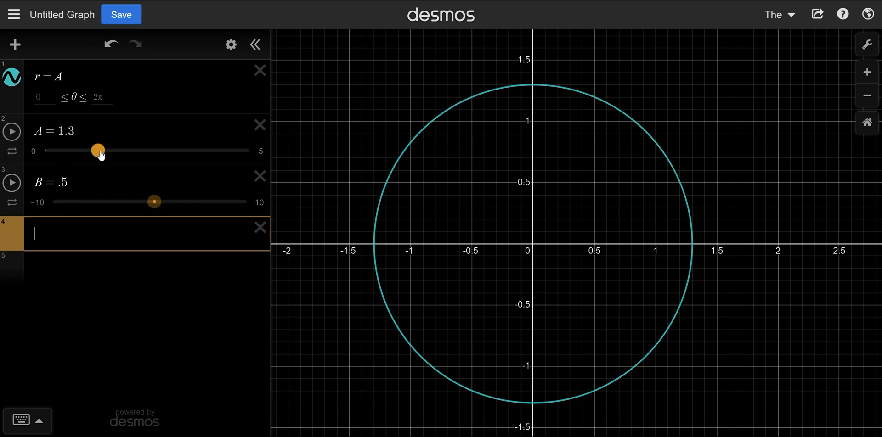
{"action": "left_click_drag", "start_coordinate": [97, 151], "coordinate": [108, 151]}
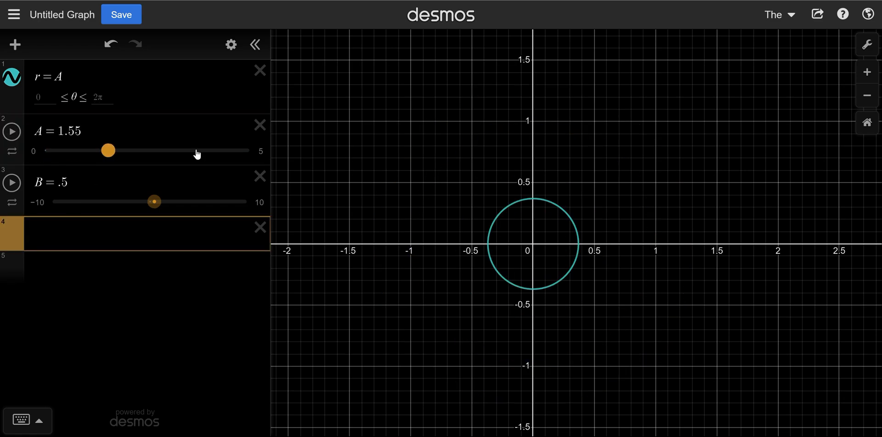
{"action": "left_click_drag", "start_coordinate": [108, 151], "coordinate": [96, 150]}
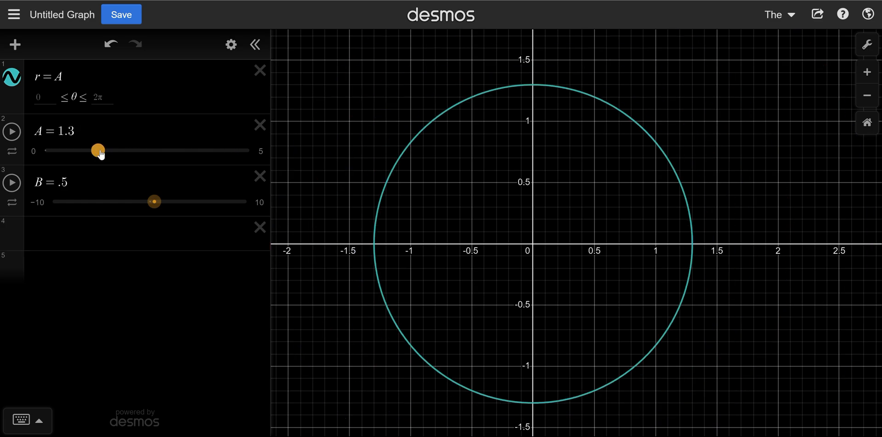
{"action": "scroll", "scroll_direction": "down", "scroll_amount": 3}
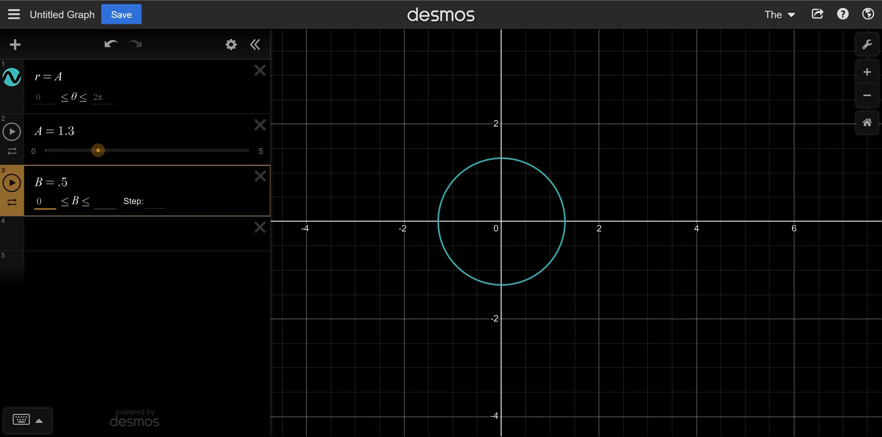
{"action": "left_click", "coordinate": [105, 201]}
{"action": "type", "text": "3"}
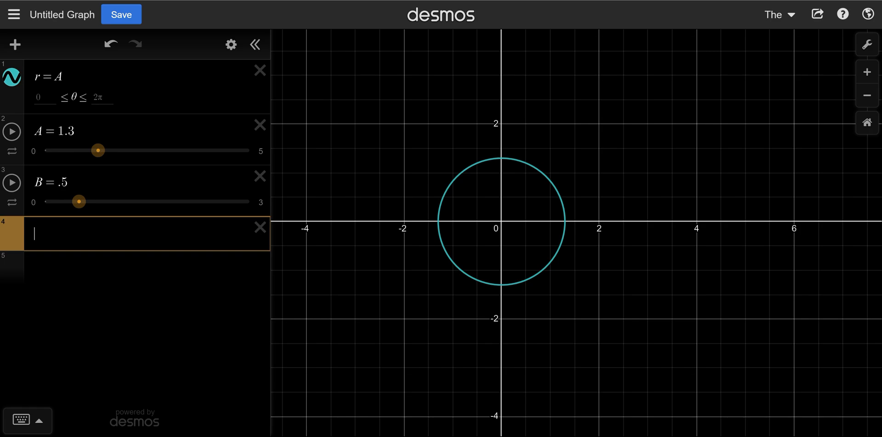
Plot the point (1, 2) and show its coordinate label
{"action": "type", "text": "("}
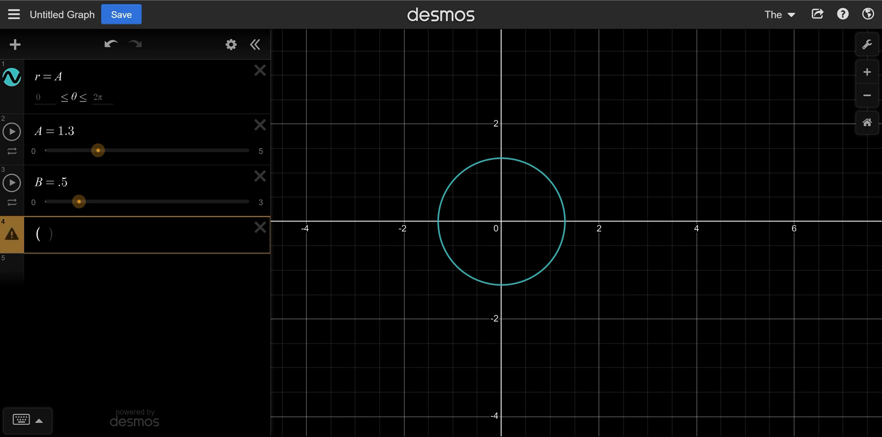
{"action": "type", "text": "1"}
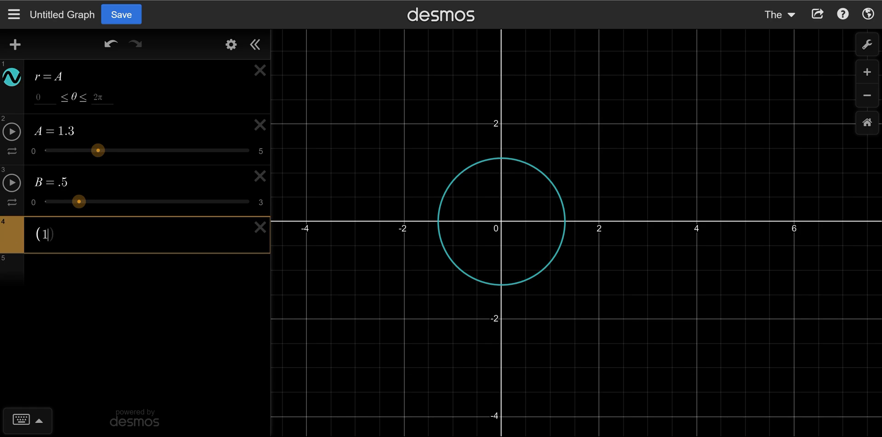
{"action": "type", "text": ",2)"}
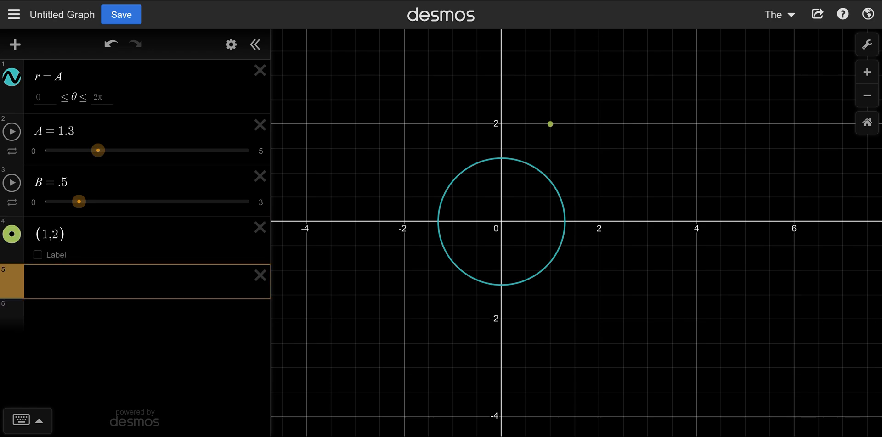
{"action": "left_click", "coordinate": [38, 255]}
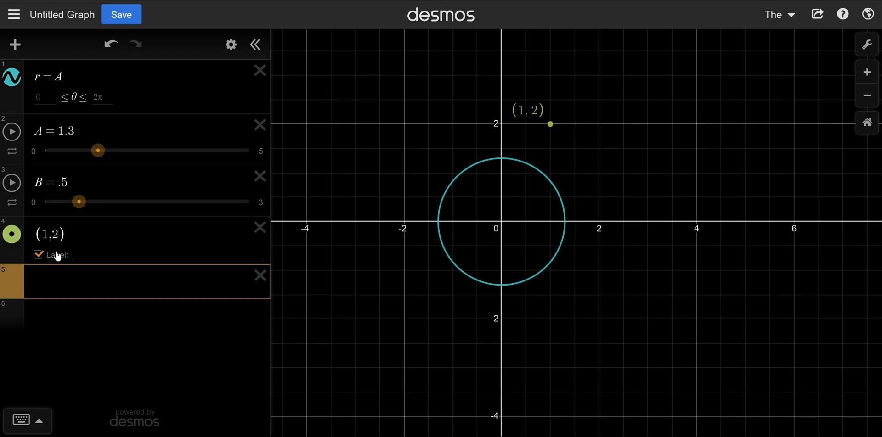
{"action": "mouse_move", "coordinate": [503, 239]}
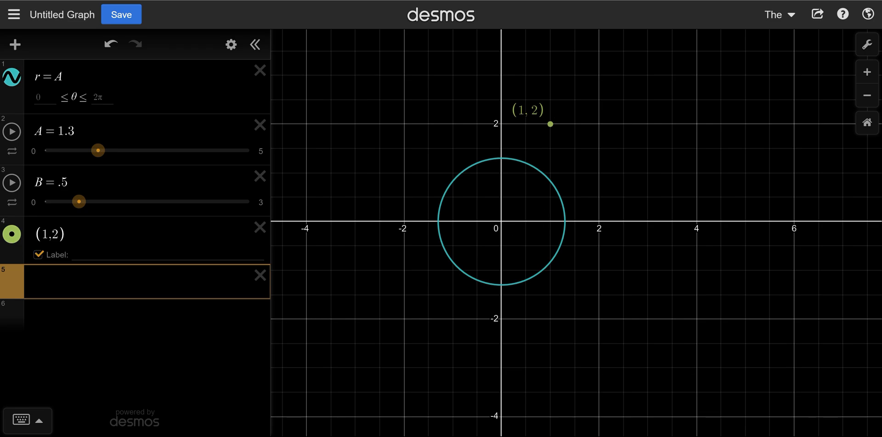
{"action": "left_click", "coordinate": [42, 234]}
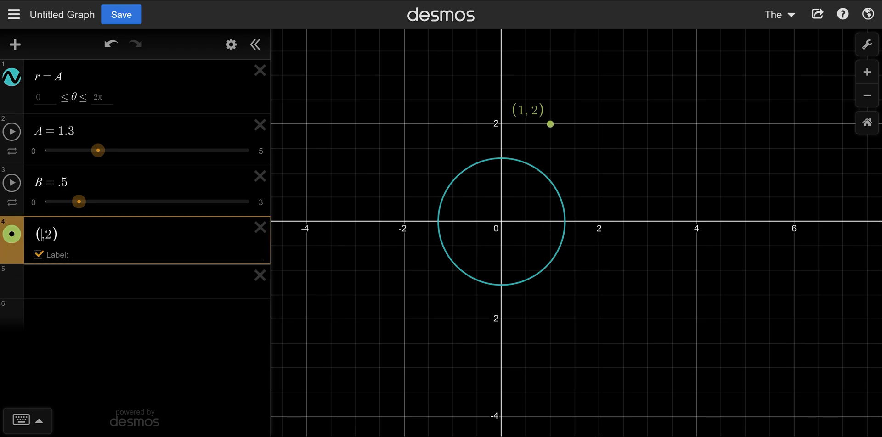
Rewrite the point as (B·cos(π), B·sin(π)) so it sits at (−0.5, 0)
{"action": "type", "text": "Bc"}
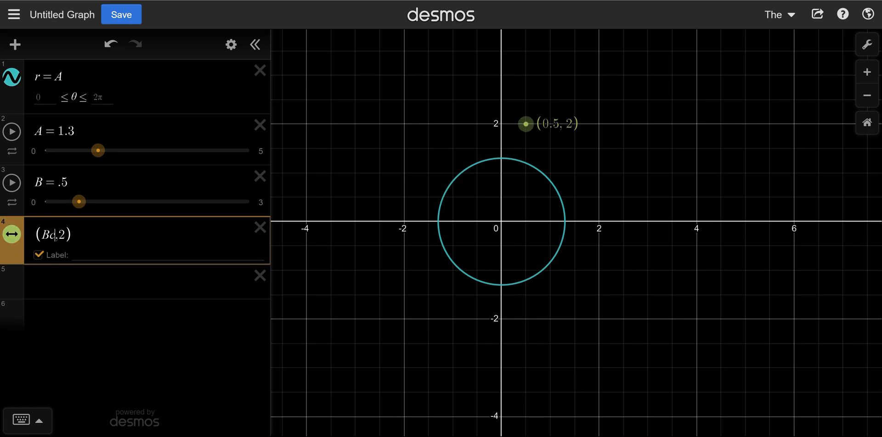
{"action": "key", "text": "Backspace"}
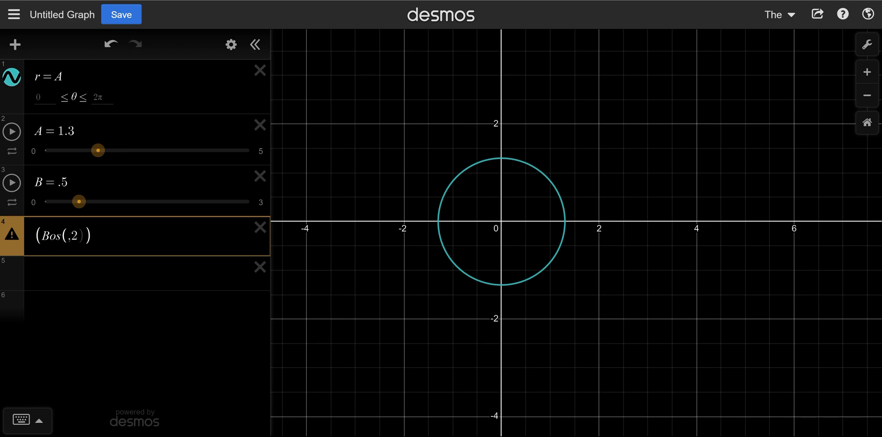
{"action": "type", "text": "π)"}
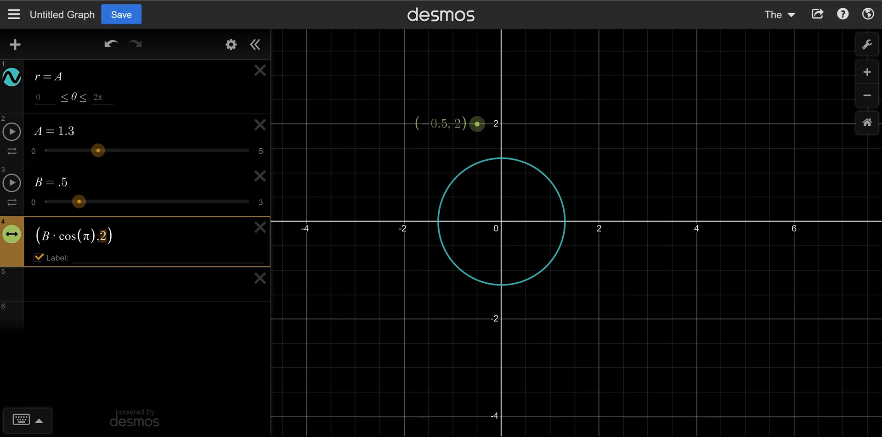
{"action": "type", "text": "B·"}
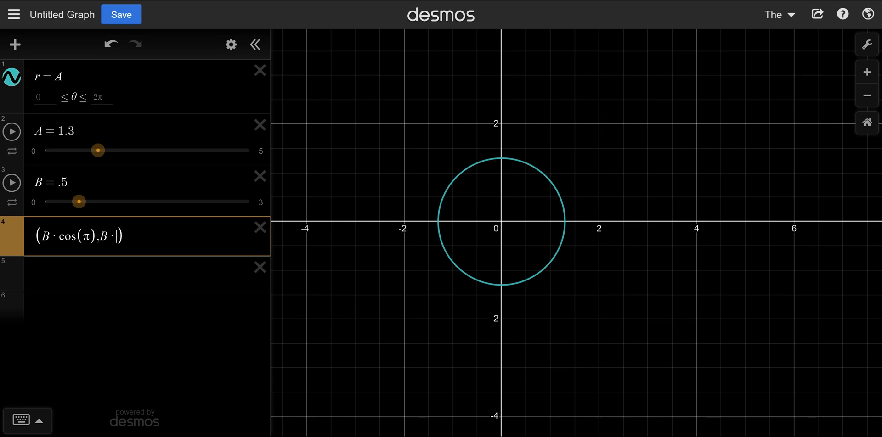
{"action": "type", "text": "sin("}
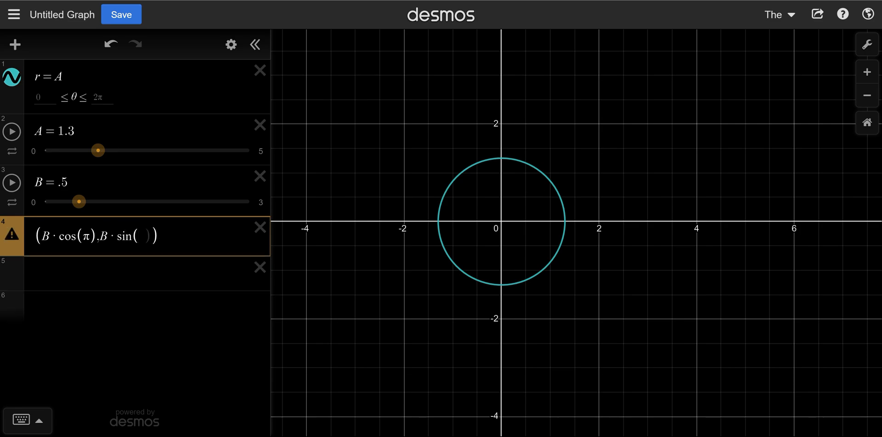
{"action": "type", "text": "π"}
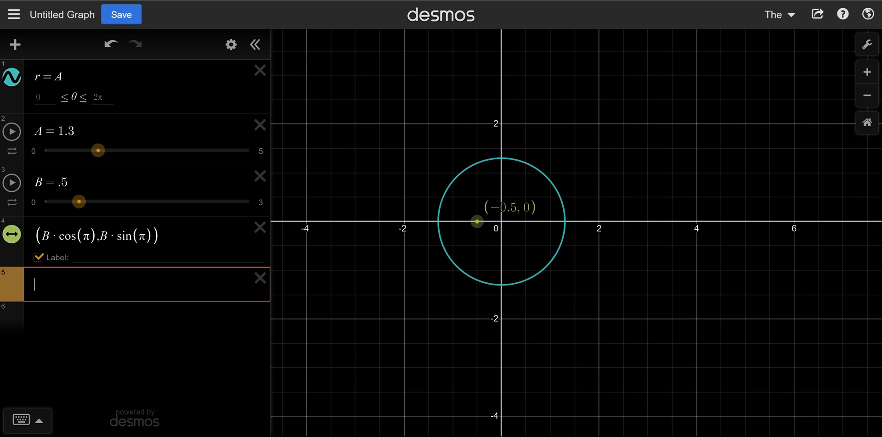
Define the list a = [0, τ/10, …, τ] driving eleven labelled points on the ring
{"action": "type", "text": "d"}
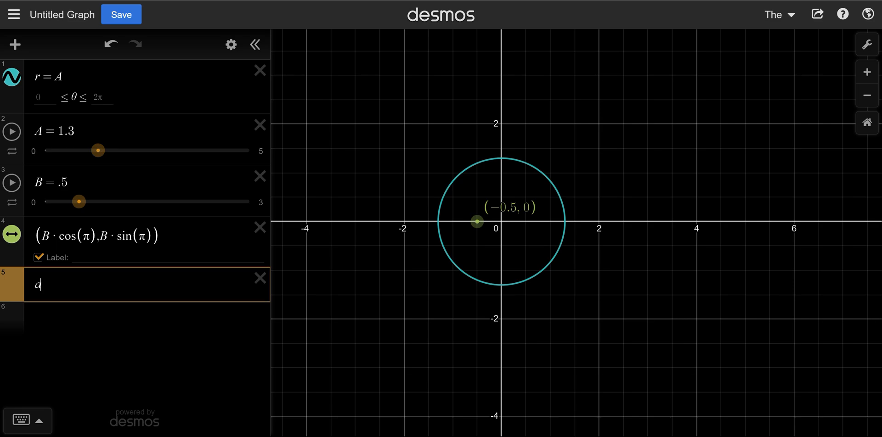
{"action": "type", "text": "="}
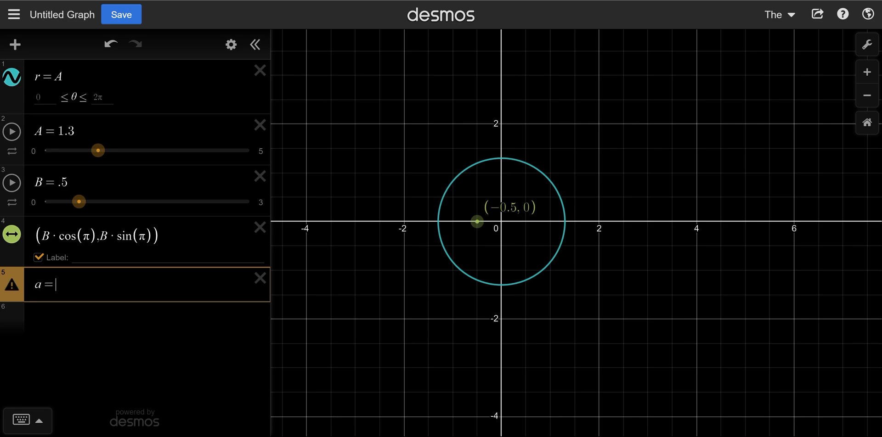
{"action": "type", "text": "["}
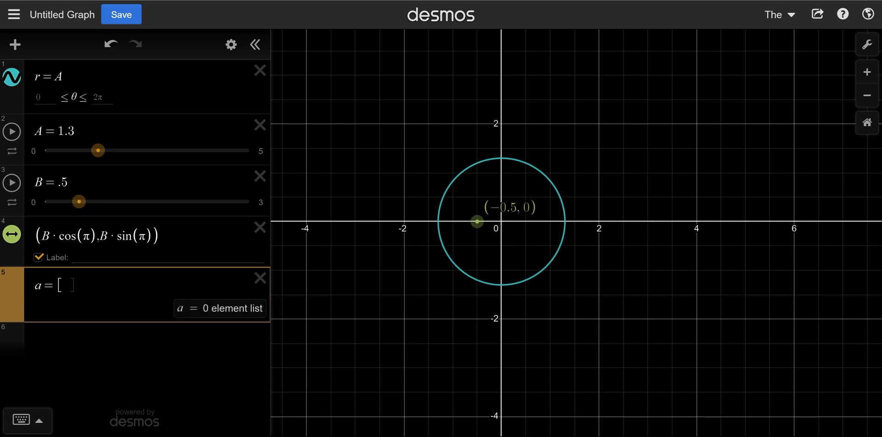
{"action": "type", "text": "1,2"}
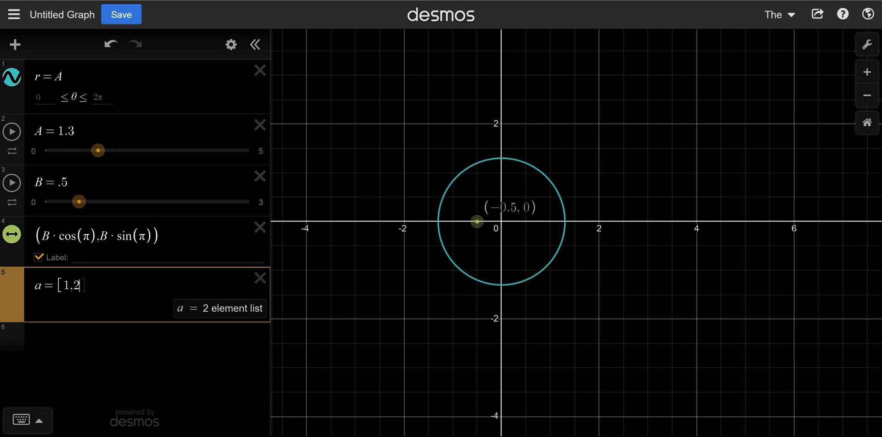
{"action": "type", "text": "...10"}
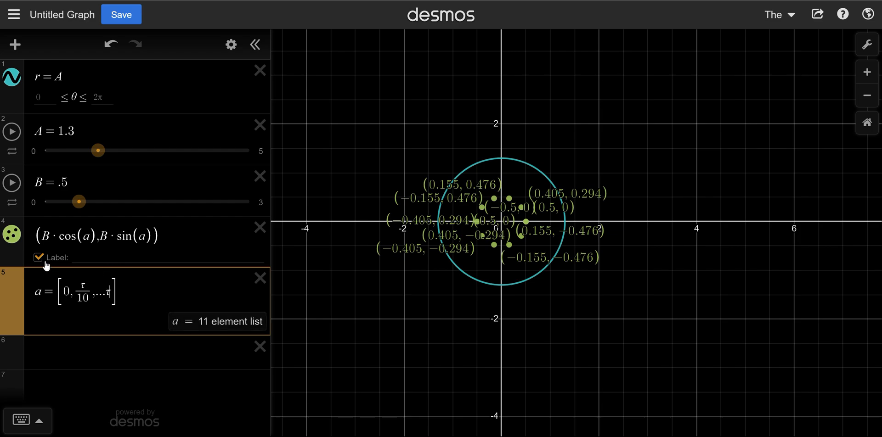
Hide the point labels and adjust the dots' appearance for the 101-point ring
{"action": "left_click", "coordinate": [38, 257]}
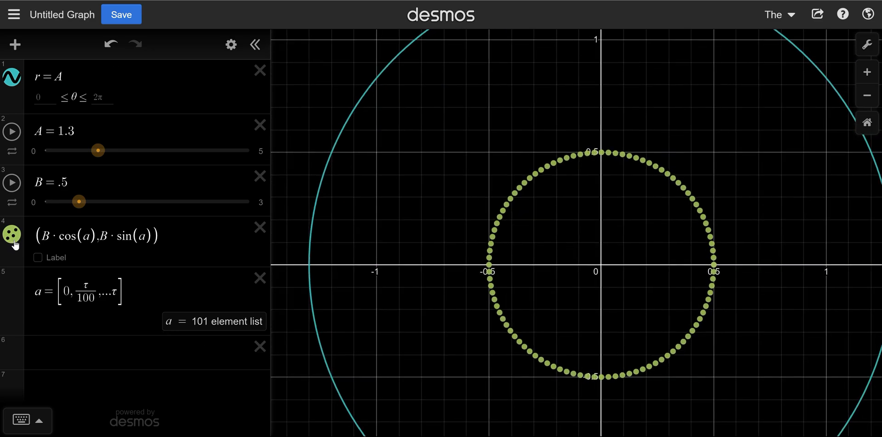
{"action": "left_click", "coordinate": [10, 236]}
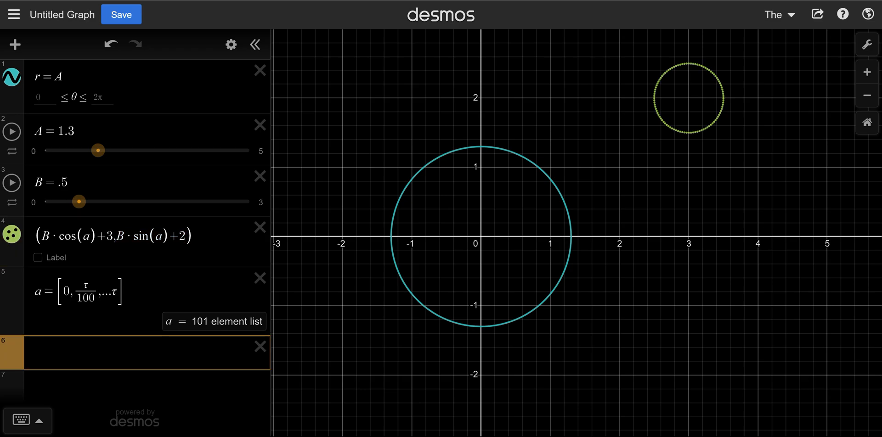
Enter the functions X(t) = B·cos(t)+3 and Y(t) = B·sin(t)+2
{"action": "type", "text": "X(t) ="}
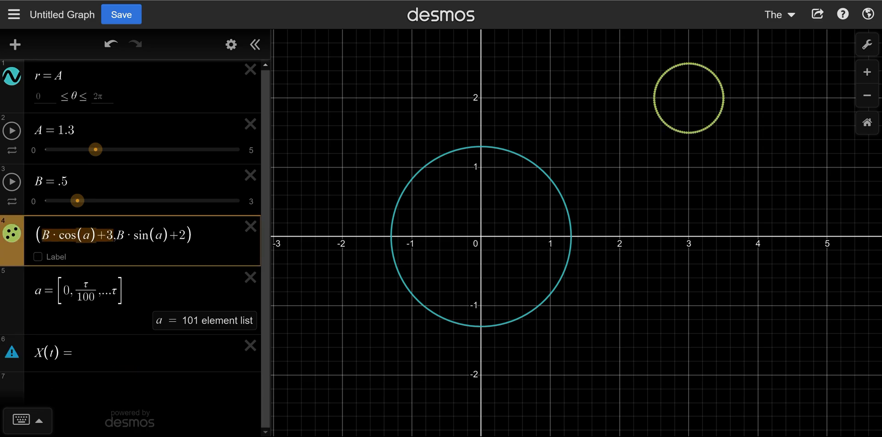
{"action": "type", "text": "B·cos(a)+3"}
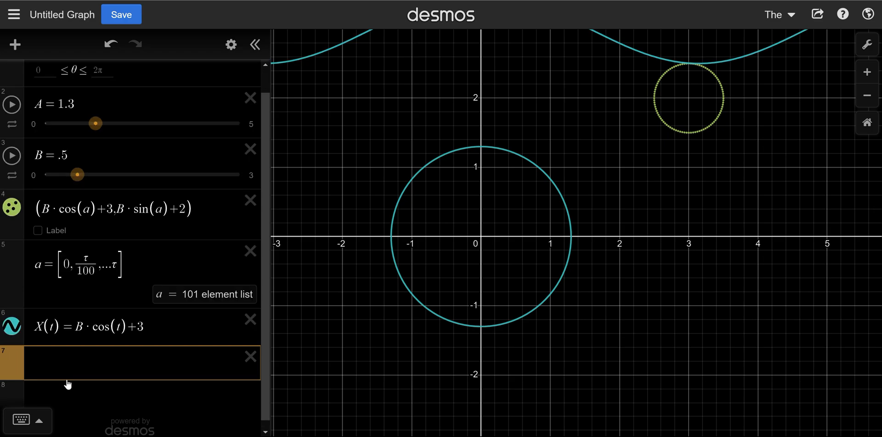
{"action": "type", "text": "Y(t"}
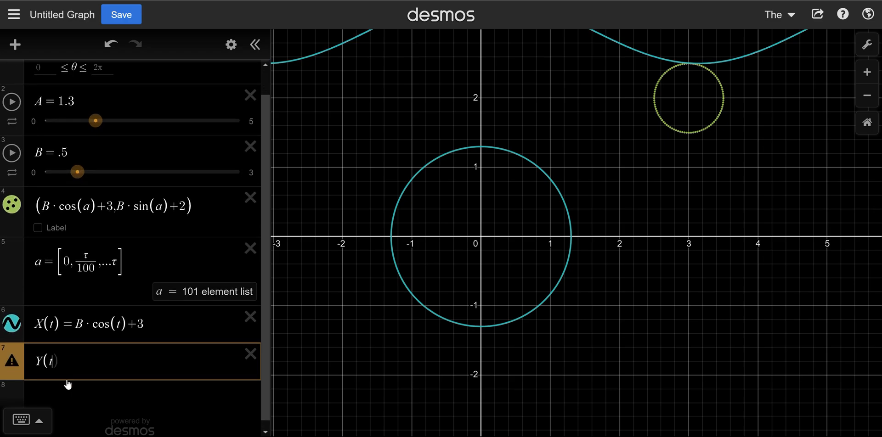
{"action": "type", "text": ")=B·sin(t)+2"}
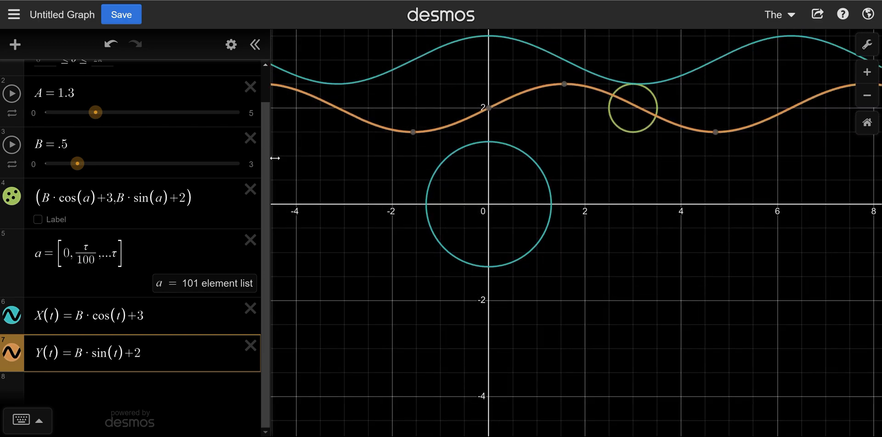
{"action": "mouse_move", "coordinate": [18, 319]}
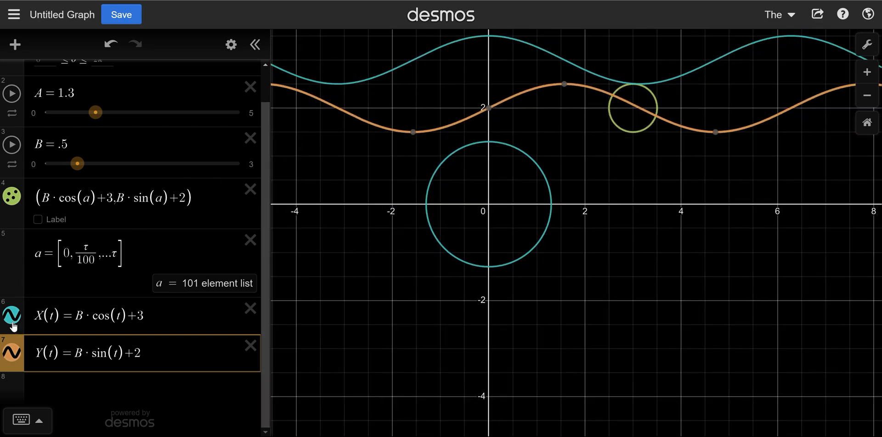
Hide the X and Y wave graphs and plot the parametric curve (X(t), Y(t))
{"action": "left_click", "coordinate": [10, 316]}
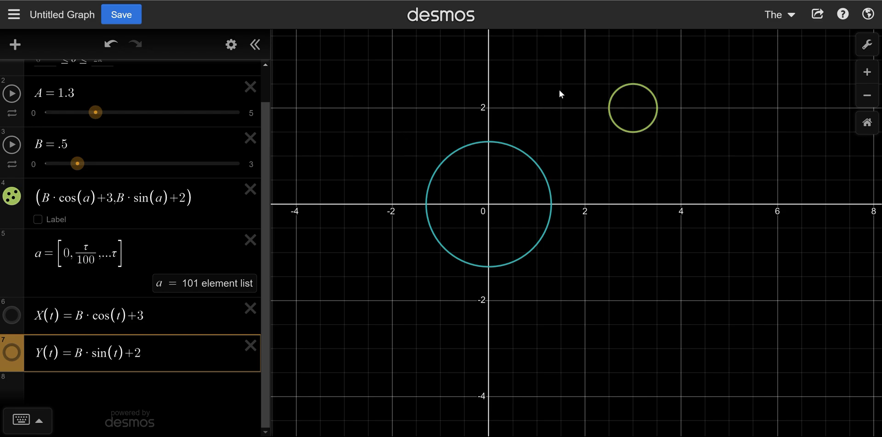
{"action": "mouse_move", "coordinate": [440, 107]}
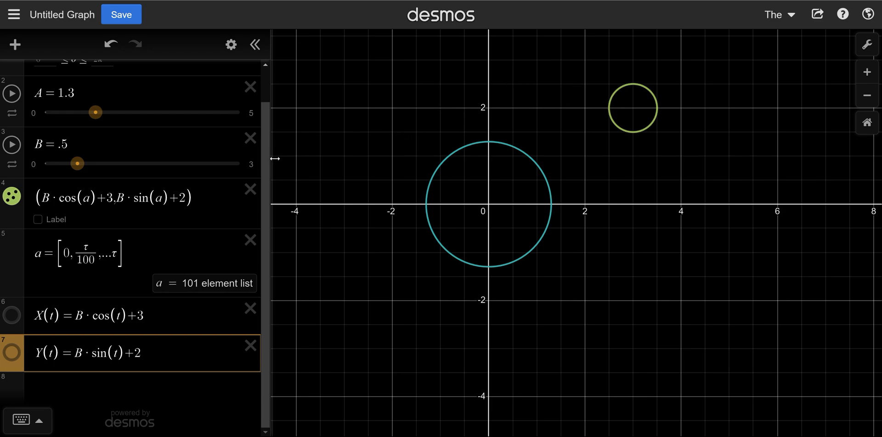
{"action": "mouse_move", "coordinate": [173, 283]}
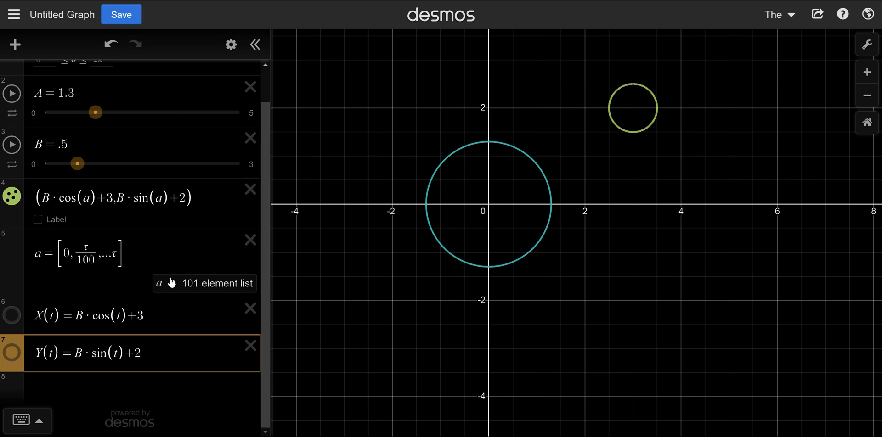
{"action": "mouse_move", "coordinate": [77, 368]}
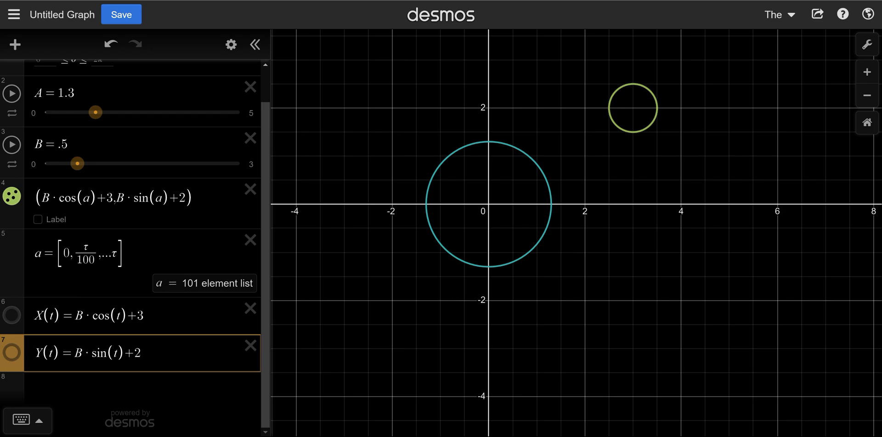
{"action": "left_click", "coordinate": [113, 198]}
{"action": "type", "text": "(X(t),Y(t"}
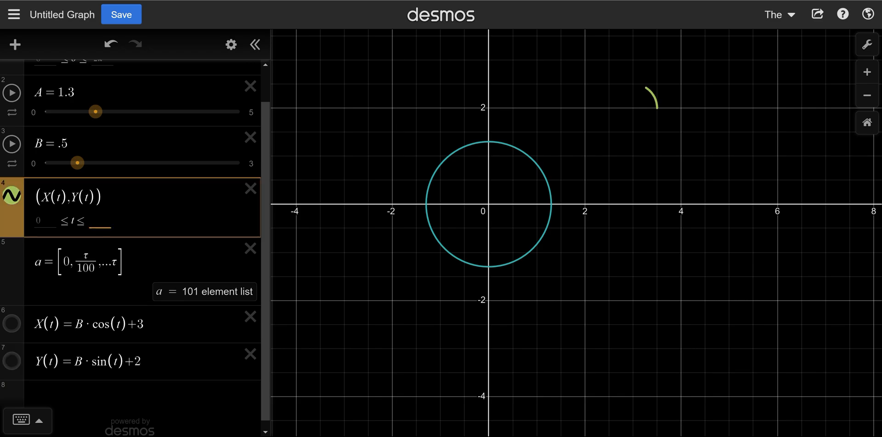
Set the upper t bound to 3, then to τ so the full radius-0.5 circle at (3, 2) is traced
{"action": "type", "text": "3"}
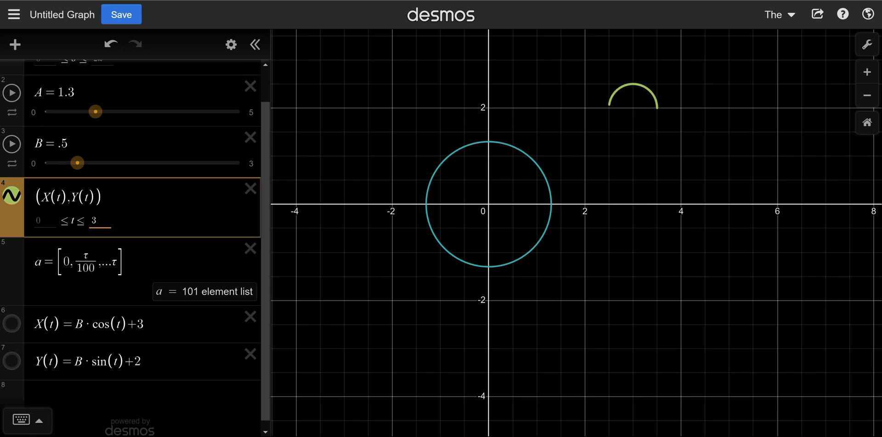
{"action": "left_click", "coordinate": [96, 221]}
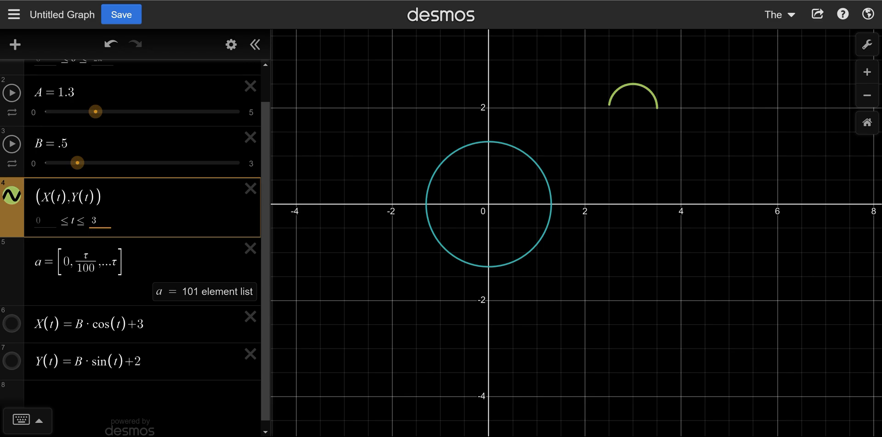
{"action": "left_click", "coordinate": [94, 225]}
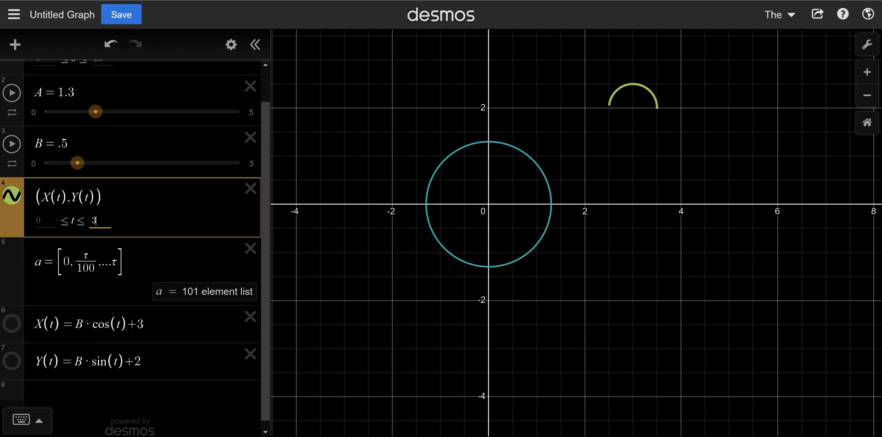
{"action": "left_click", "coordinate": [51, 324]}
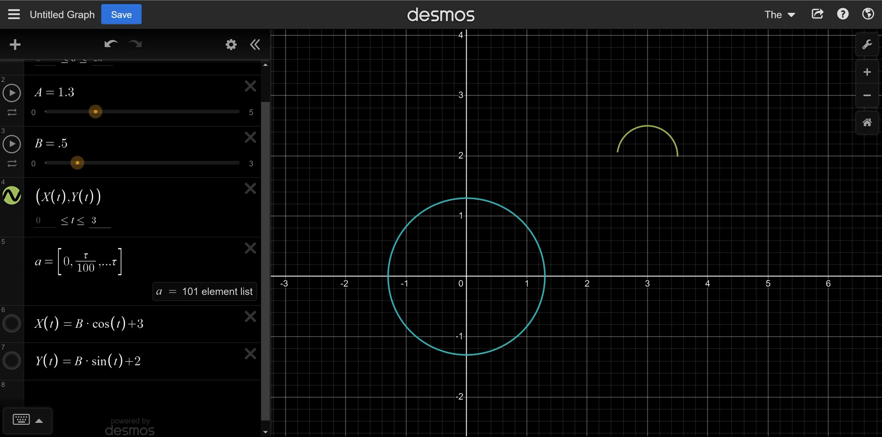
{"action": "mouse_move", "coordinate": [101, 305]}
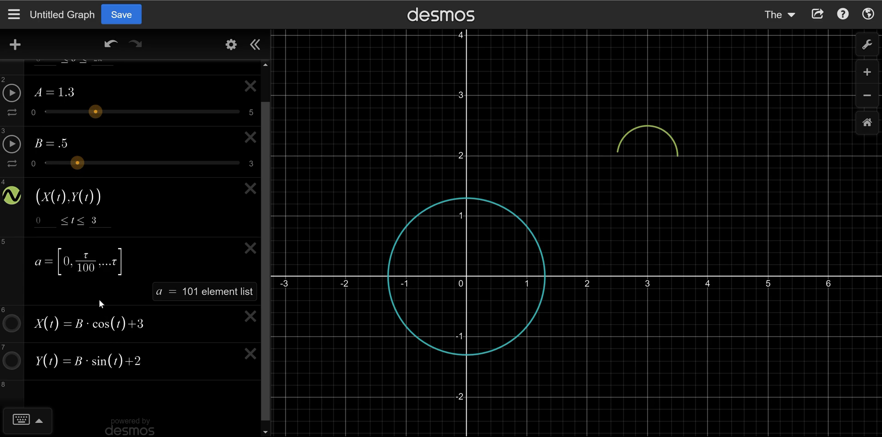
{"action": "left_click", "coordinate": [100, 220]}
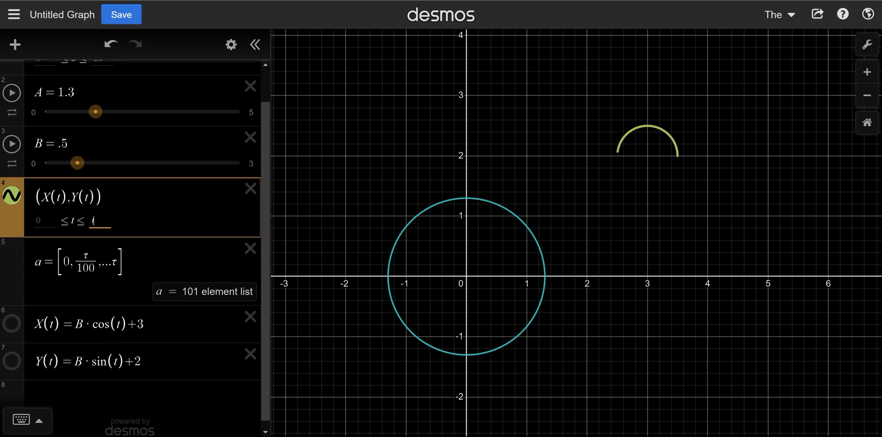
{"action": "type", "text": "τ"}
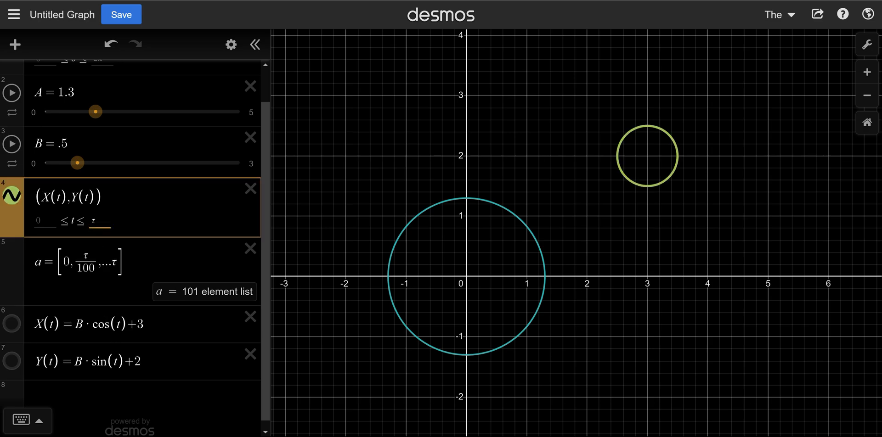
{"action": "left_click", "coordinate": [48, 325]}
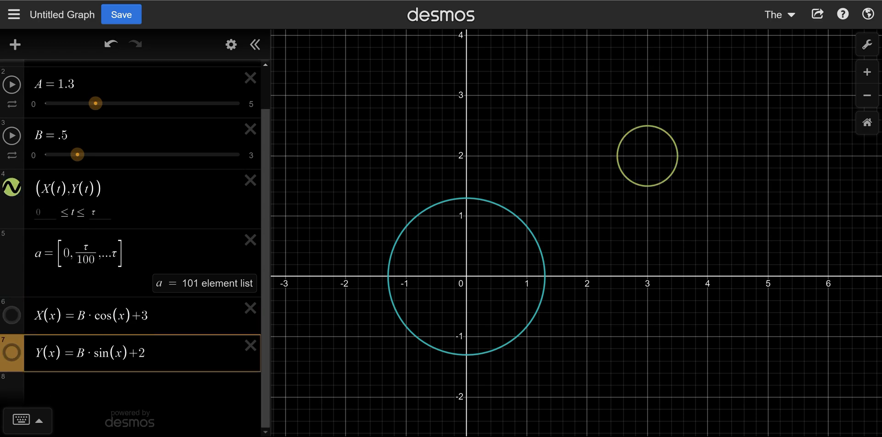
Change the parametric expression to (X(a), Y(a)) so it plots as a ring of 101 dots
{"action": "left_click", "coordinate": [60, 189]}
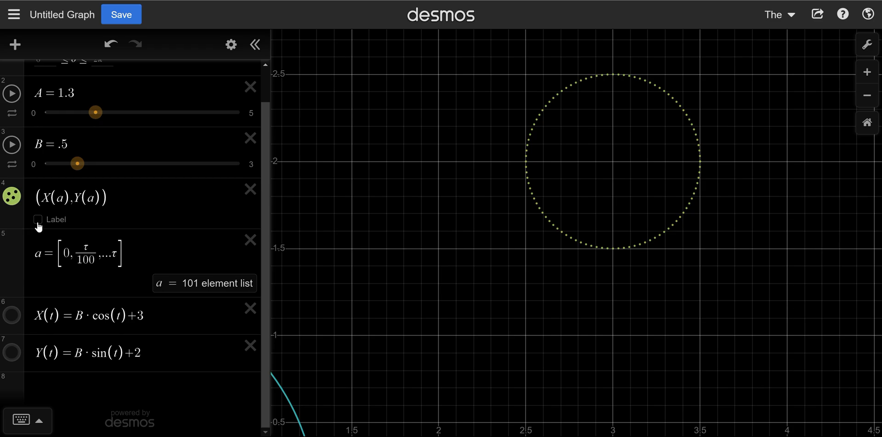
{"action": "left_click", "coordinate": [39, 220]}
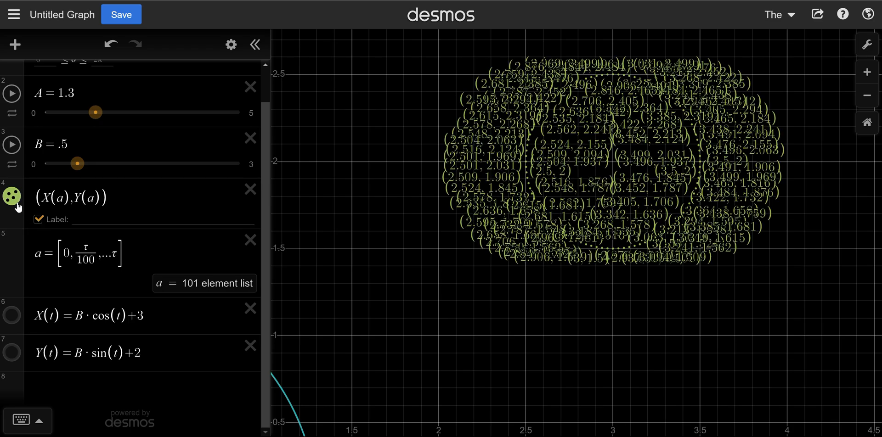
{"action": "left_click", "coordinate": [10, 197]}
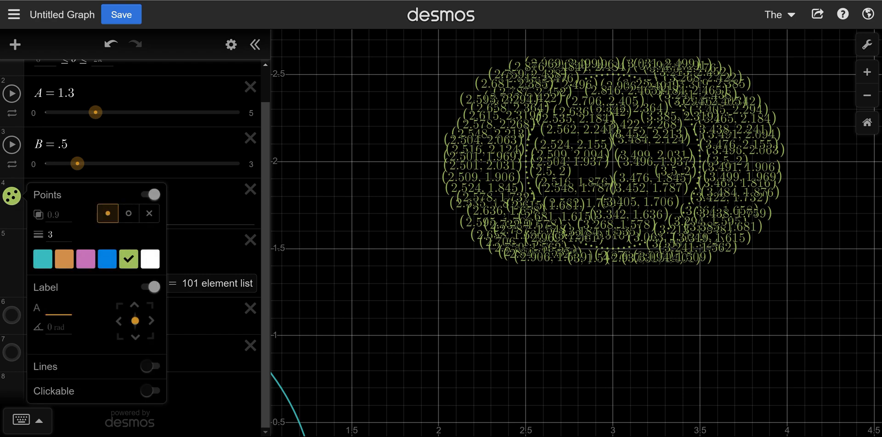
{"action": "type", "text": ".2"}
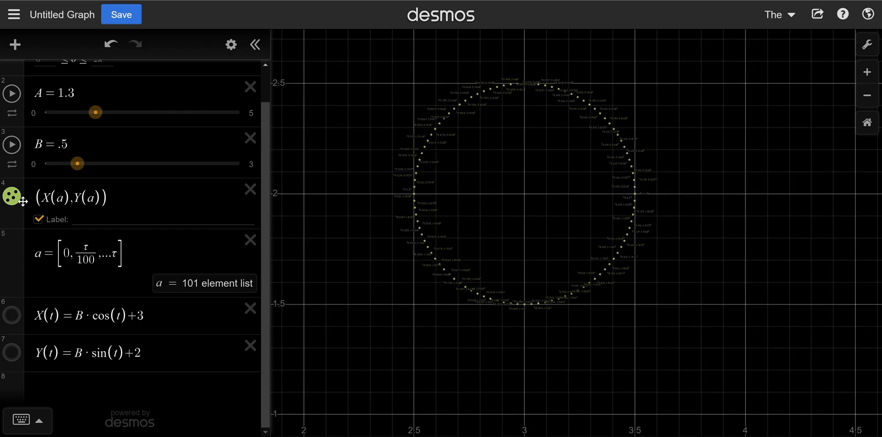
{"action": "left_click", "coordinate": [10, 196]}
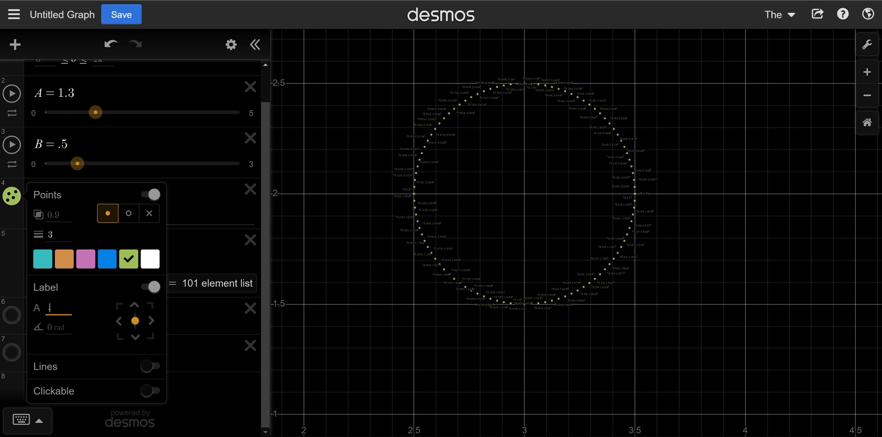
{"action": "type", "text": ".8"}
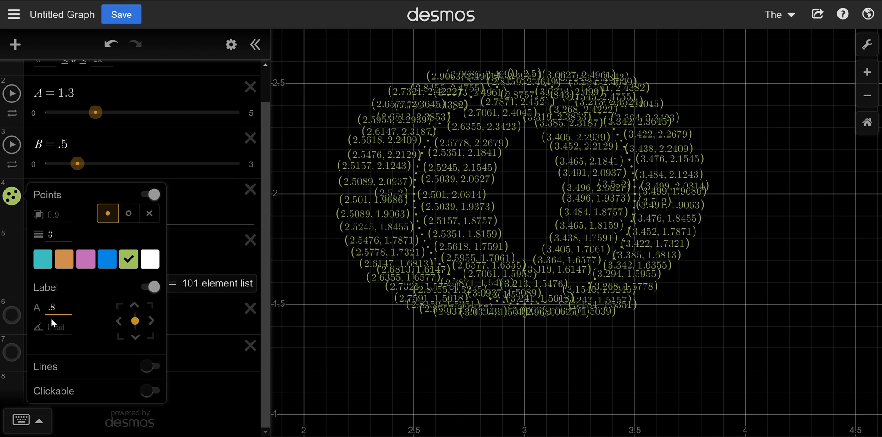
{"action": "mouse_move", "coordinate": [129, 332]}
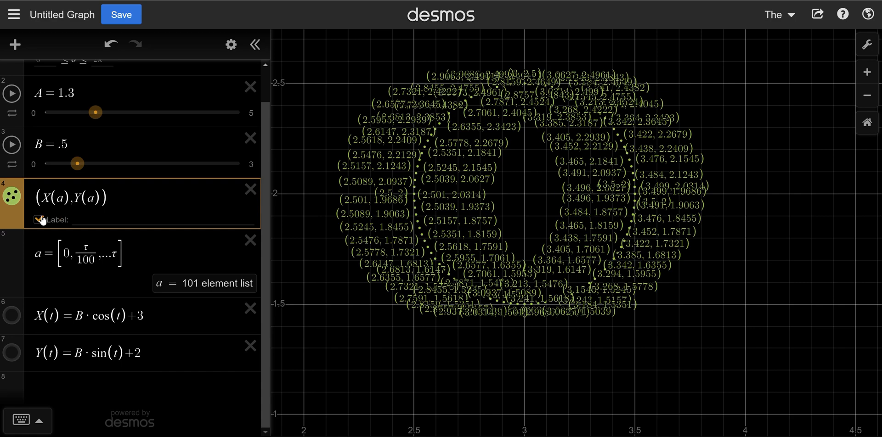
{"action": "left_click", "coordinate": [38, 221]}
{"action": "type", "text": "X"}
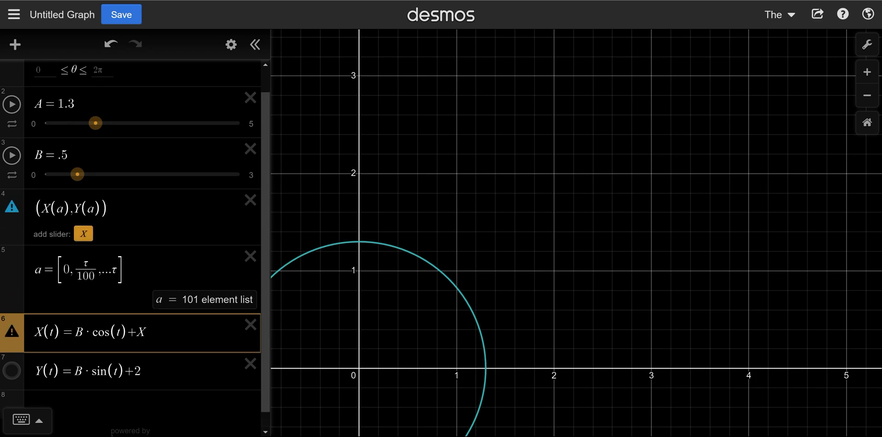
{"action": "mouse_move", "coordinate": [130, 372]}
{"action": "type", "text": "_center"}
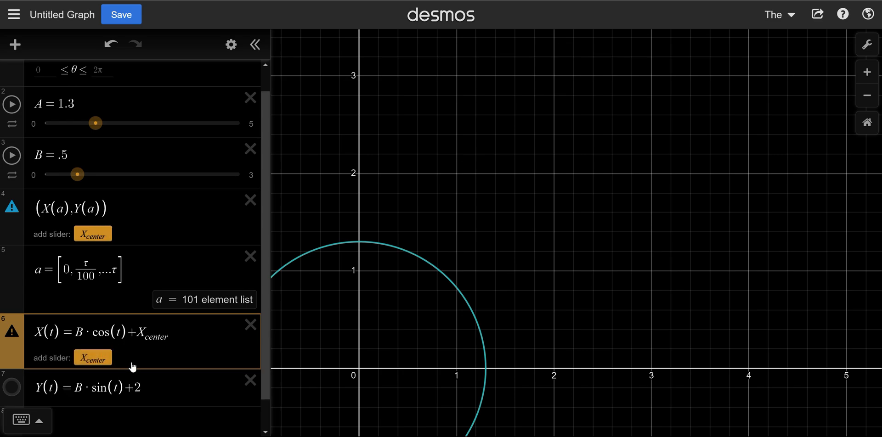
Create X_center and Y_center sliders, both at 1, moving the dot ring to (1, 1)
{"action": "scroll", "scroll_direction": "down", "scroll_amount": 3}
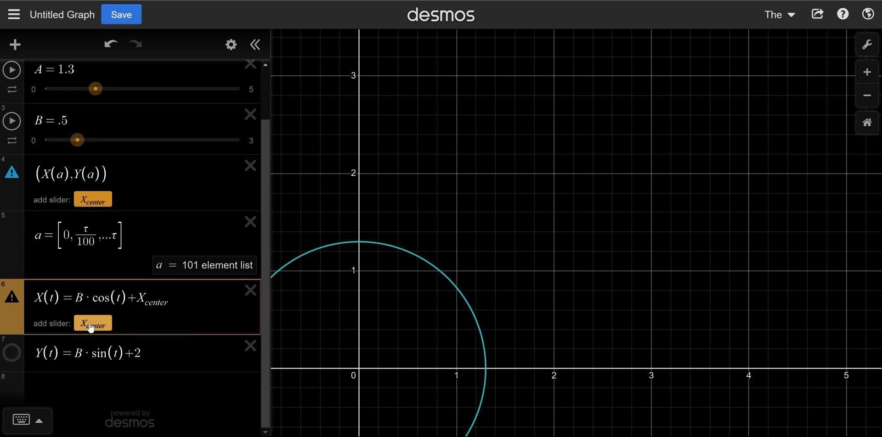
{"action": "left_click", "coordinate": [92, 323]}
{"action": "type", "text": "Y"}
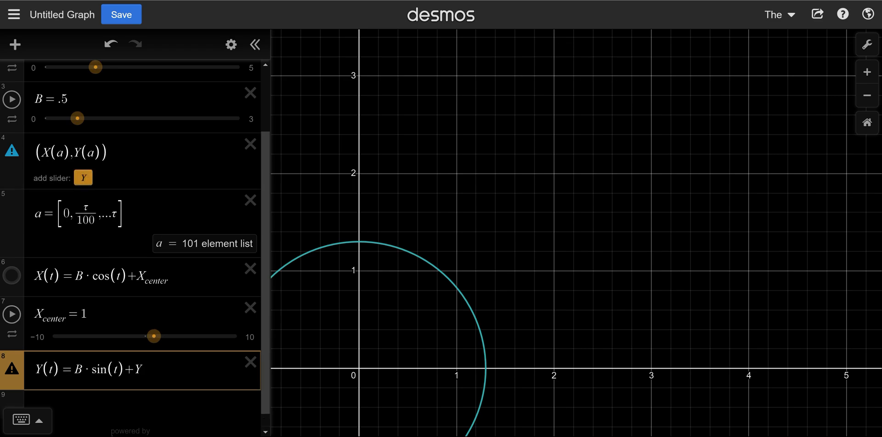
{"action": "type", "text": "center"}
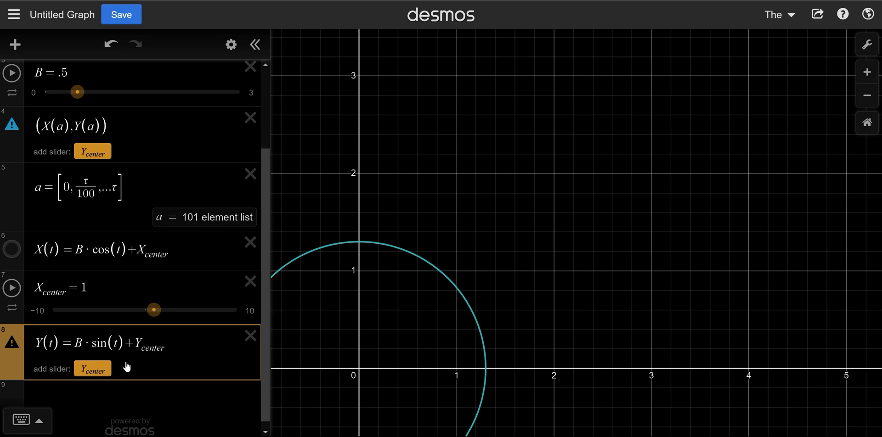
{"action": "left_click", "coordinate": [92, 368]}
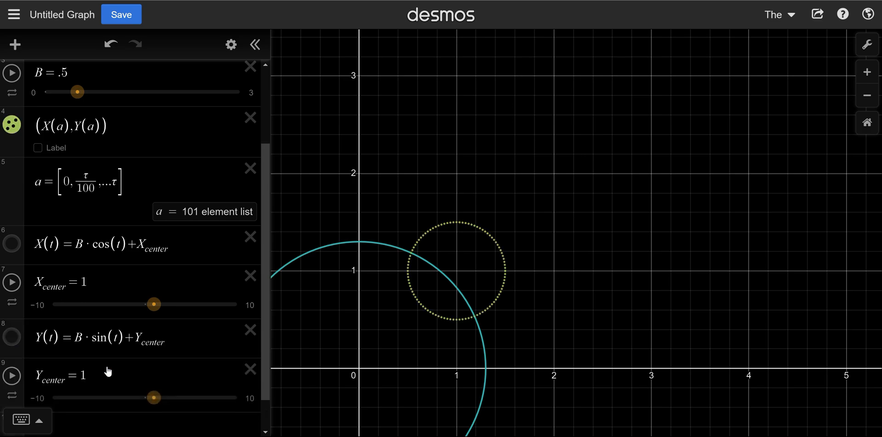
Scroll down the expression list to where the centre point (X_center, Y_center) goes
{"action": "scroll", "scroll_direction": "down", "scroll_amount": 3}
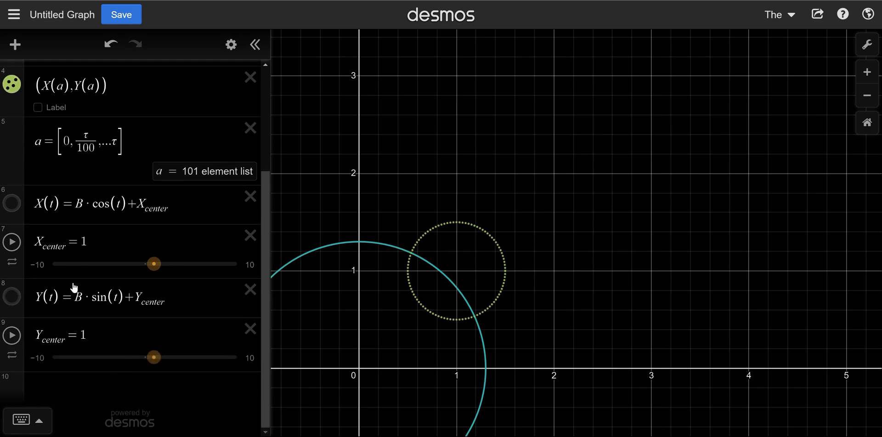
{"action": "mouse_move", "coordinate": [36, 270]}
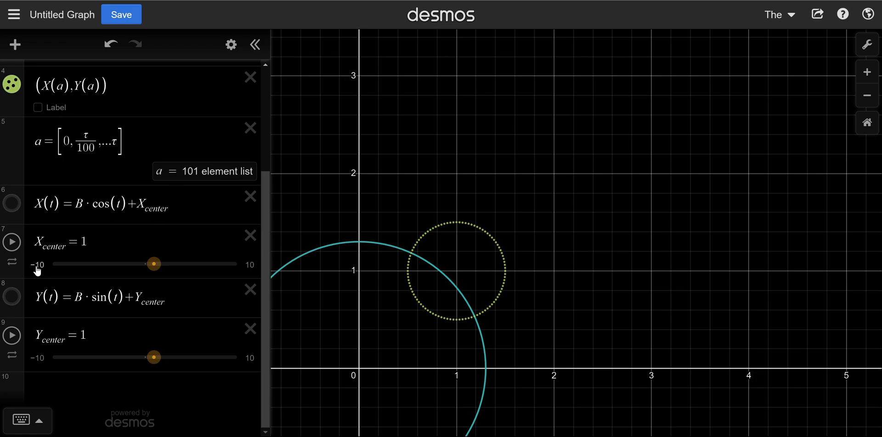
{"action": "mouse_move", "coordinate": [45, 368]}
{"action": "type", "text": "(X_center,Y_center)"}
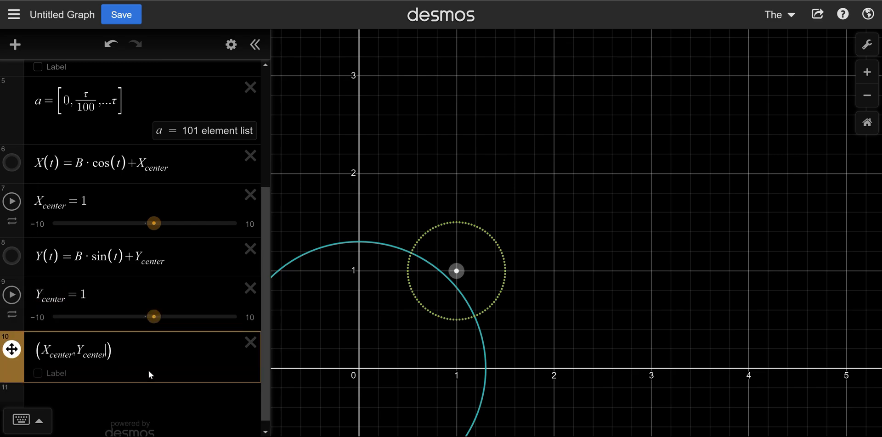
Drag the white centre point around, ending near (1.01, 1.67) with the sliders following
{"action": "left_click_drag", "start_coordinate": [456, 271], "coordinate": [463, 224]}
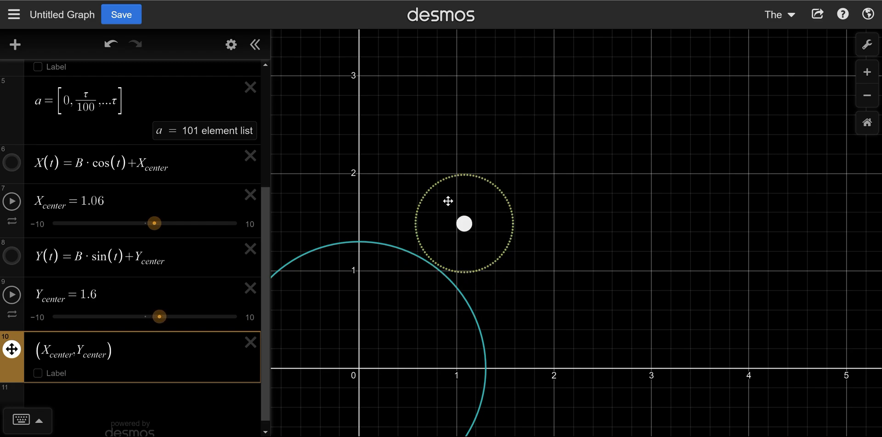
{"action": "left_click_drag", "start_coordinate": [463, 224], "coordinate": [436, 167]}
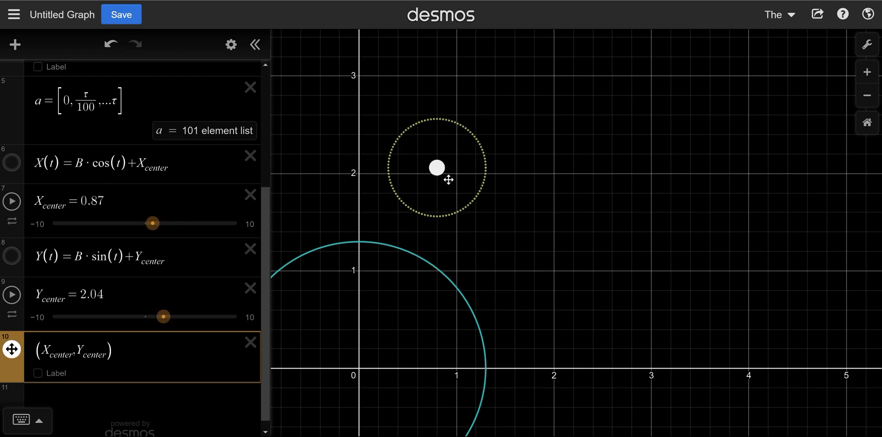
{"action": "left_click_drag", "start_coordinate": [435, 167], "coordinate": [521, 197]}
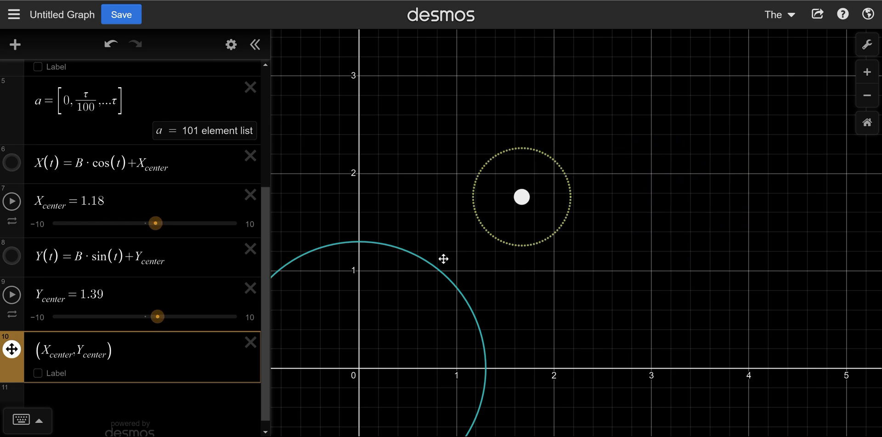
{"action": "left_click_drag", "start_coordinate": [519, 197], "coordinate": [456, 206]}
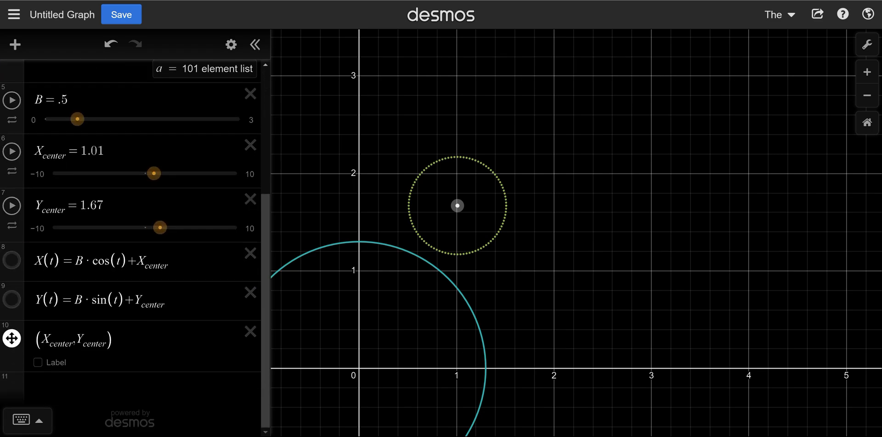
{"action": "mouse_move", "coordinate": [70, 332]}
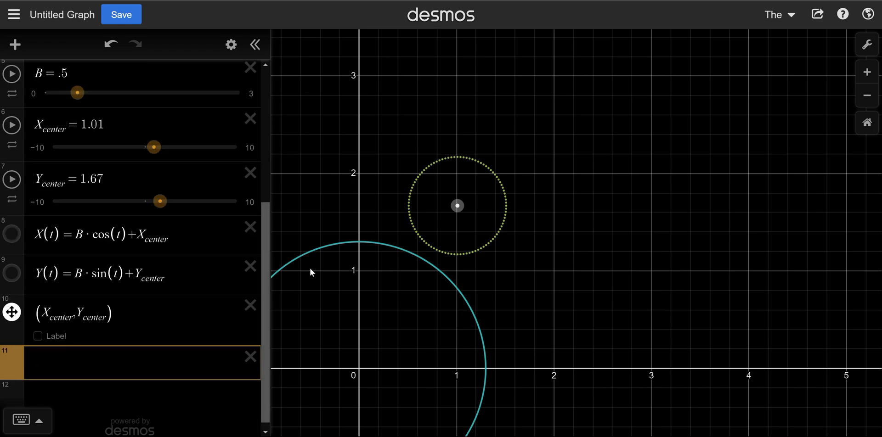
{"action": "mouse_move", "coordinate": [406, 213]}
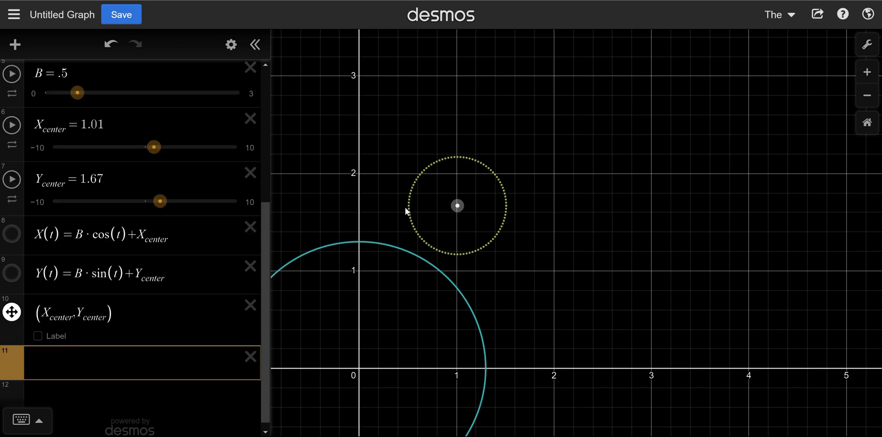
{"action": "mouse_move", "coordinate": [414, 196]}
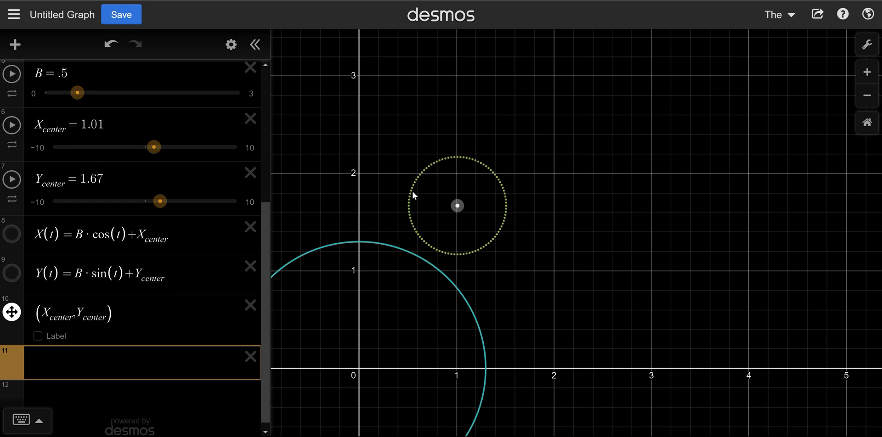
{"action": "mouse_move", "coordinate": [442, 156]}
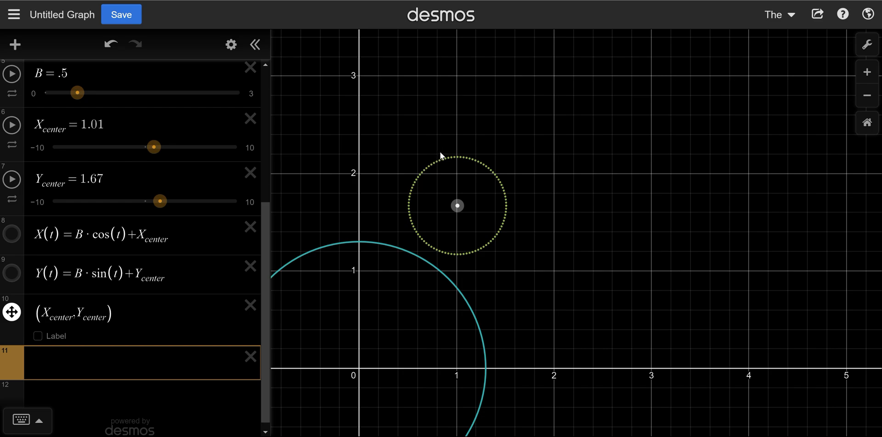
{"action": "mouse_move", "coordinate": [429, 285]}
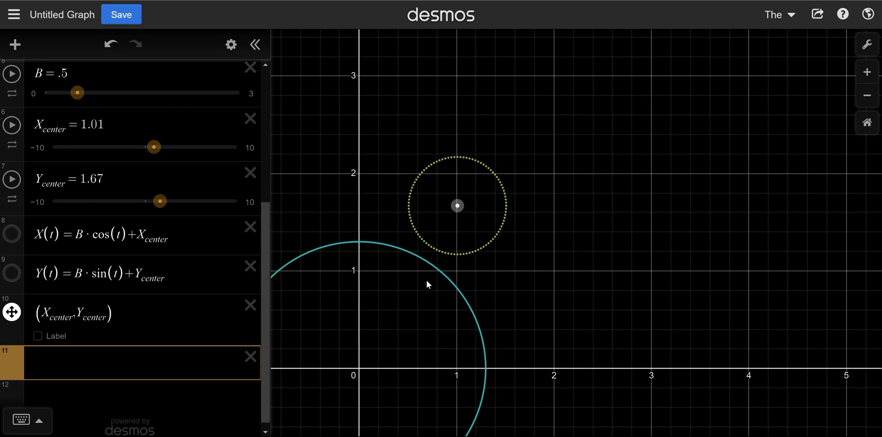
{"action": "mouse_move", "coordinate": [481, 168]}
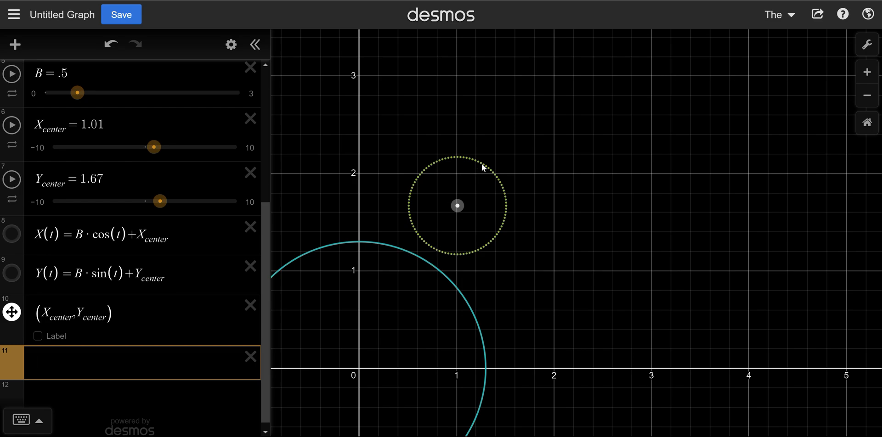
{"action": "mouse_move", "coordinate": [410, 312]}
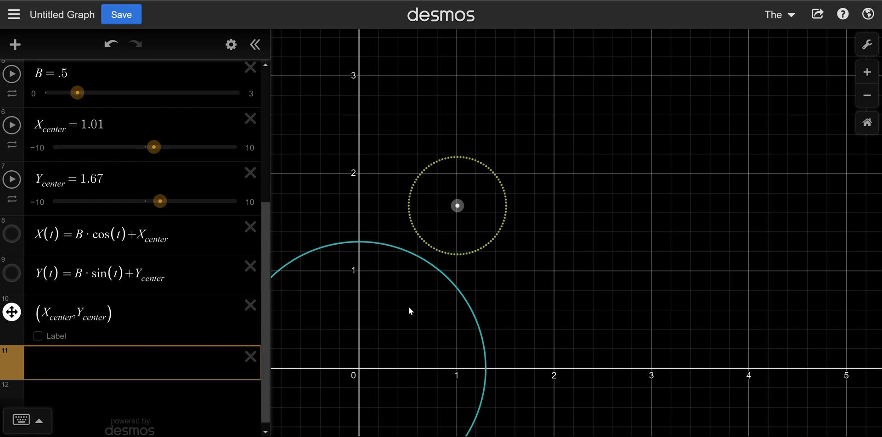
{"action": "mouse_move", "coordinate": [491, 172]}
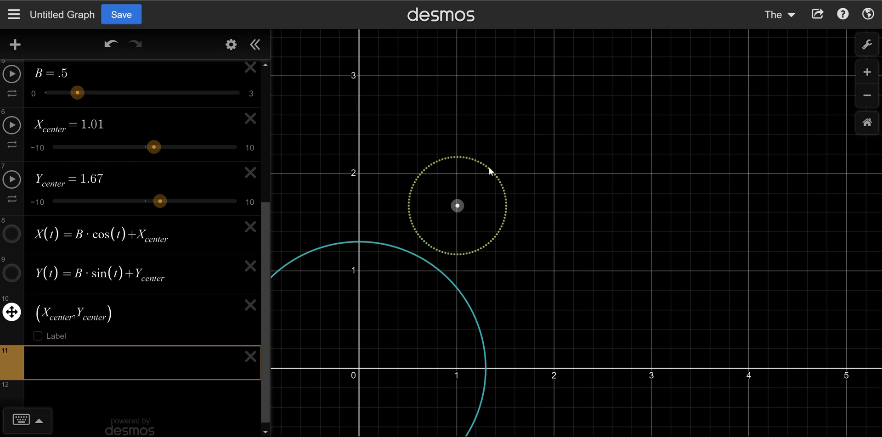
{"action": "mouse_move", "coordinate": [414, 184]}
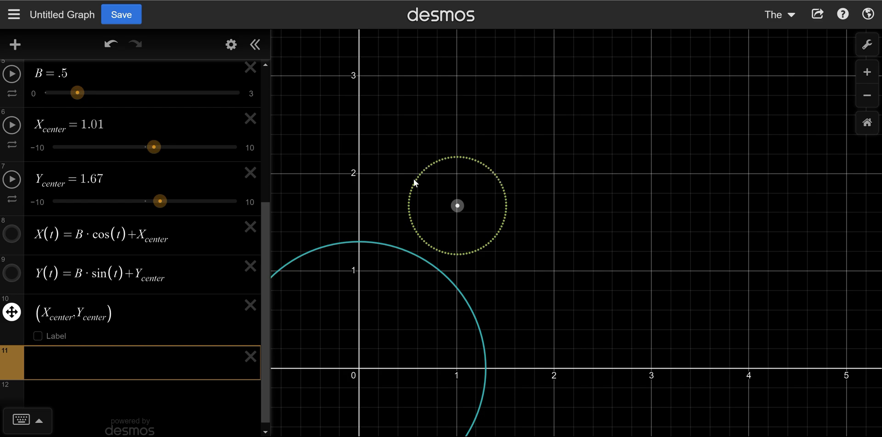
{"action": "mouse_move", "coordinate": [452, 255]}
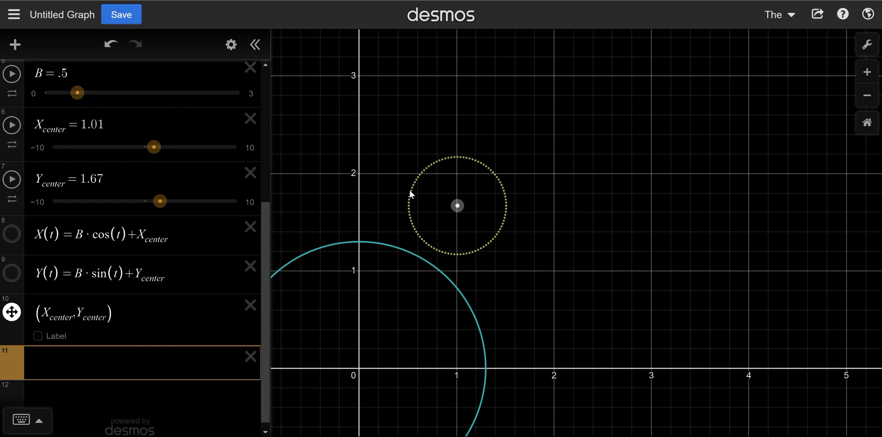
{"action": "mouse_move", "coordinate": [383, 325]}
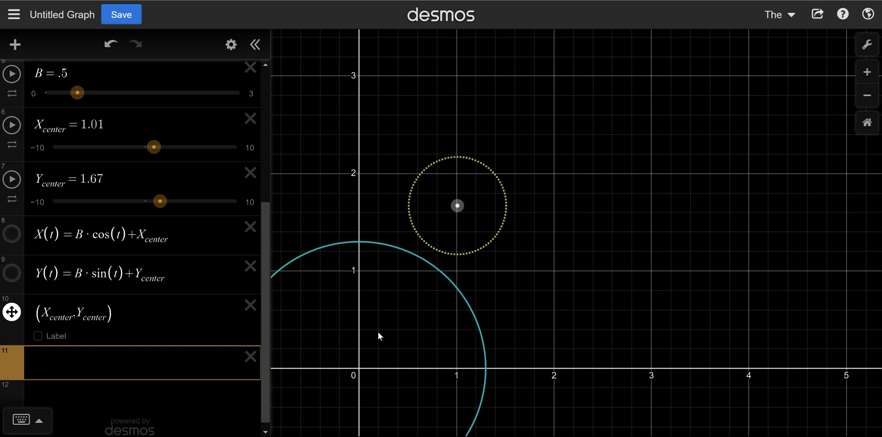
{"action": "mouse_move", "coordinate": [379, 313]}
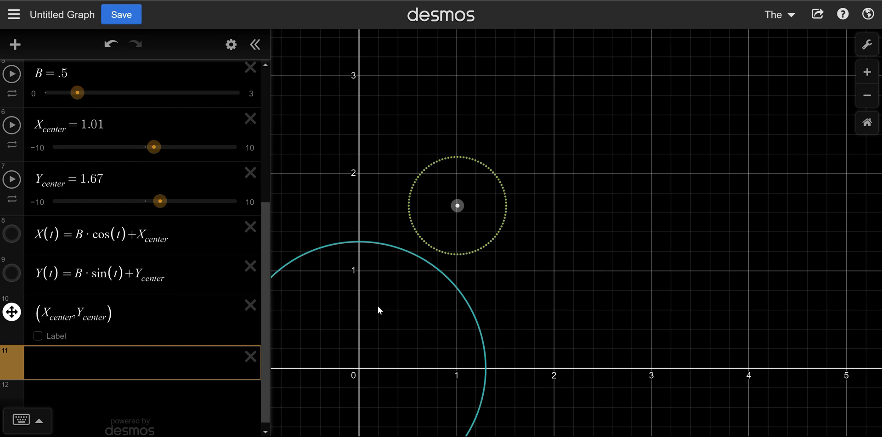
{"action": "mouse_move", "coordinate": [379, 283]}
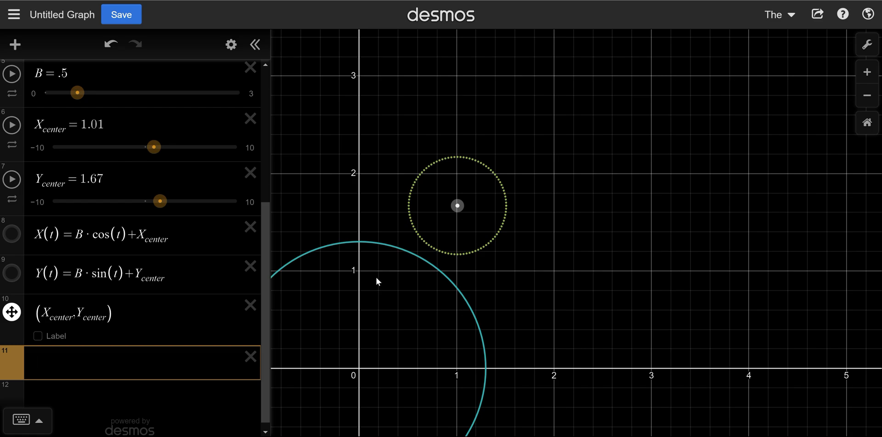
{"action": "mouse_move", "coordinate": [363, 373]}
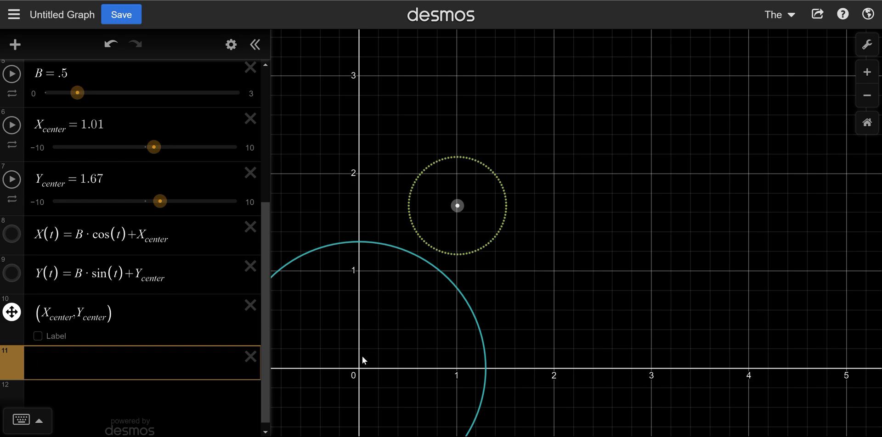
{"action": "mouse_move", "coordinate": [463, 315]}
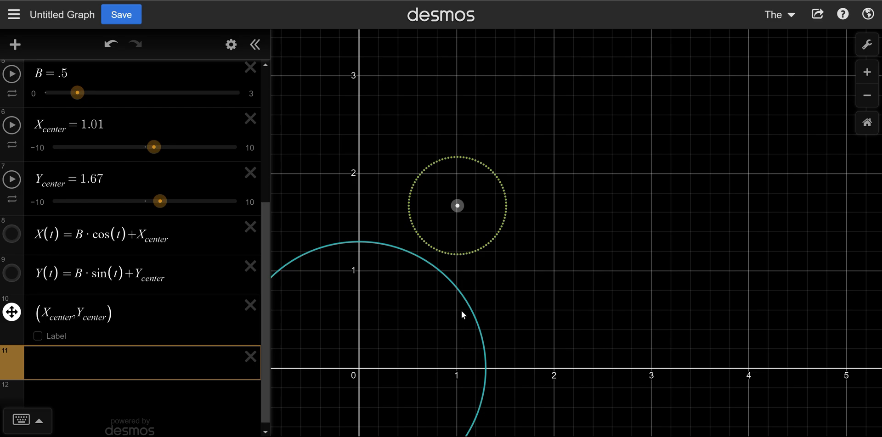
{"action": "mouse_move", "coordinate": [354, 272]}
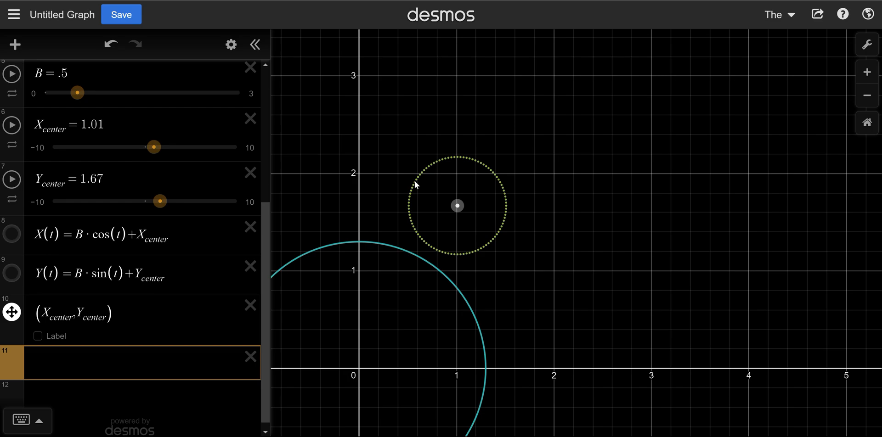
{"action": "mouse_move", "coordinate": [357, 376]}
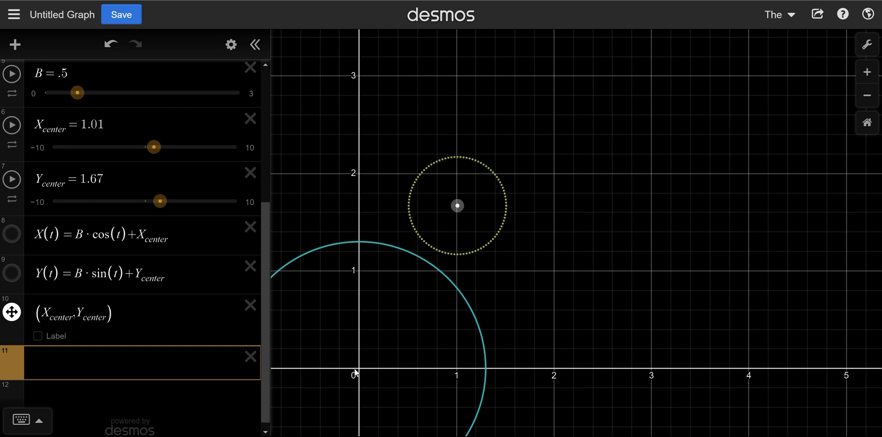
{"action": "mouse_move", "coordinate": [138, 358]}
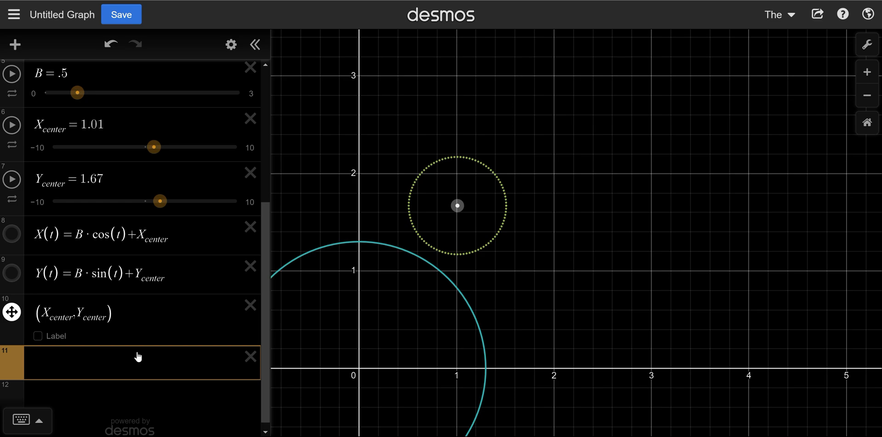
{"action": "mouse_move", "coordinate": [336, 292]}
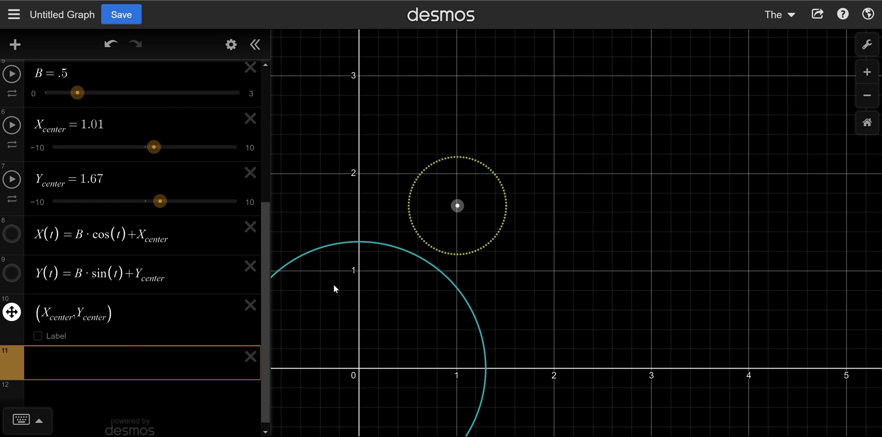
Begin the function d(t), correcting its input variable from x to t
{"action": "type", "text": "d"}
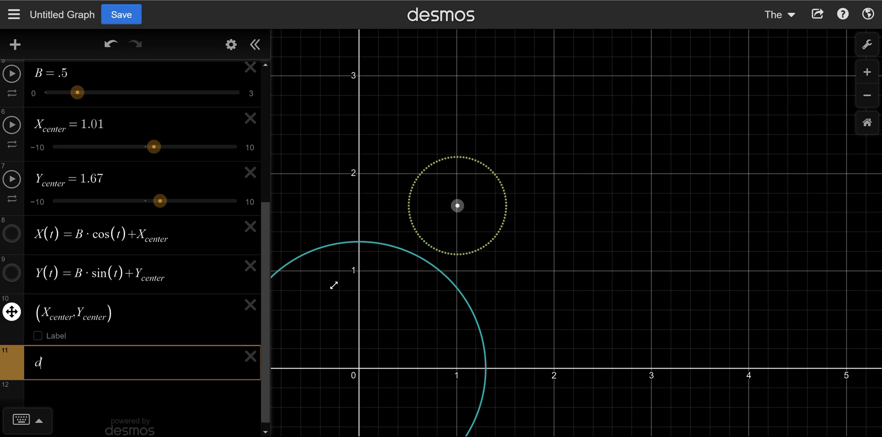
{"action": "type", "text": "(x)"}
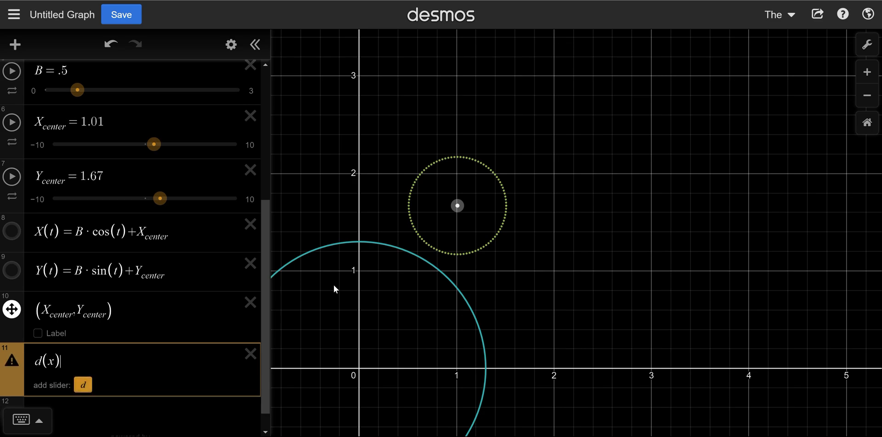
{"action": "key", "text": "Backspace"}
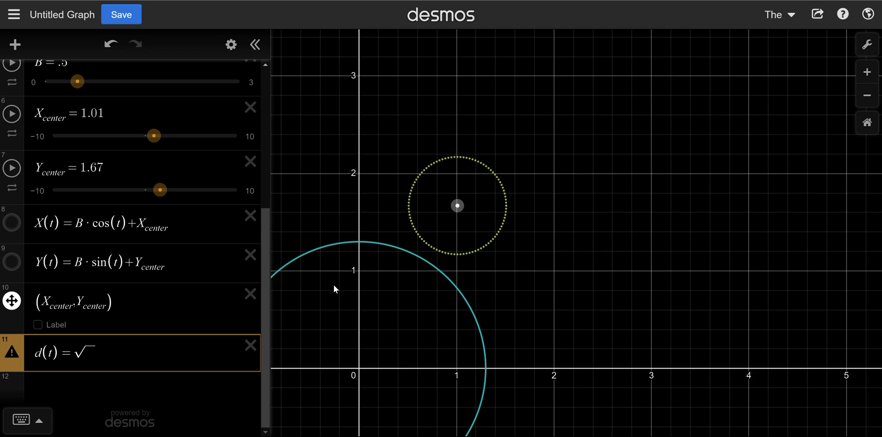
Fill the square root so d(t) = √(X(t)² + Y(t)²)
{"action": "left_click", "coordinate": [90, 353]}
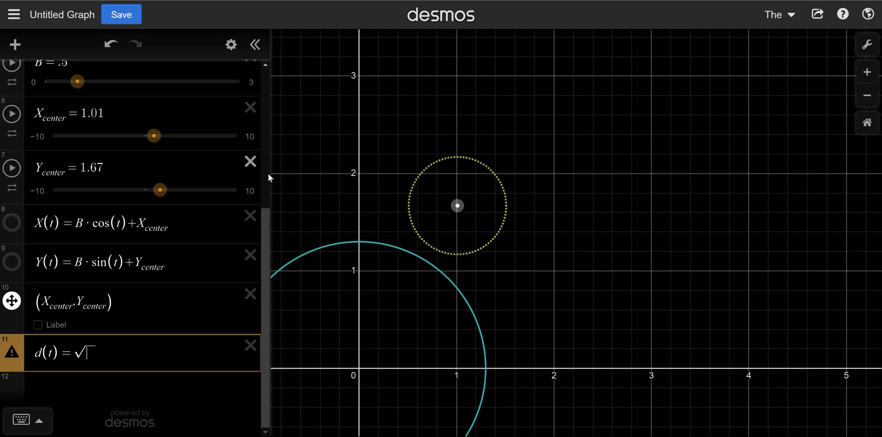
{"action": "mouse_move", "coordinate": [364, 381]}
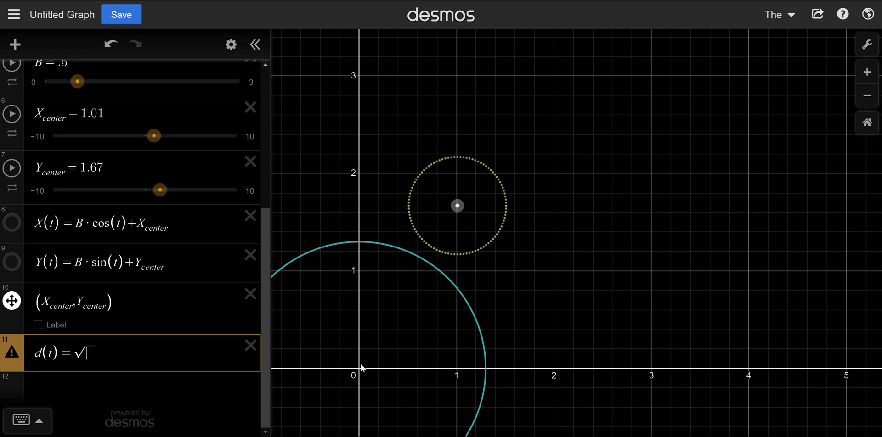
{"action": "mouse_move", "coordinate": [365, 386]}
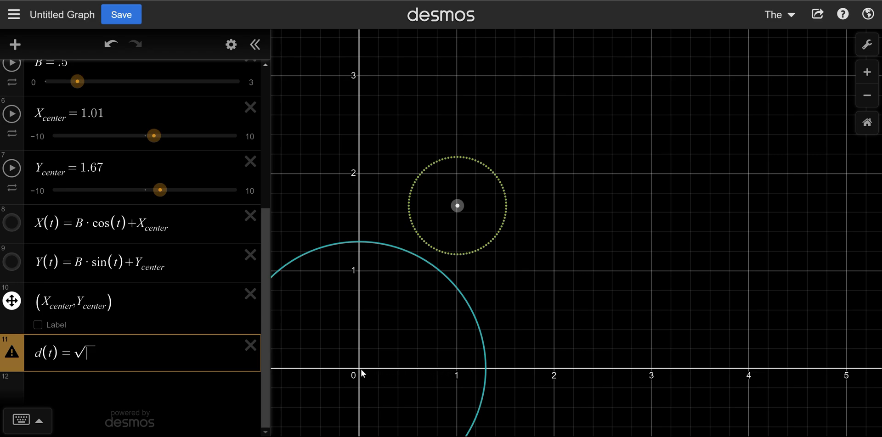
{"action": "mouse_move", "coordinate": [458, 238]}
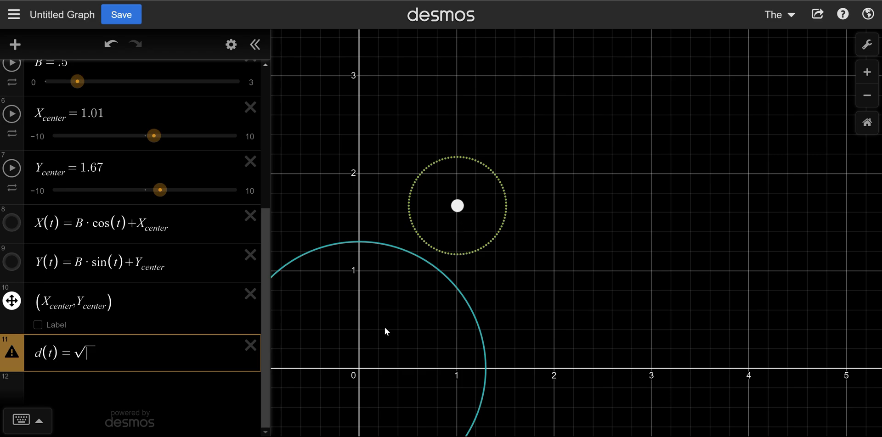
{"action": "mouse_move", "coordinate": [158, 244]}
{"action": "type", "text": "a^2 +"}
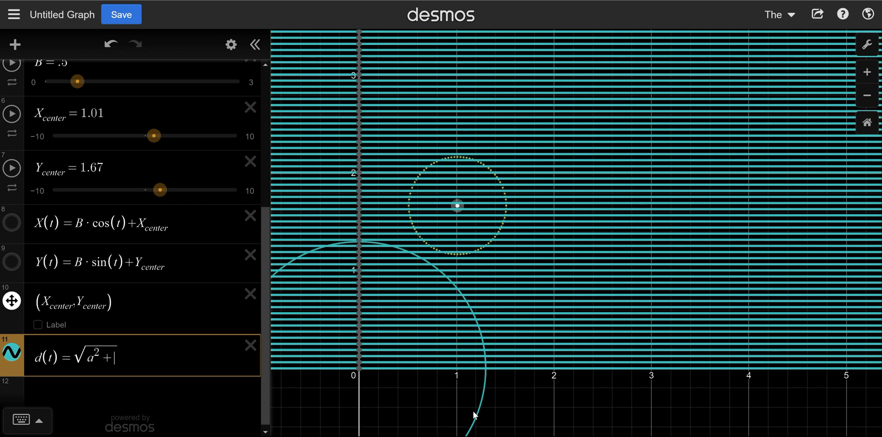
{"action": "type", "text": "b^2"}
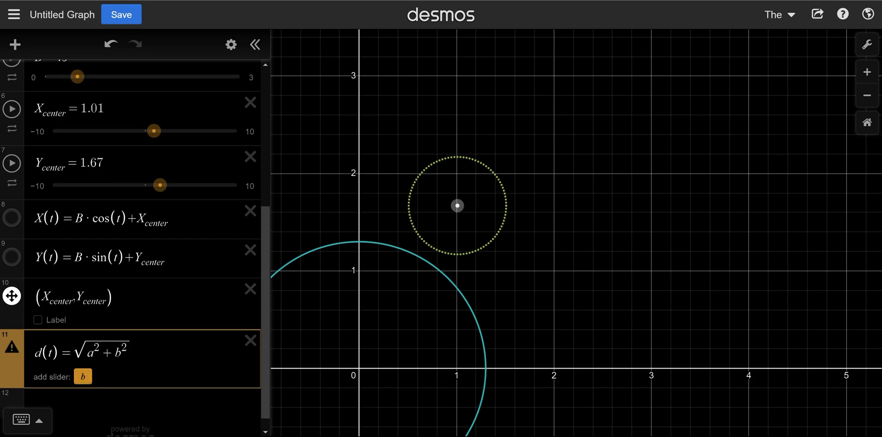
{"action": "left_click", "coordinate": [91, 218]}
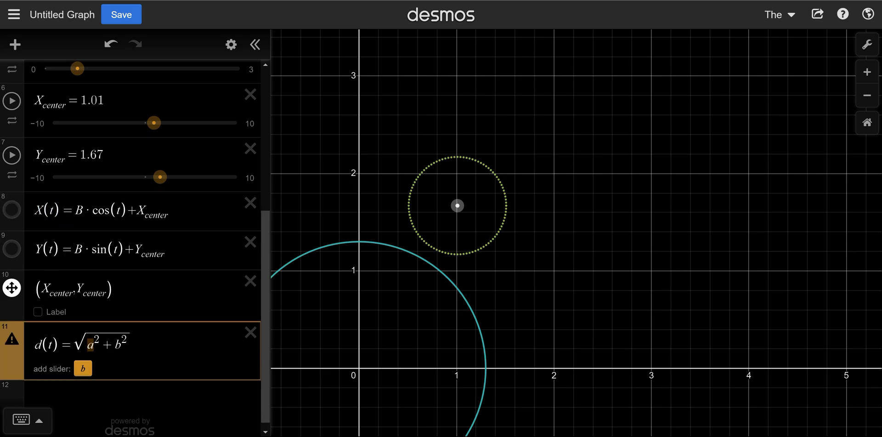
{"action": "type", "text": "X(t)"}
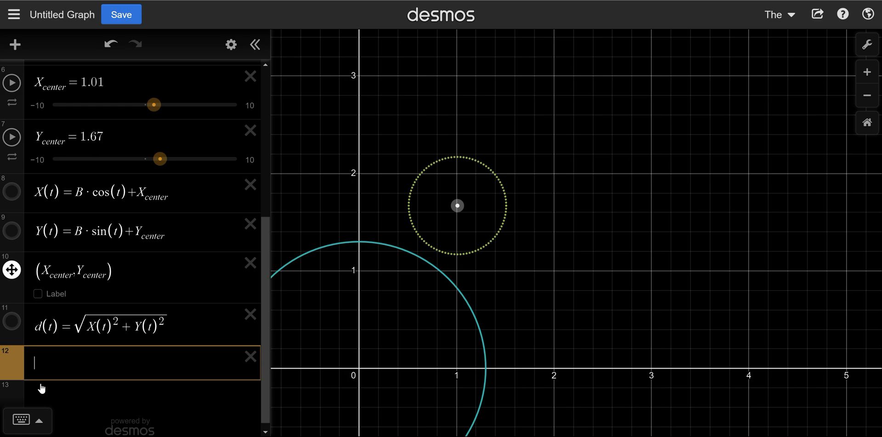
Enter d(t)/A on a new expression line below the distance function
{"action": "type", "text": "d(t)"}
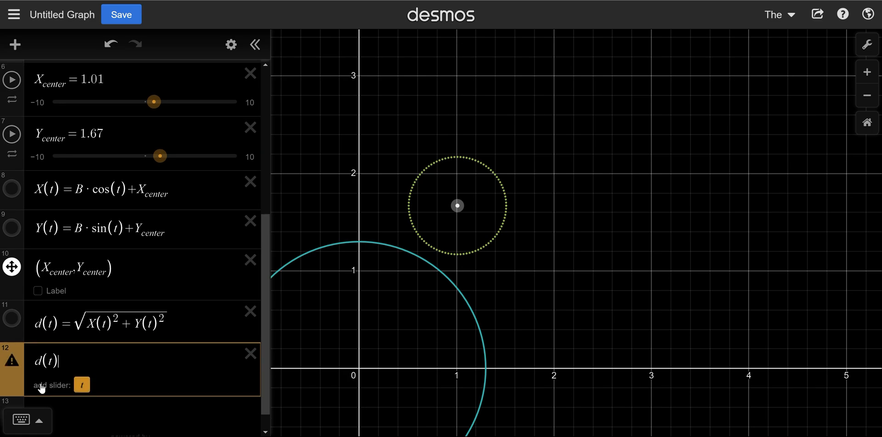
{"action": "type", "text": "/A"}
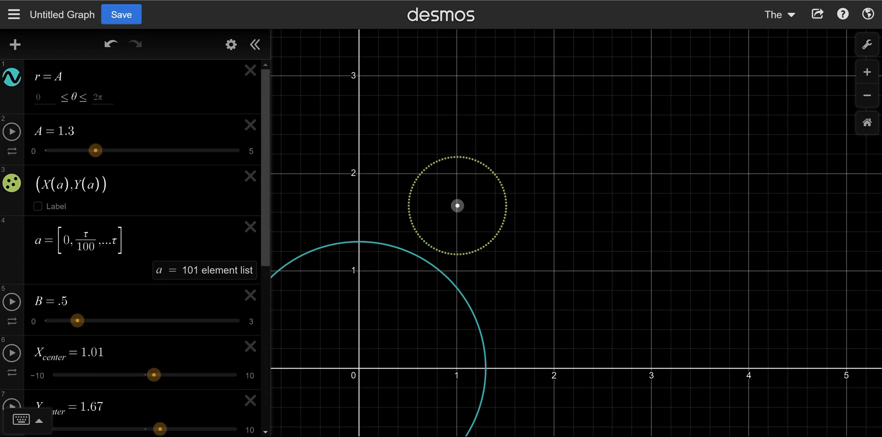
{"action": "scroll", "scroll_direction": "down", "scroll_amount": 3}
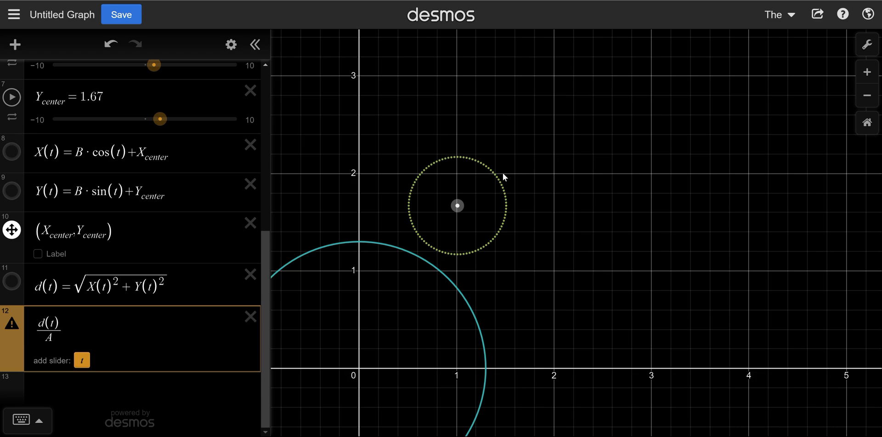
{"action": "mouse_move", "coordinate": [459, 161]}
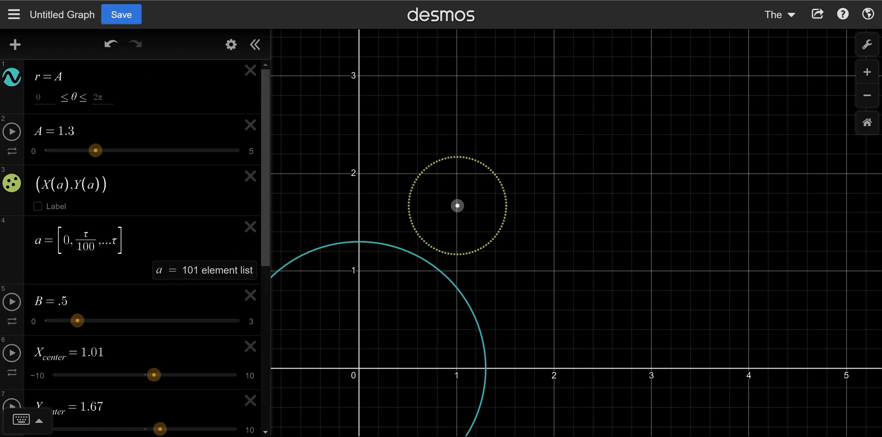
Drag the A slider from 1.3 down to exactly 1, making the cyan circle a unit circle
{"action": "left_click_drag", "start_coordinate": [94, 150], "coordinate": [87, 150]}
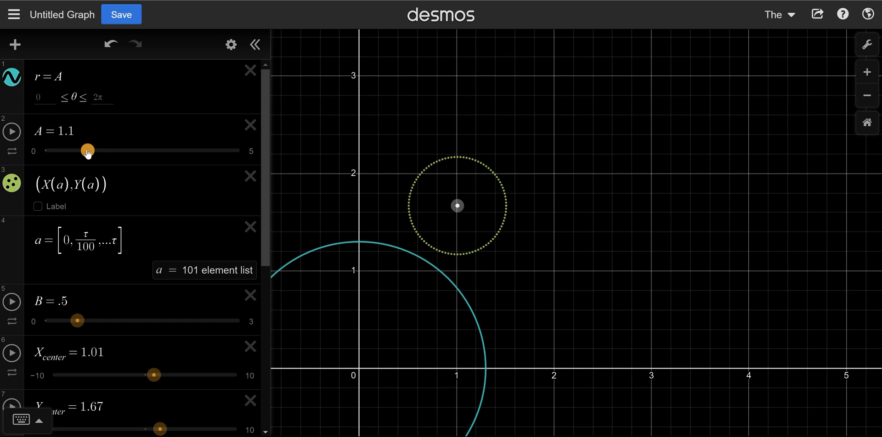
{"action": "left_click_drag", "start_coordinate": [87, 151], "coordinate": [82, 151]}
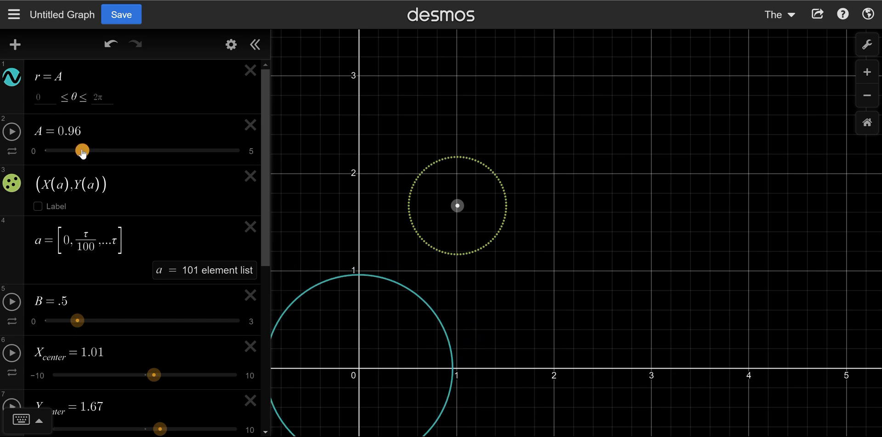
{"action": "left_click_drag", "start_coordinate": [82, 150], "coordinate": [84, 151]}
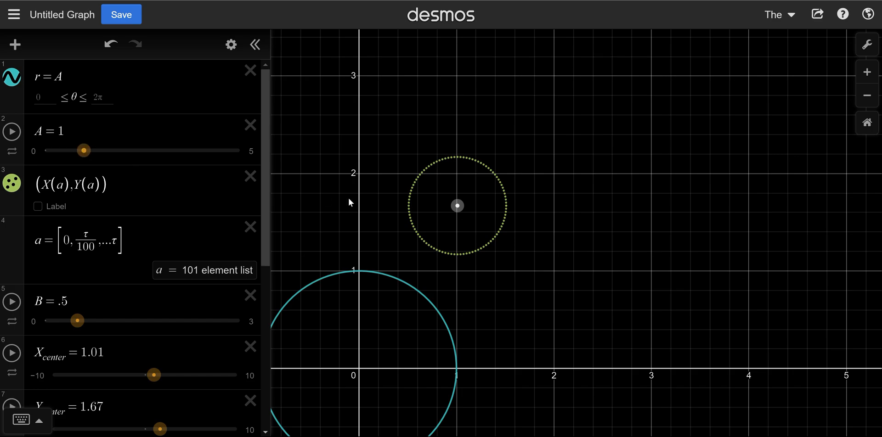
{"action": "mouse_move", "coordinate": [408, 194]}
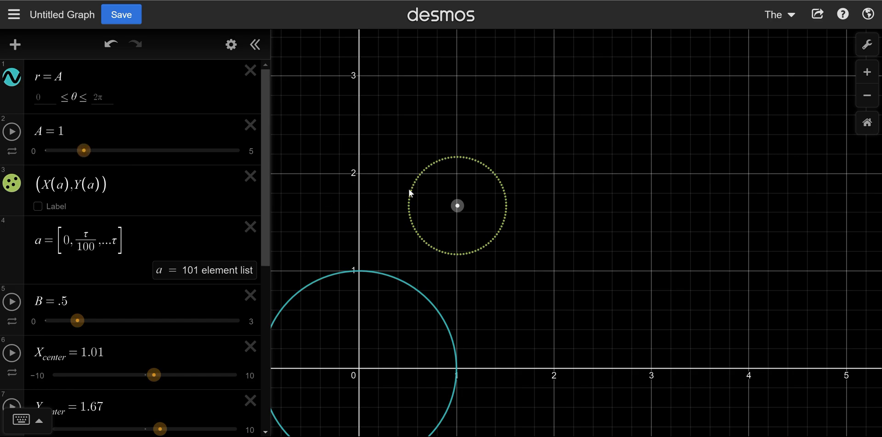
{"action": "mouse_move", "coordinate": [430, 173]}
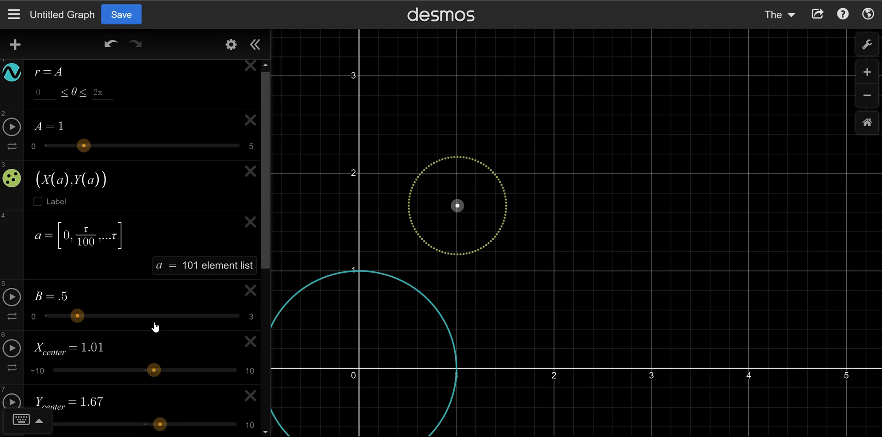
Rewrite the d(t)/A line as T(t) = (A/d(t))², plotting an orange wave
{"action": "scroll", "scroll_direction": "down", "scroll_amount": 3}
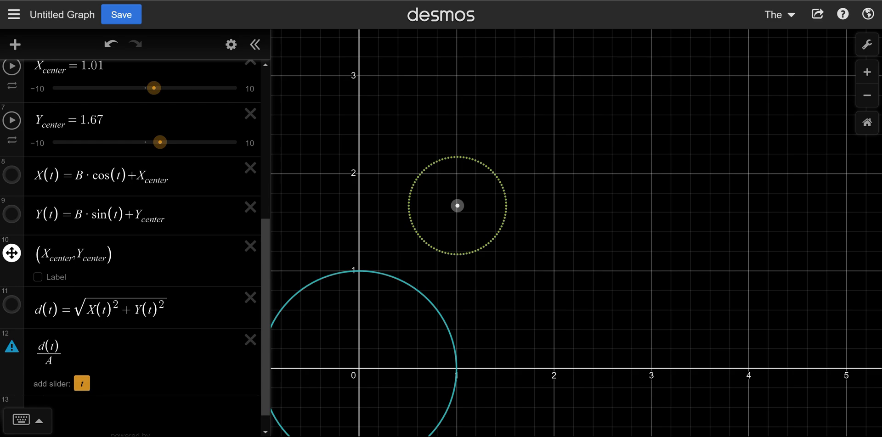
{"action": "mouse_move", "coordinate": [69, 366]}
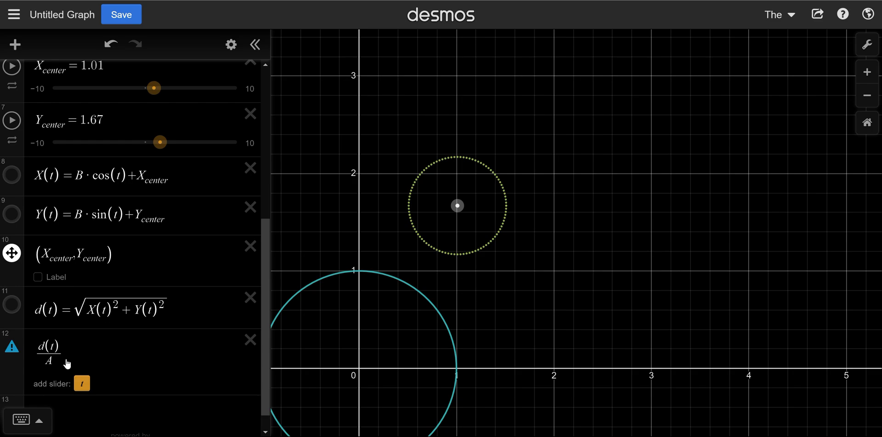
{"action": "left_click", "coordinate": [47, 352]}
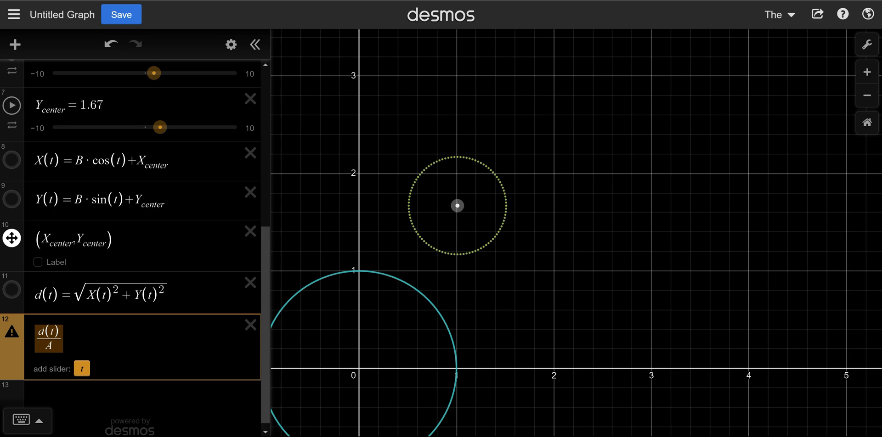
{"action": "mouse_move", "coordinate": [51, 402]}
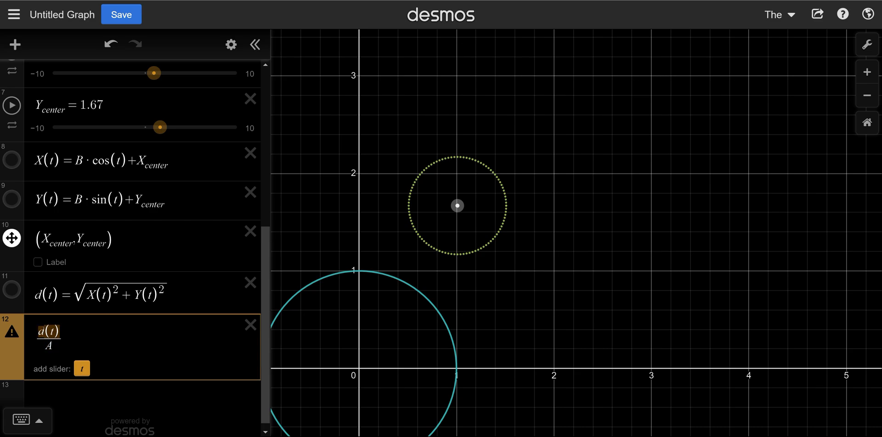
{"action": "mouse_move", "coordinate": [16, 337]}
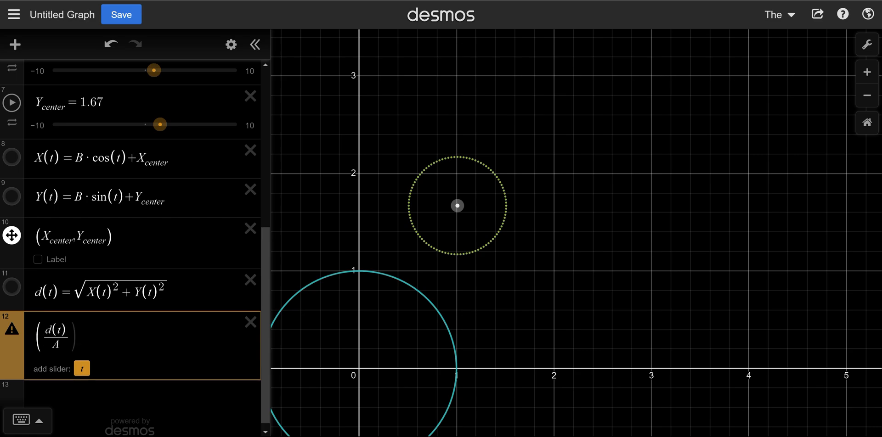
{"action": "type", "text": "2"}
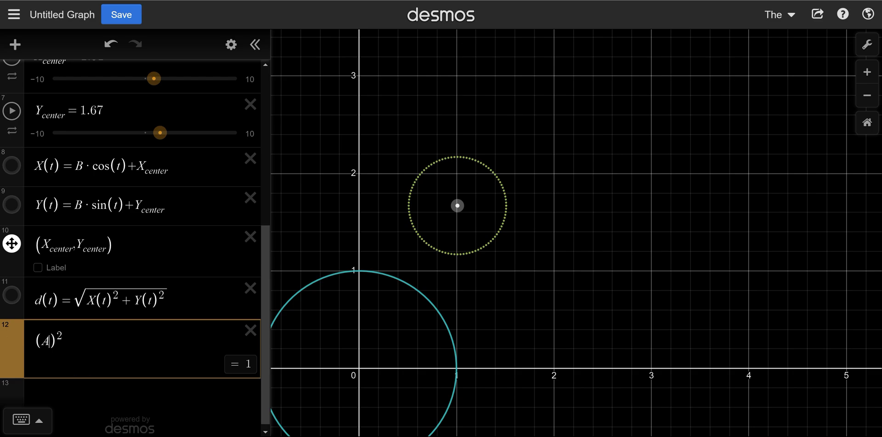
{"action": "type", "text": "/d(t)"}
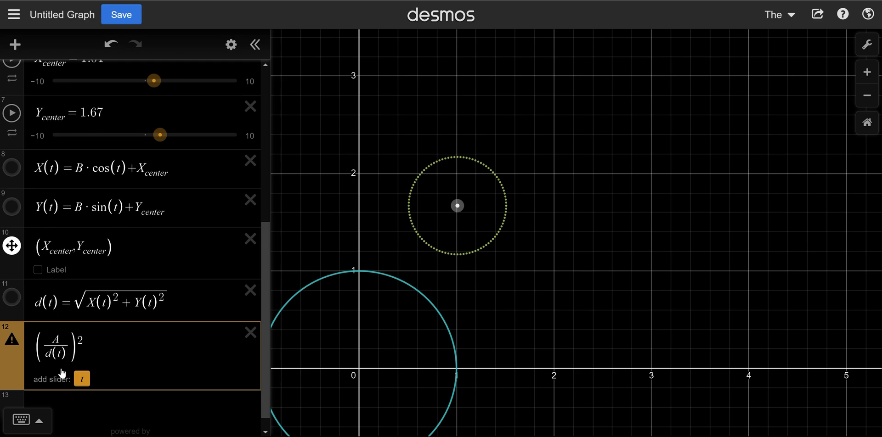
{"action": "scroll", "scroll_direction": "down", "scroll_amount": 3}
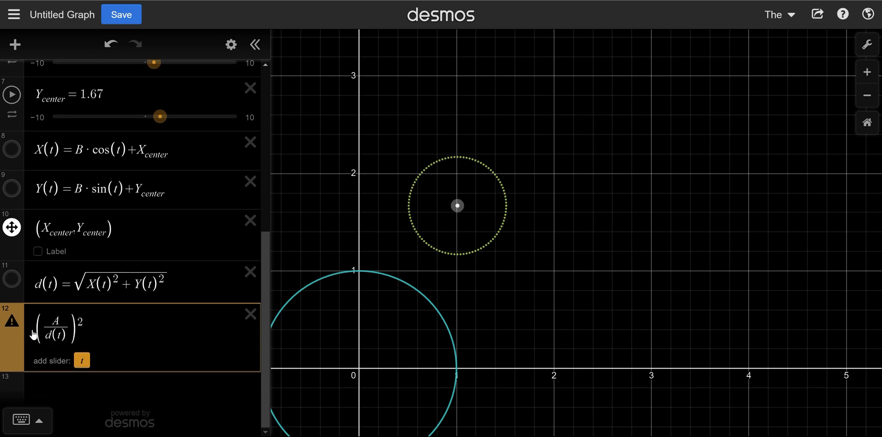
{"action": "type", "text": "T(t)="}
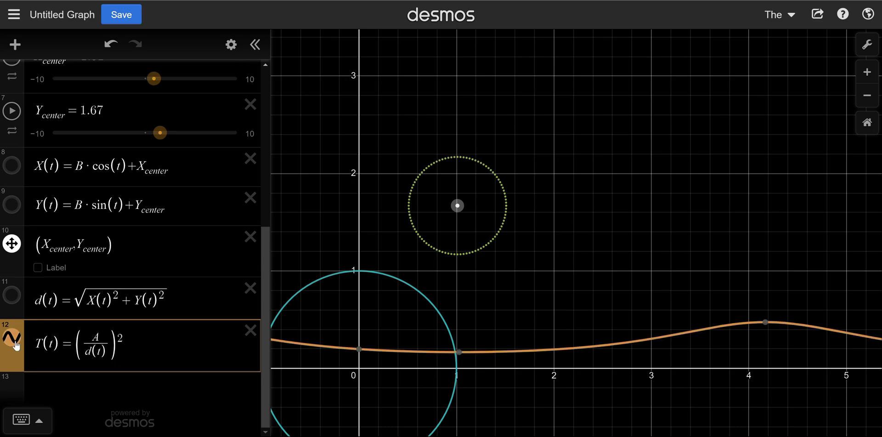
Hide the orange T(t) curve and start a new empty expression row 13 below it
{"action": "left_click", "coordinate": [11, 344]}
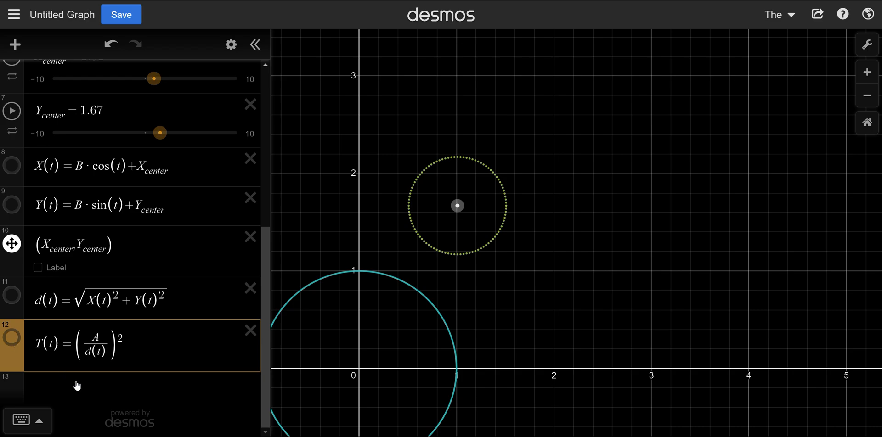
{"action": "left_click", "coordinate": [78, 390]}
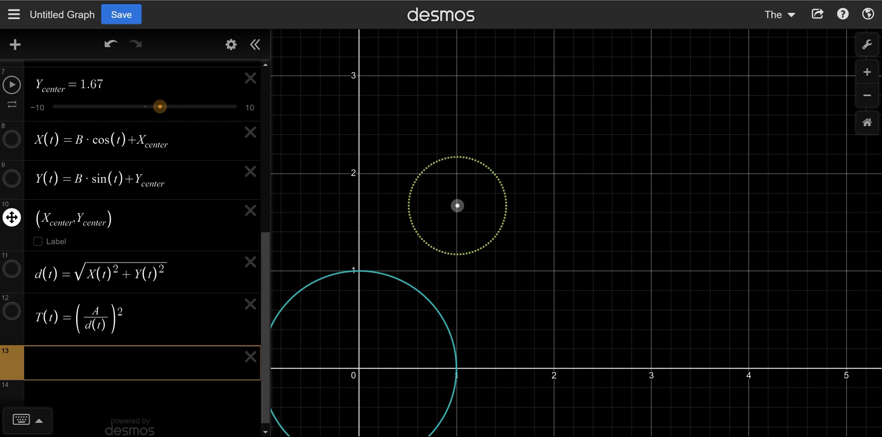
{"action": "left_click", "coordinate": [115, 364]}
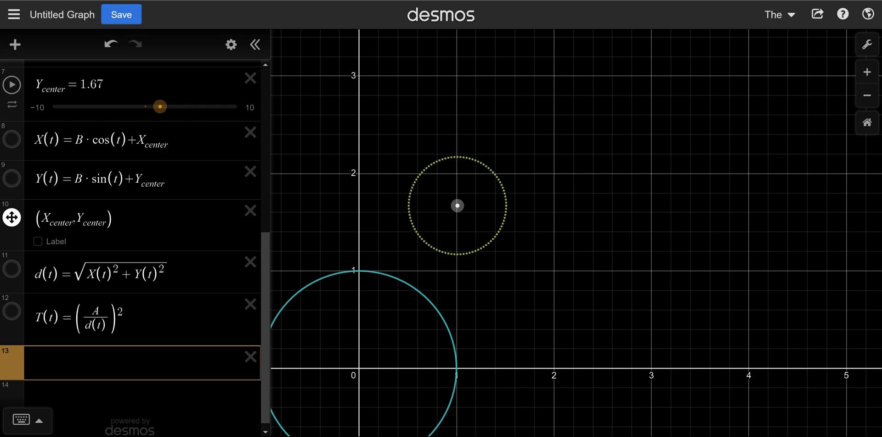
{"action": "left_click", "coordinate": [115, 365]}
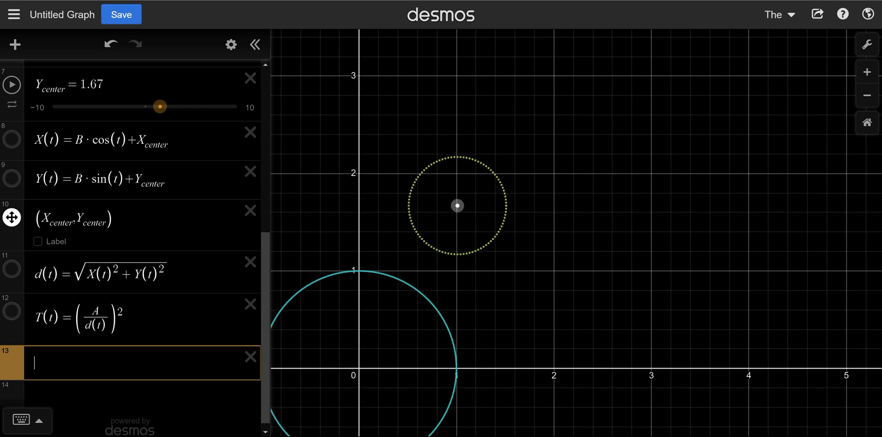
Begin a parenthesised point expression in row 13 for the circle's centre
{"action": "type", "text": "("}
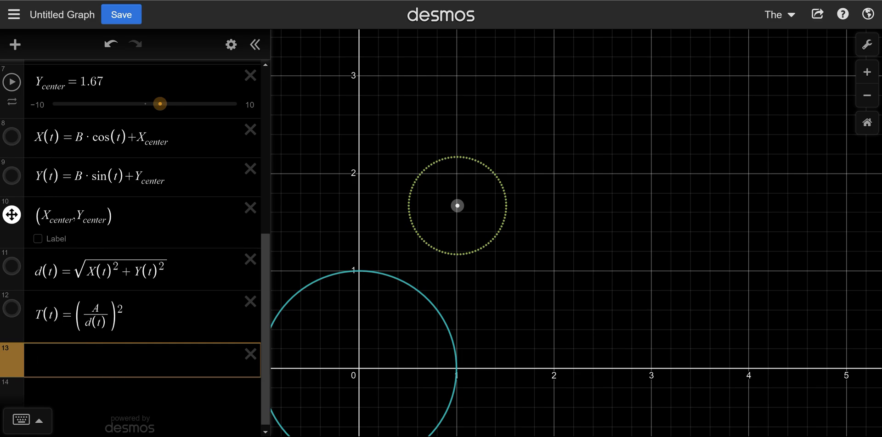
{"action": "left_click", "coordinate": [115, 361]}
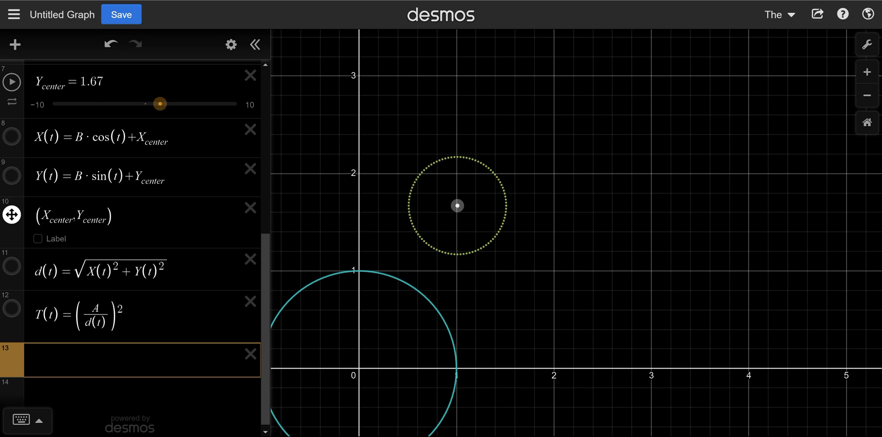
{"action": "mouse_move", "coordinate": [31, 215]}
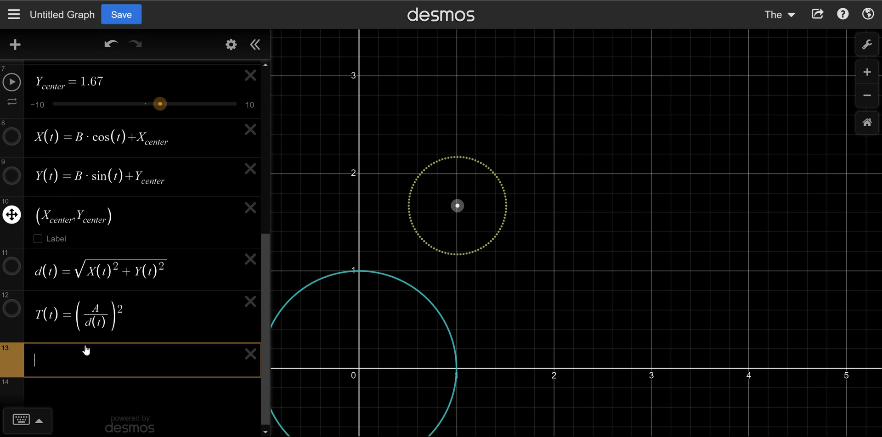
{"action": "type", "text": "("}
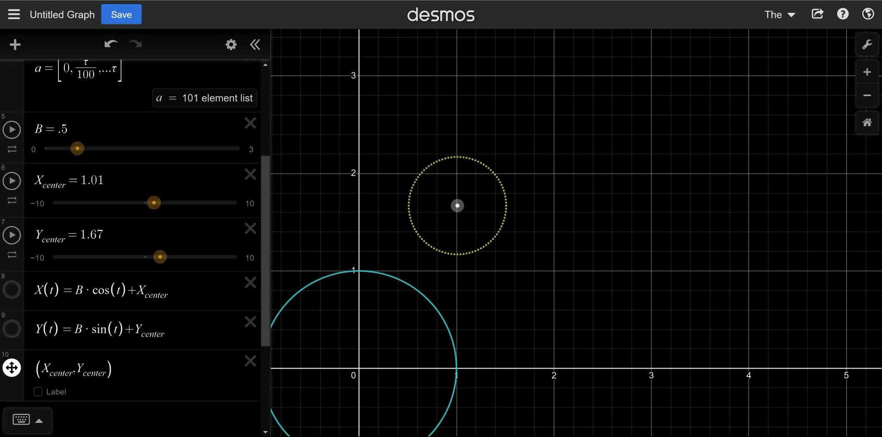
Scroll down the expression list to the (X(a),Y(a)) point row and the new line
{"action": "scroll", "scroll_direction": "down", "scroll_amount": 3}
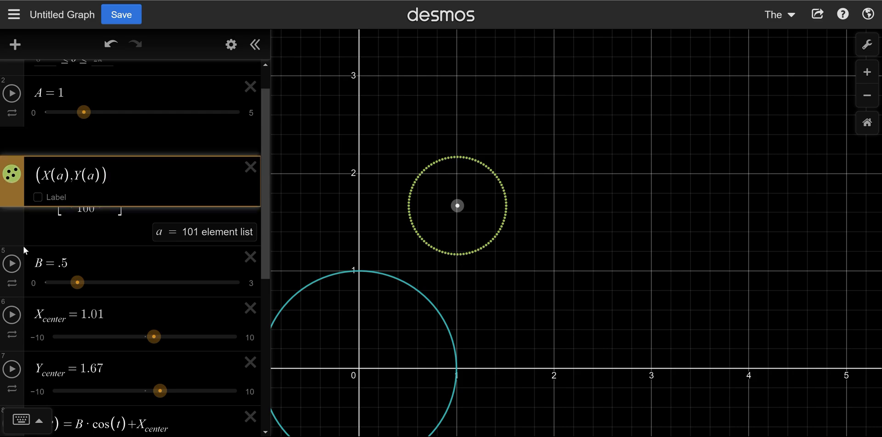
{"action": "scroll", "scroll_direction": "down", "scroll_amount": 3}
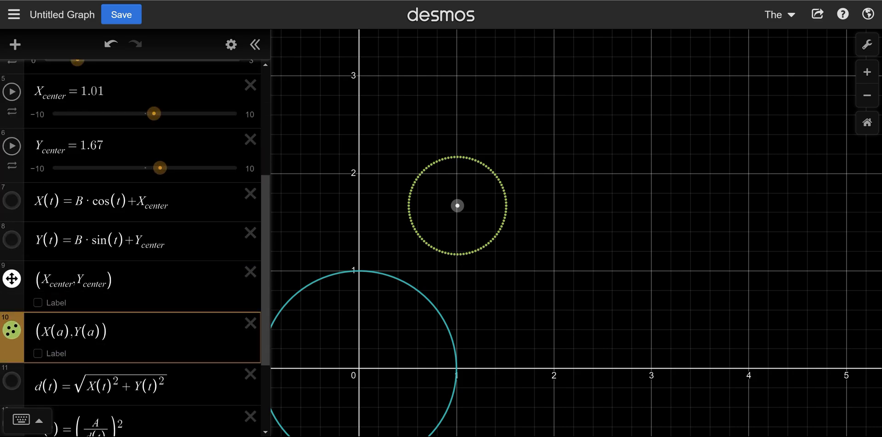
{"action": "scroll", "scroll_direction": "down", "scroll_amount": 3}
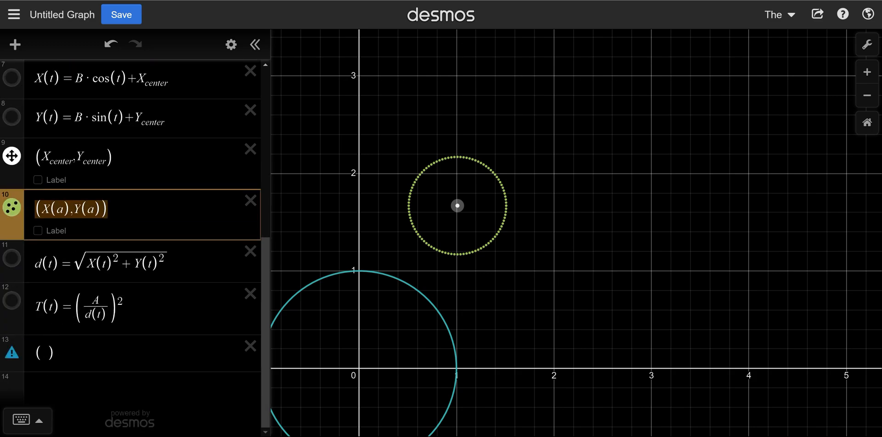
Enter the inverted point list (X(a)·T(a), Y(a)·T(a)) and adjust its pink point style
{"action": "left_click", "coordinate": [44, 354]}
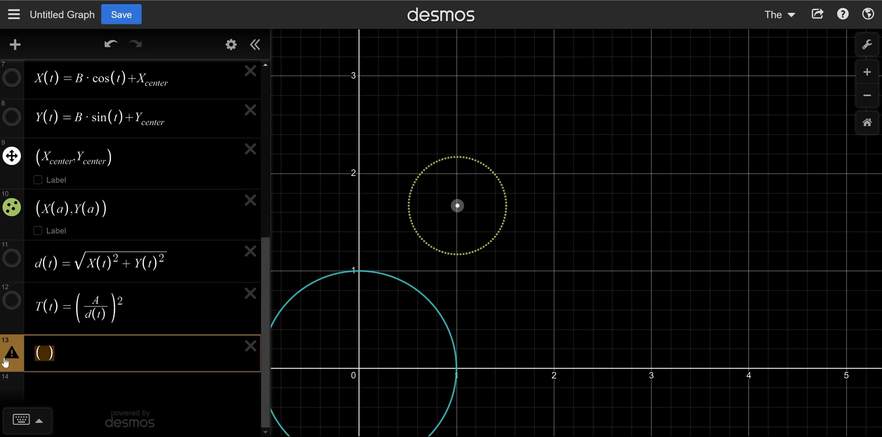
{"action": "type", "text": "(X(a),Y(a))"}
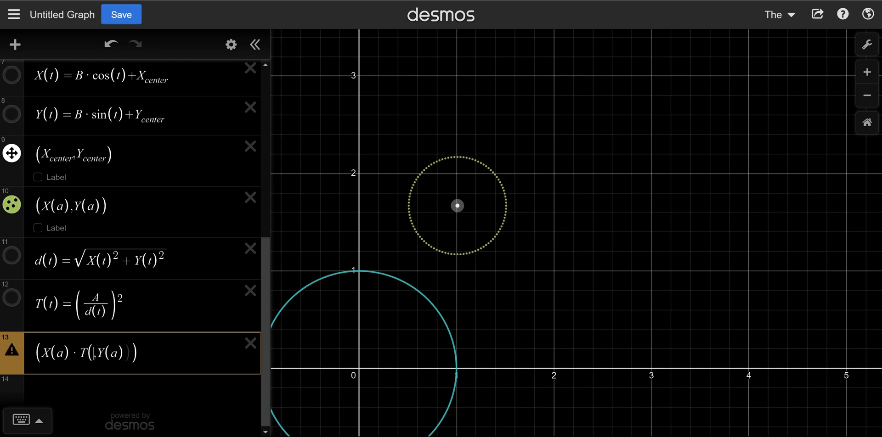
{"action": "type", "text": "a)"}
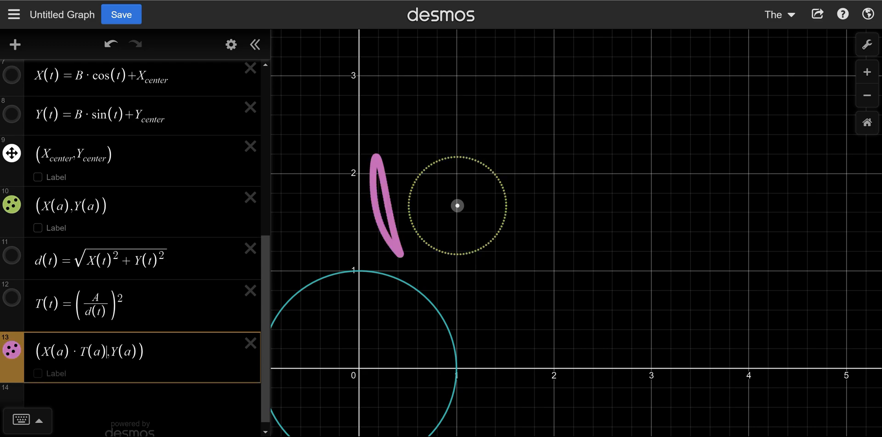
{"action": "mouse_move", "coordinate": [9, 362]}
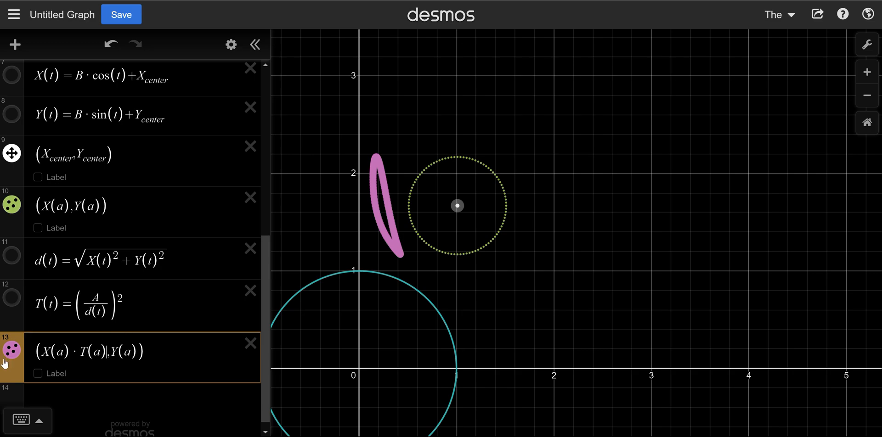
{"action": "left_click", "coordinate": [10, 352]}
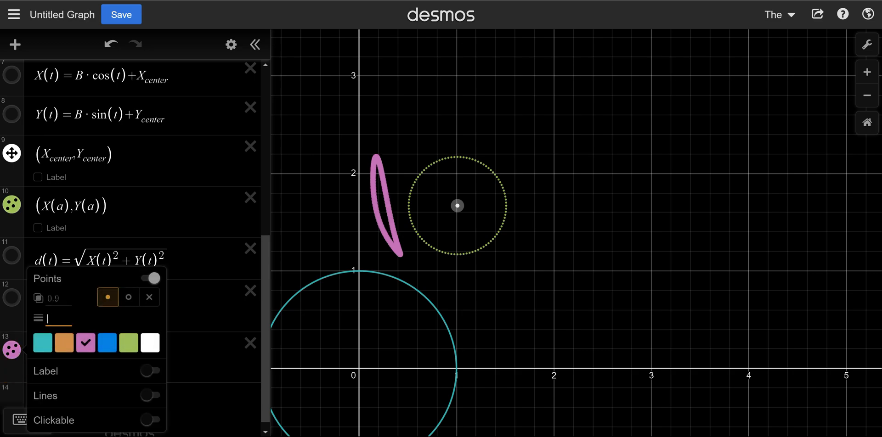
{"action": "type", "text": "3"}
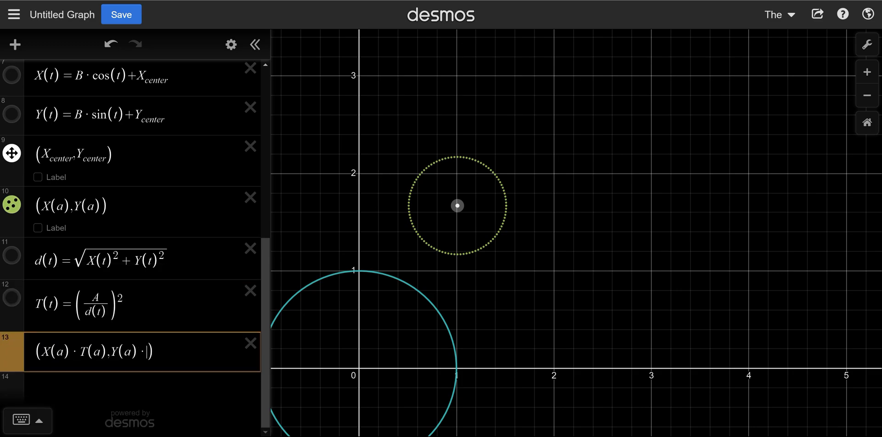
{"action": "type", "text": "T(a)"}
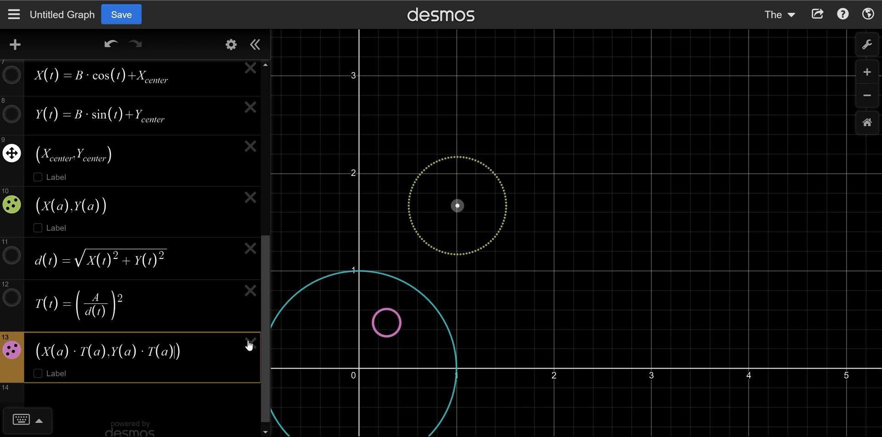
{"action": "mouse_move", "coordinate": [127, 378]}
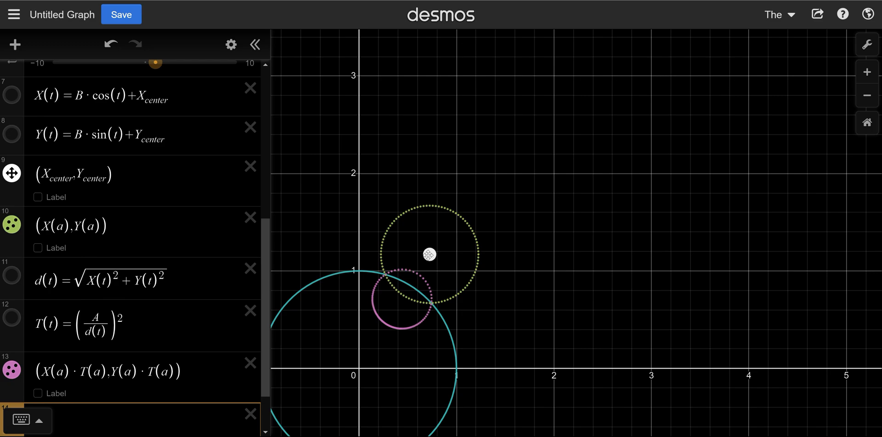
Set the cyan circle's radius A to 1.06 and zoom out
{"action": "left_click_drag", "start_coordinate": [429, 253], "coordinate": [435, 264]}
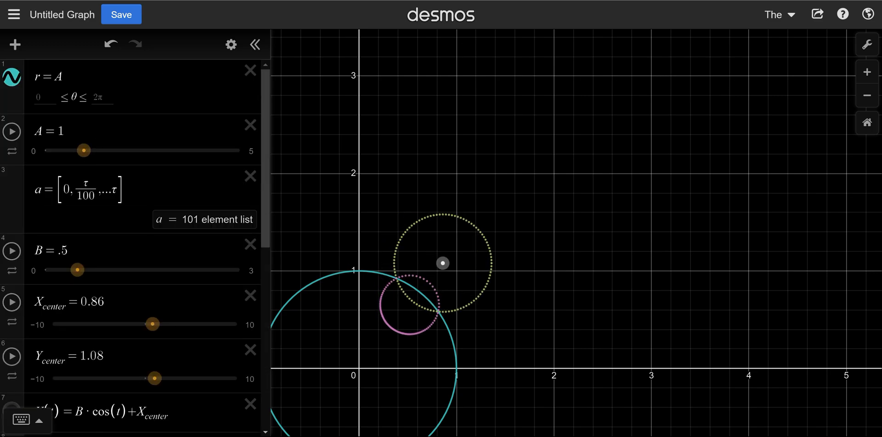
{"action": "left_click_drag", "start_coordinate": [84, 150], "coordinate": [87, 151]}
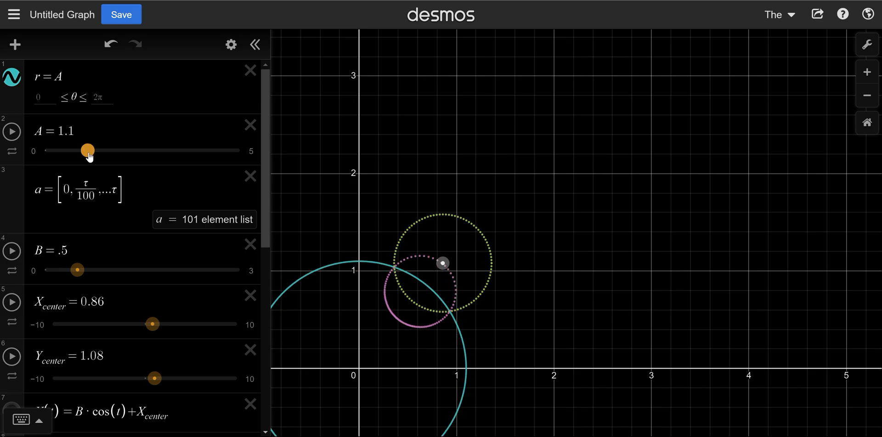
{"action": "left_click_drag", "start_coordinate": [87, 150], "coordinate": [84, 151]}
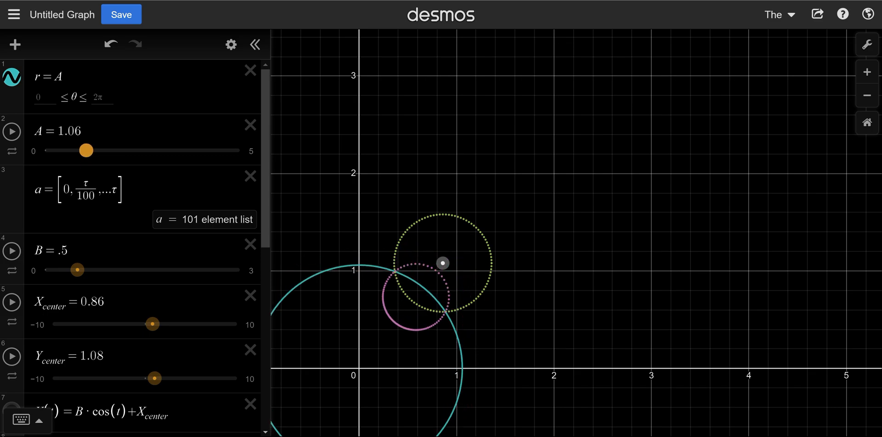
{"action": "scroll", "scroll_direction": "down", "scroll_amount": 3}
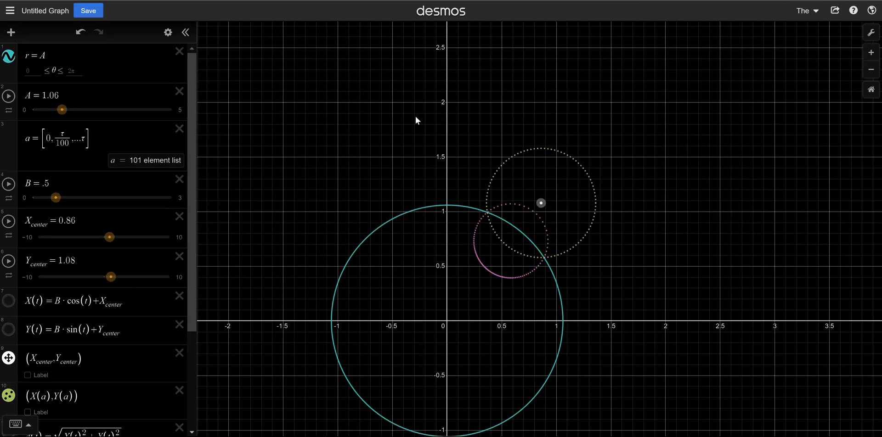
{"action": "scroll", "scroll_direction": "down", "scroll_amount": 3}
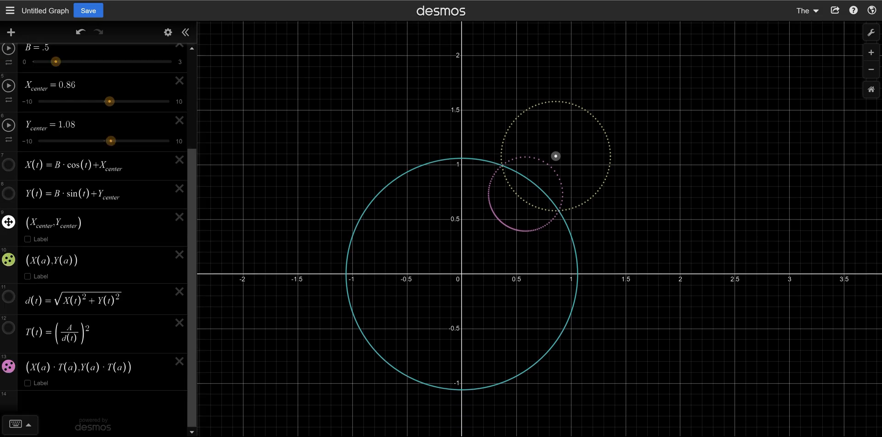
{"action": "mouse_move", "coordinate": [68, 376]}
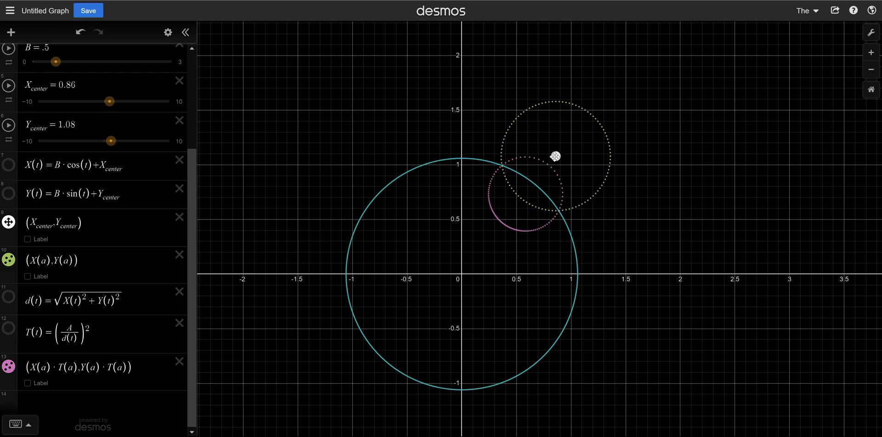
Drag the yellow circle's centre inside the cyan circle, near (0.137, 0.163)
{"action": "left_click_drag", "start_coordinate": [554, 156], "coordinate": [528, 181]}
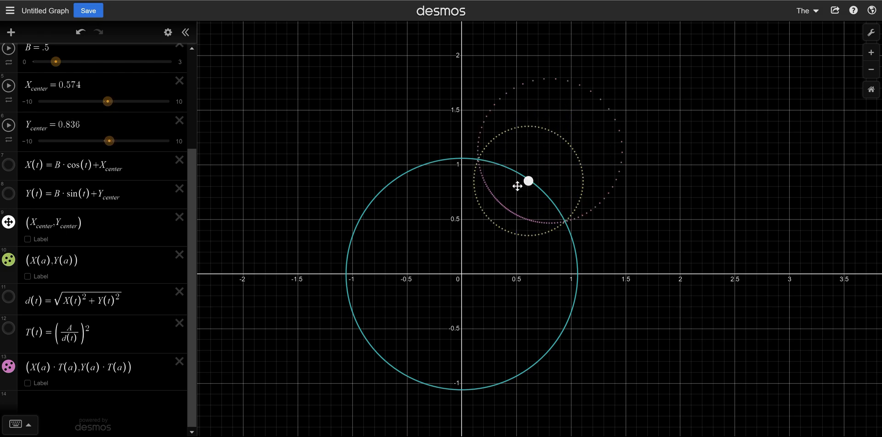
{"action": "left_click_drag", "start_coordinate": [527, 181], "coordinate": [496, 222]}
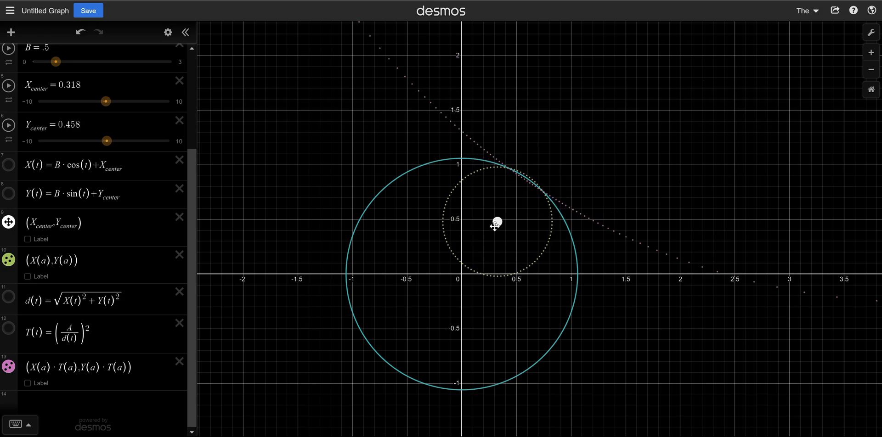
{"action": "left_click_drag", "start_coordinate": [496, 222], "coordinate": [482, 246]}
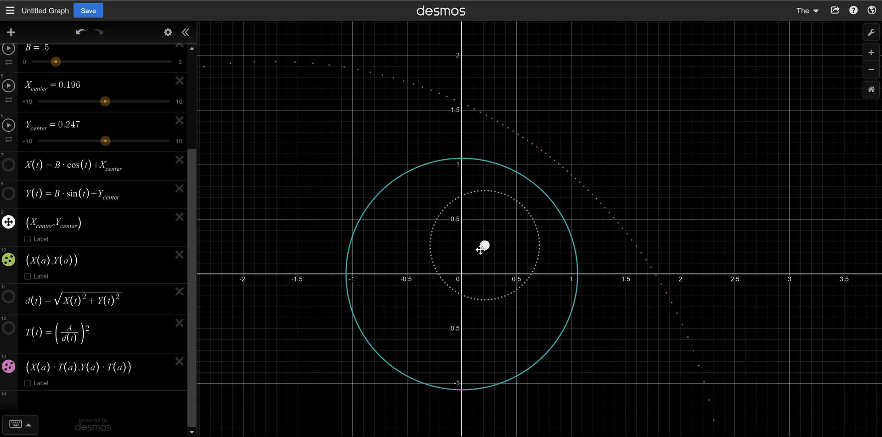
{"action": "left_click_drag", "start_coordinate": [482, 246], "coordinate": [477, 256]}
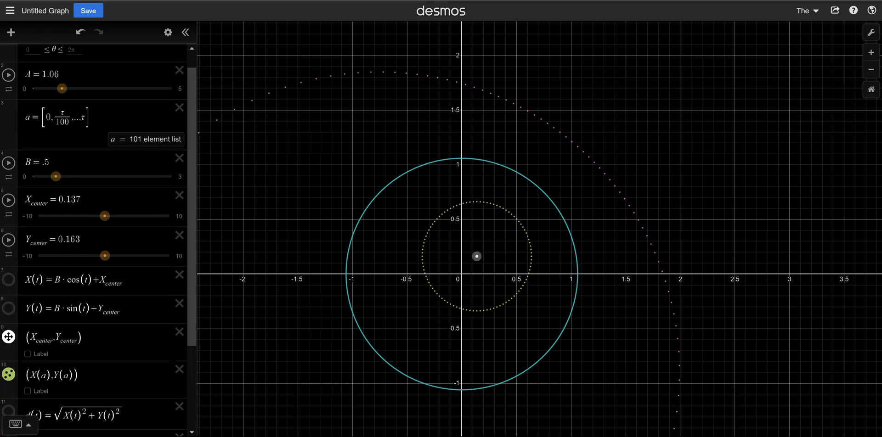
{"action": "left_click", "coordinate": [68, 126]}
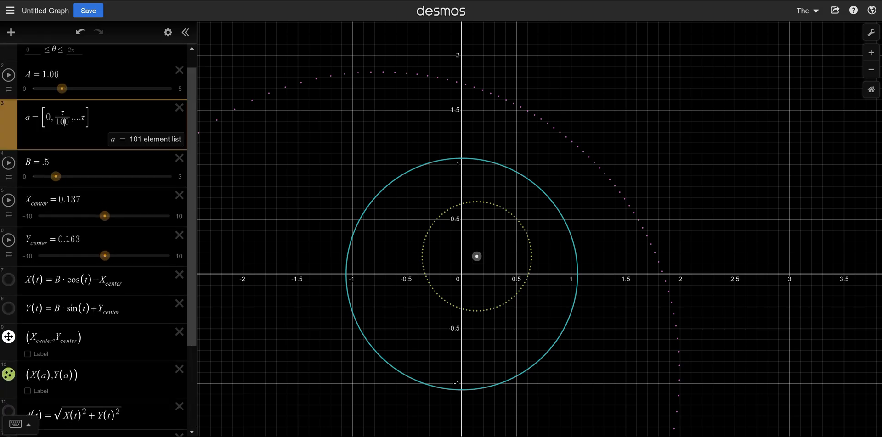
{"action": "type", "text": "200"}
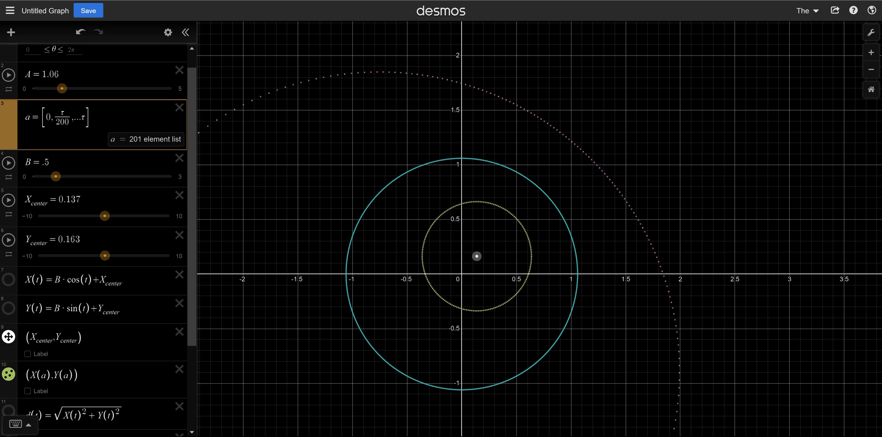
{"action": "mouse_move", "coordinate": [381, 245]}
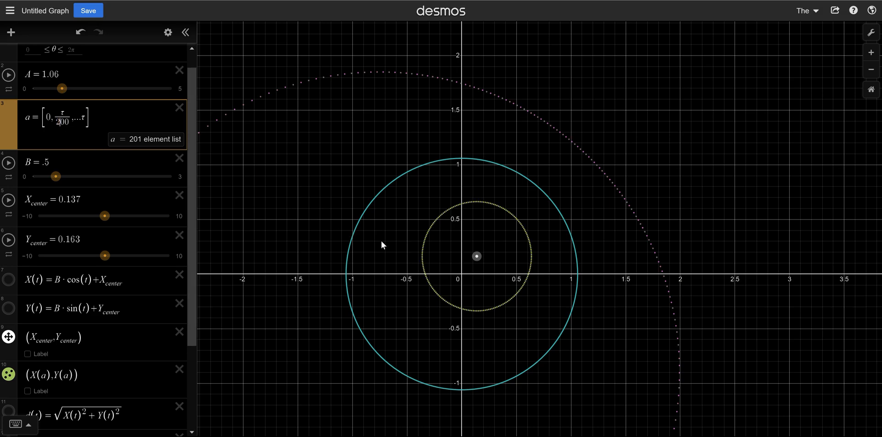
{"action": "left_click_drag", "start_coordinate": [476, 257], "coordinate": [468, 244]}
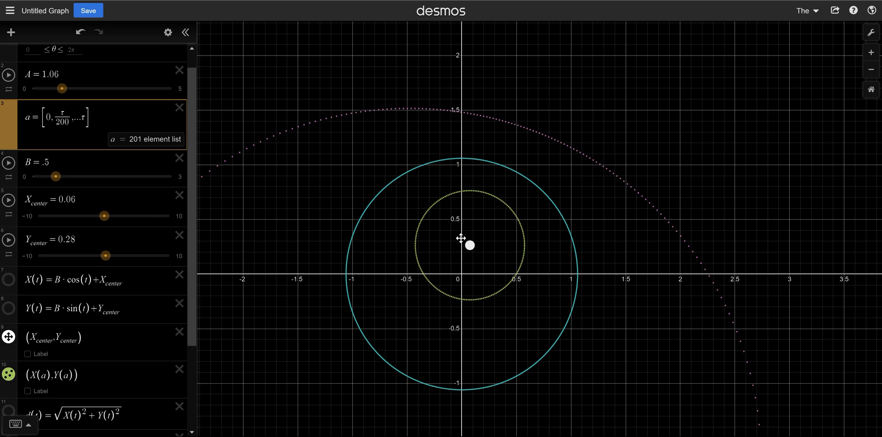
{"action": "left_click_drag", "start_coordinate": [468, 244], "coordinate": [386, 181]}
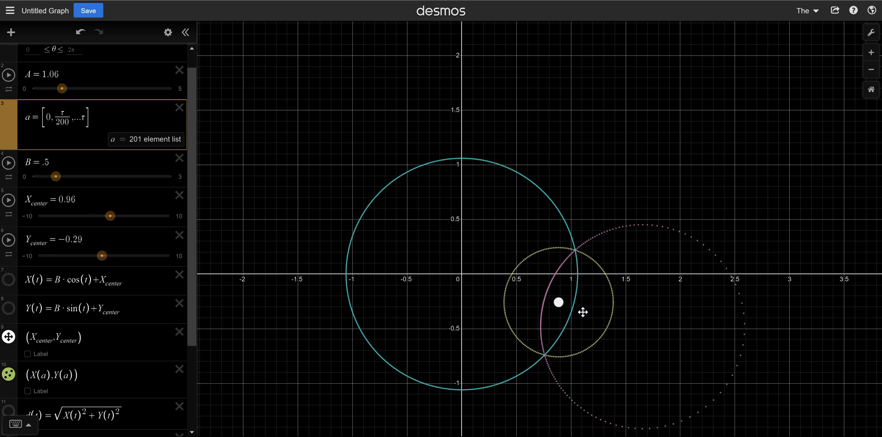
{"action": "left_click_drag", "start_coordinate": [557, 302], "coordinate": [675, 251]}
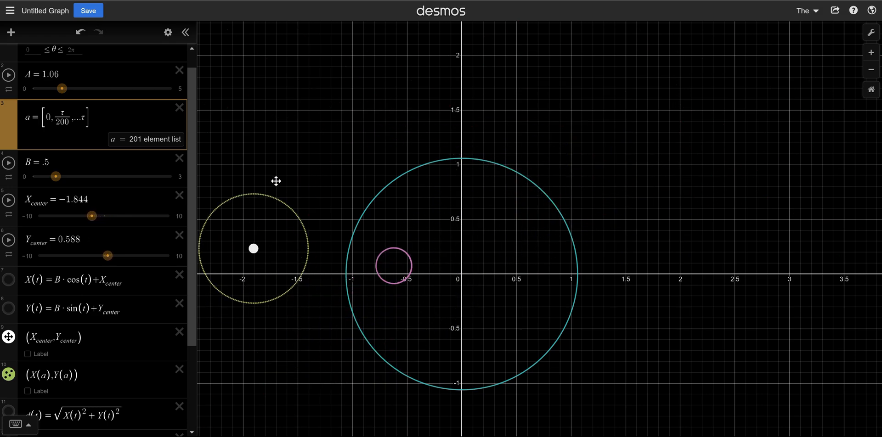
{"action": "left_click_drag", "start_coordinate": [252, 249], "coordinate": [449, 249]}
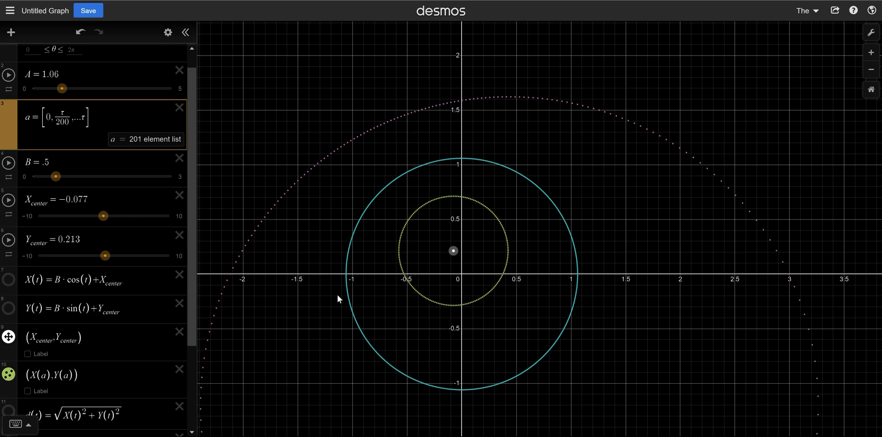
{"action": "mouse_move", "coordinate": [115, 214]}
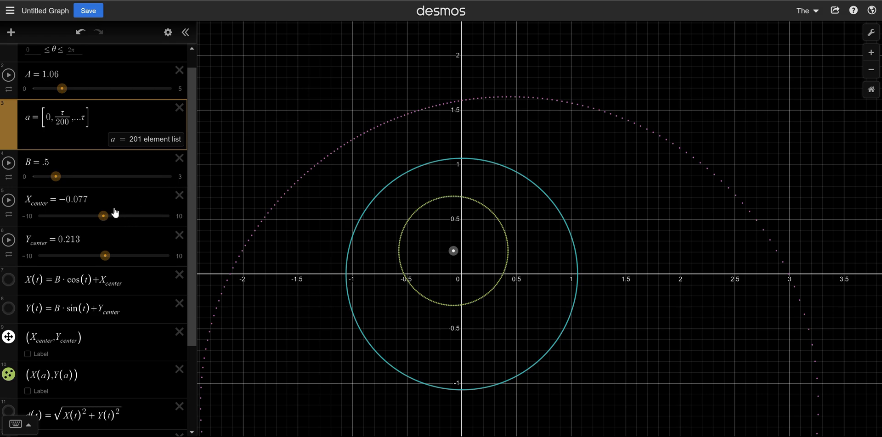
{"action": "mouse_move", "coordinate": [37, 271]}
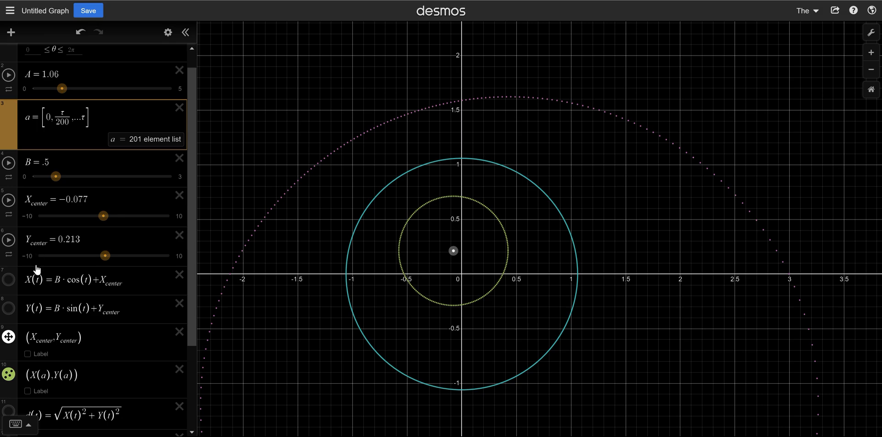
{"action": "mouse_move", "coordinate": [48, 196]}
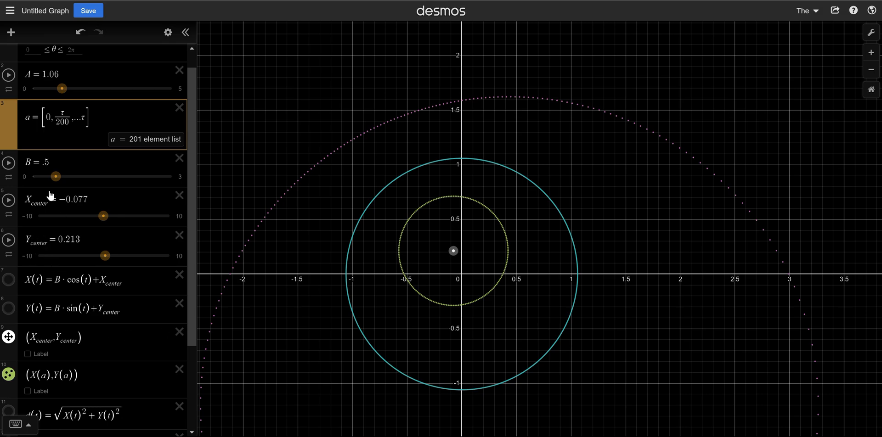
Replace the centre coordinates with 2·A·cos(6·w) and 2·A·sin(7·w), introducing slider w
{"action": "left_click", "coordinate": [70, 200]}
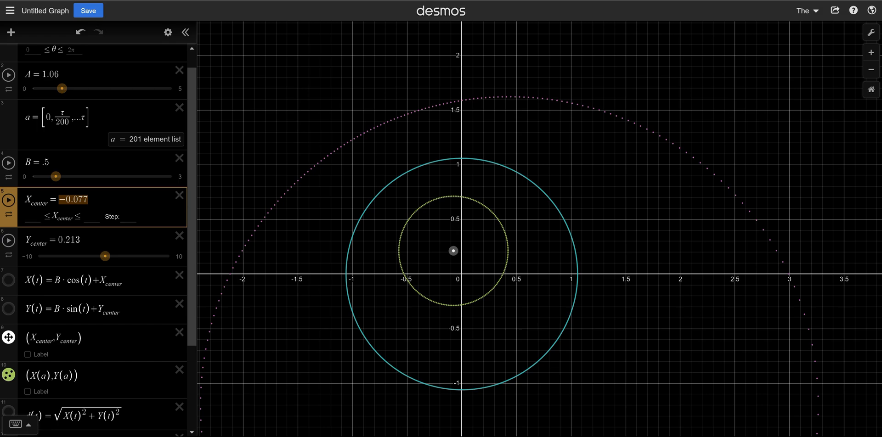
{"action": "type", "text": "2 ·"}
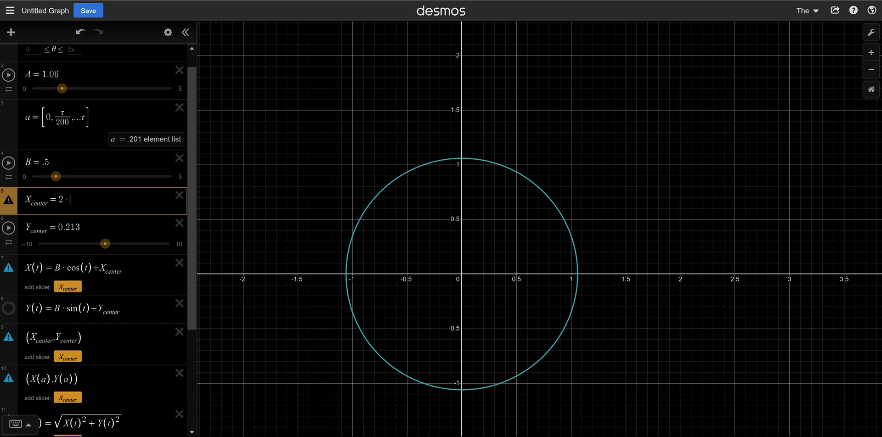
{"action": "type", "text": "A·s"}
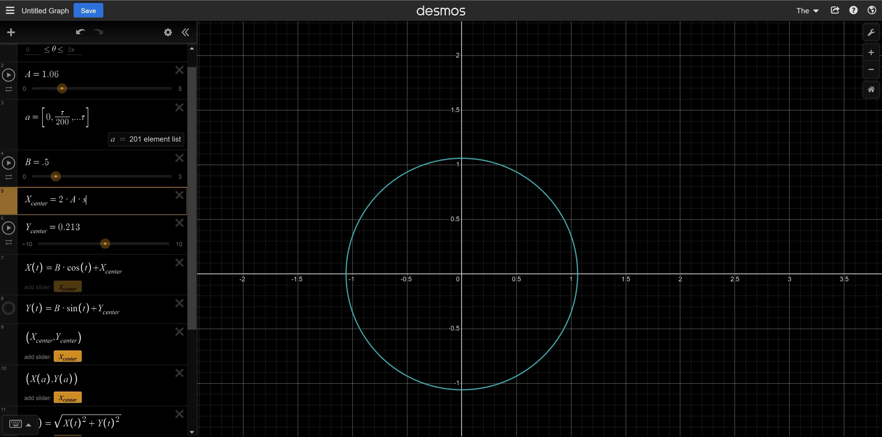
{"action": "type", "text": "in(6"}
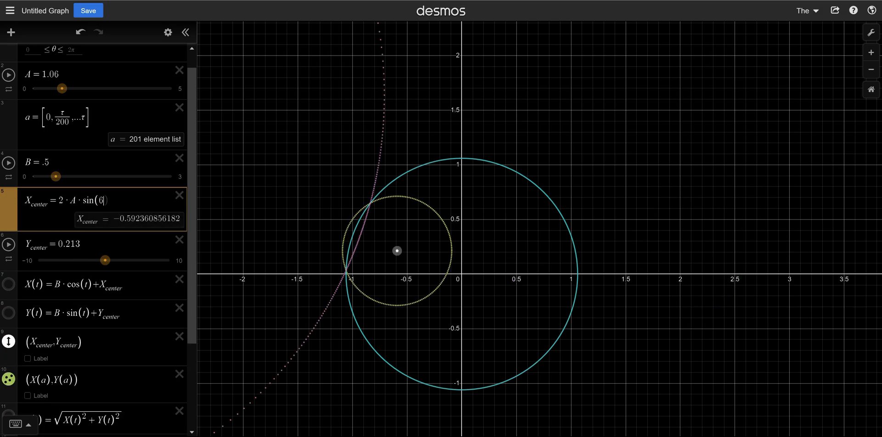
{"action": "type", "text": "T"}
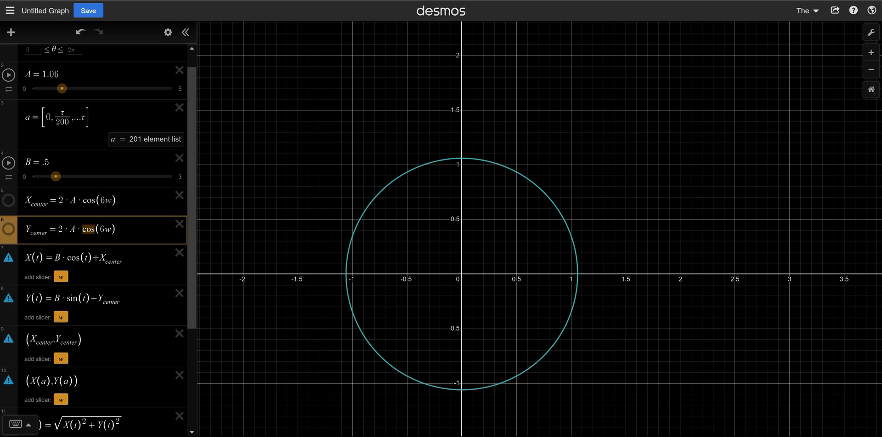
{"action": "type", "text": "sin"}
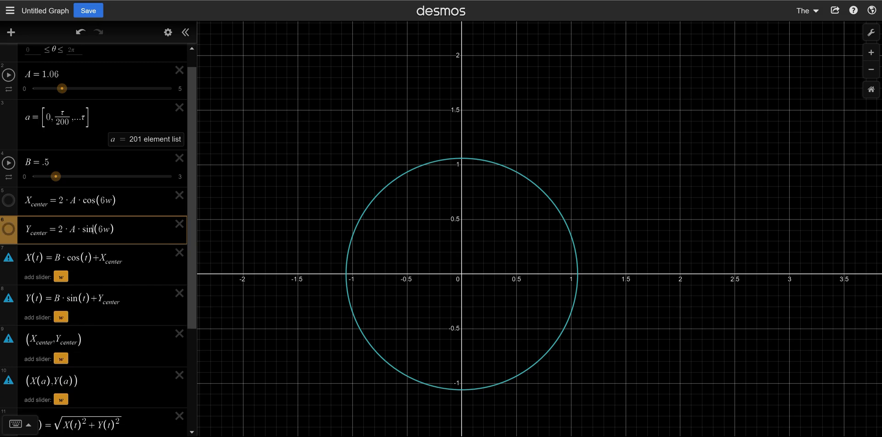
{"action": "type", "text": "7 ·"}
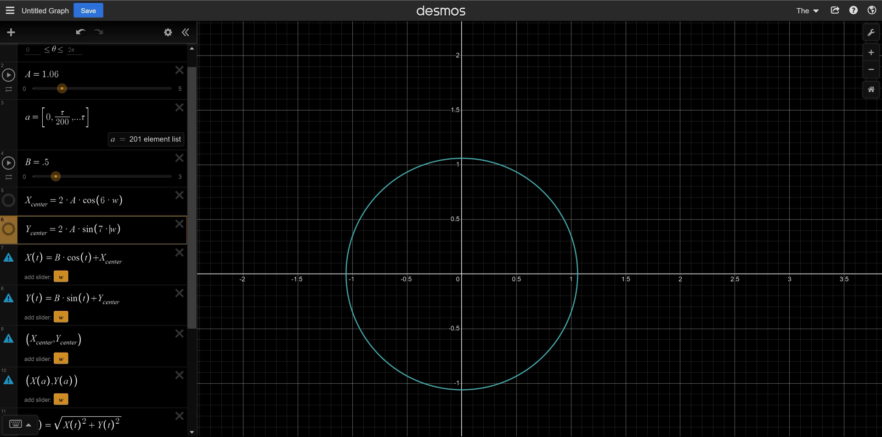
{"action": "scroll", "scroll_direction": "down", "scroll_amount": 3}
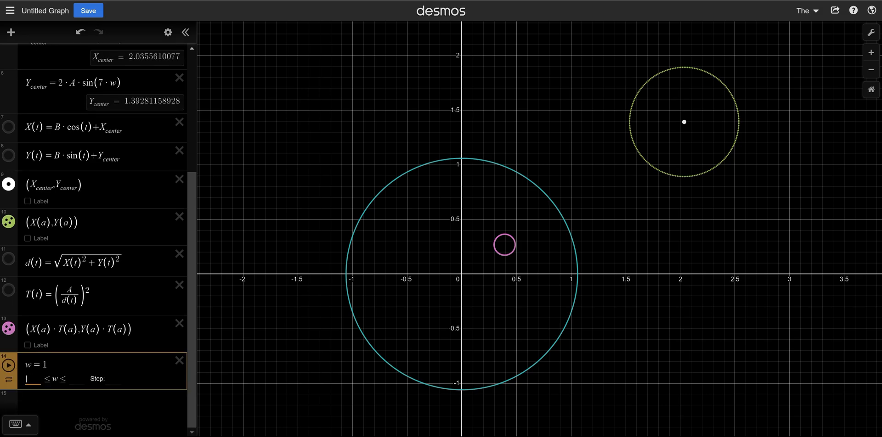
Give the w slider bounds 0 to τ, choose its animation mode and start it animating
{"action": "type", "text": "0"}
{"action": "left_click", "coordinate": [78, 379]}
{"action": "type", "text": "τ"}
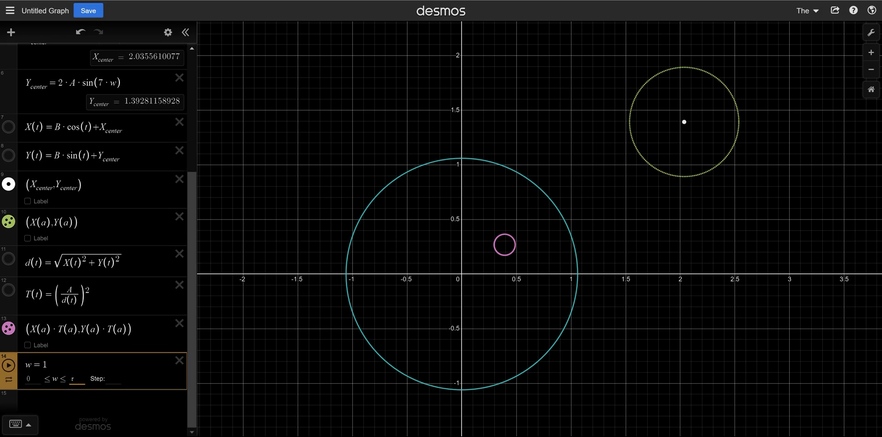
{"action": "left_click", "coordinate": [9, 393]}
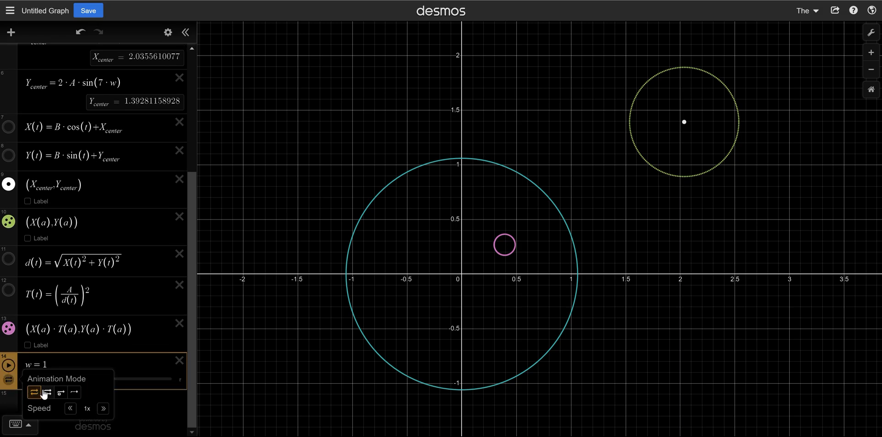
{"action": "left_click", "coordinate": [46, 393]}
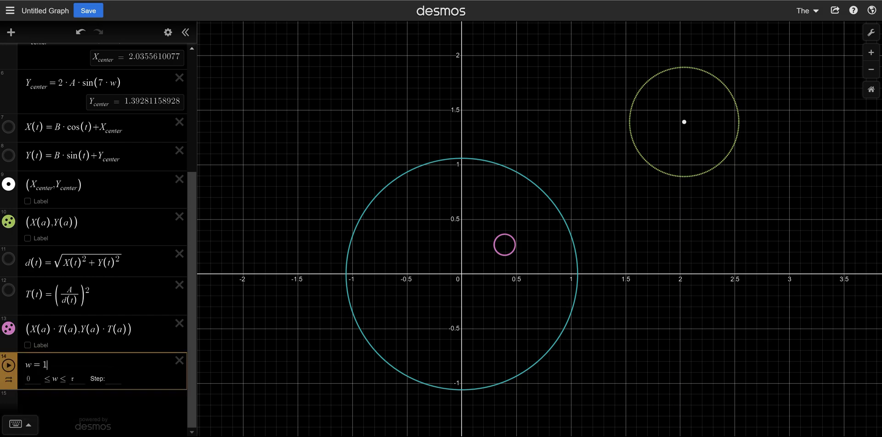
{"action": "left_click", "coordinate": [9, 376]}
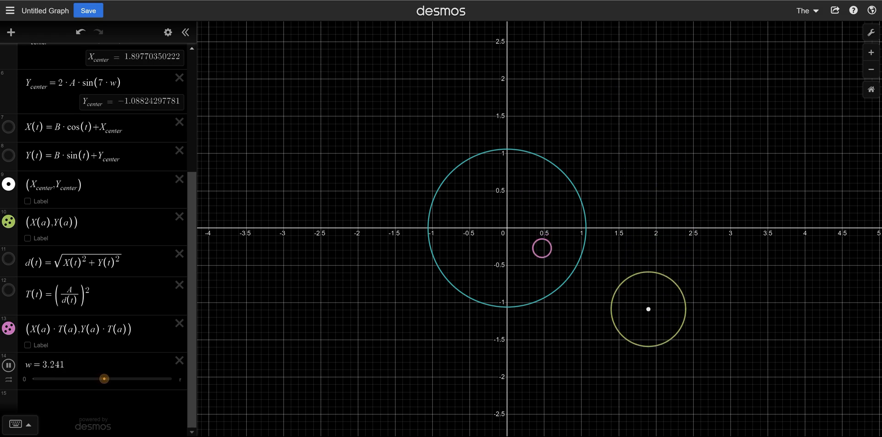
Nudge the w slider controls while the yellow circle travels its Lissajous path
{"action": "left_click_drag", "start_coordinate": [104, 378], "coordinate": [107, 378]}
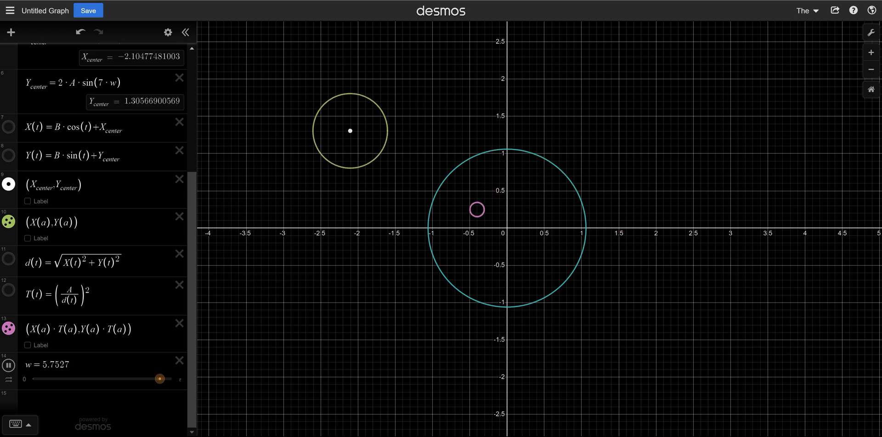
{"action": "left_click_drag", "start_coordinate": [159, 378], "coordinate": [163, 378]}
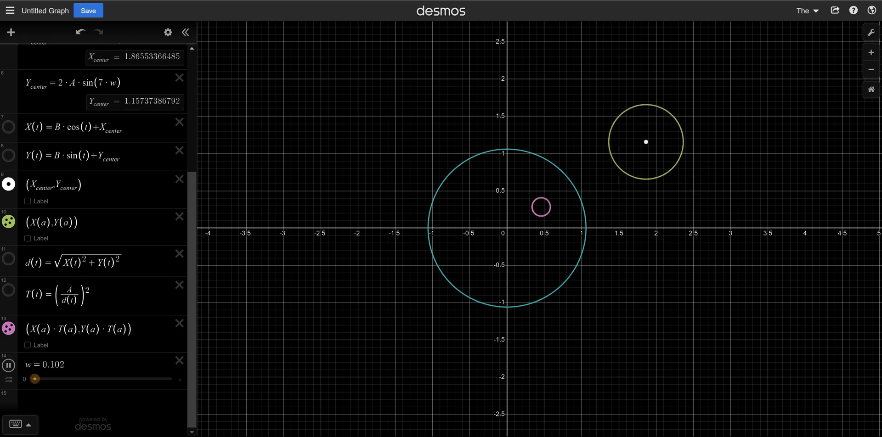
{"action": "left_click_drag", "start_coordinate": [34, 379], "coordinate": [38, 379]}
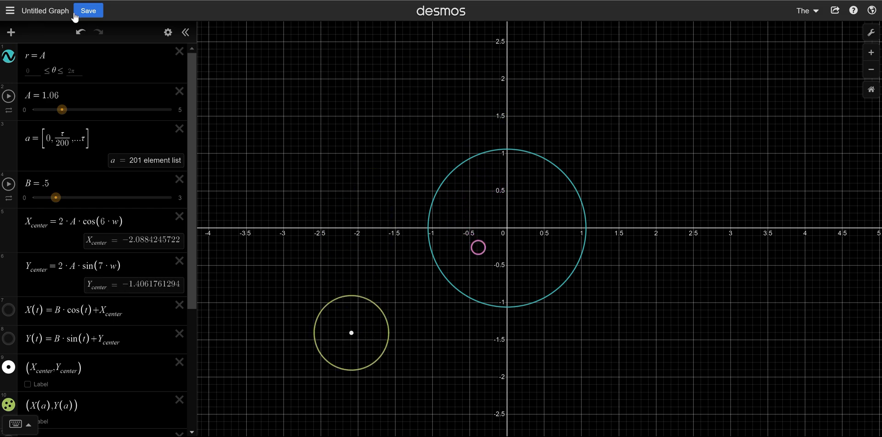
Save the graph under the title 'Circle Inversion'
{"action": "left_click", "coordinate": [89, 10]}
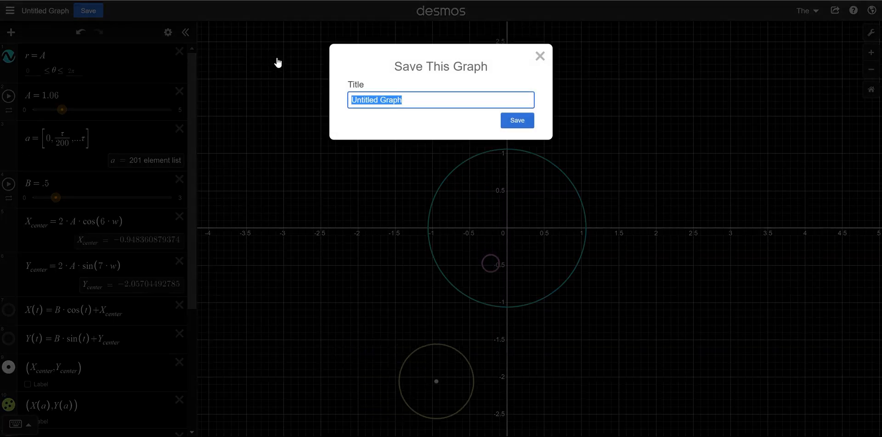
{"action": "type", "text": "Circle Inversion"}
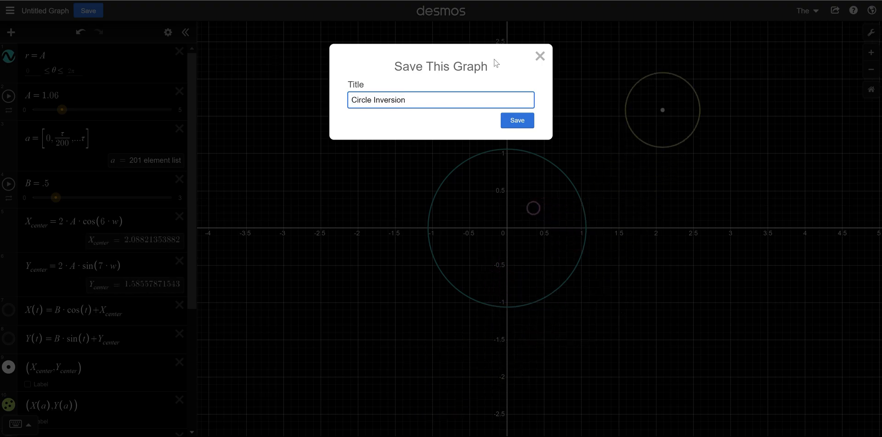
{"action": "left_click", "coordinate": [517, 120]}
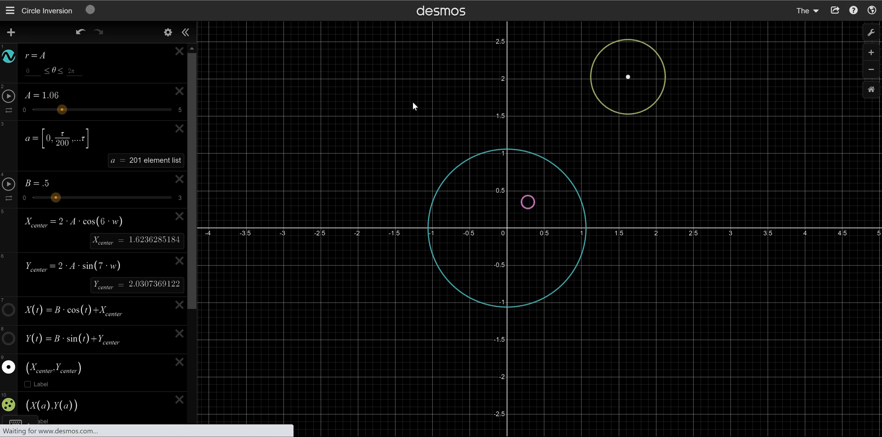
{"action": "left_click", "coordinate": [836, 10]}
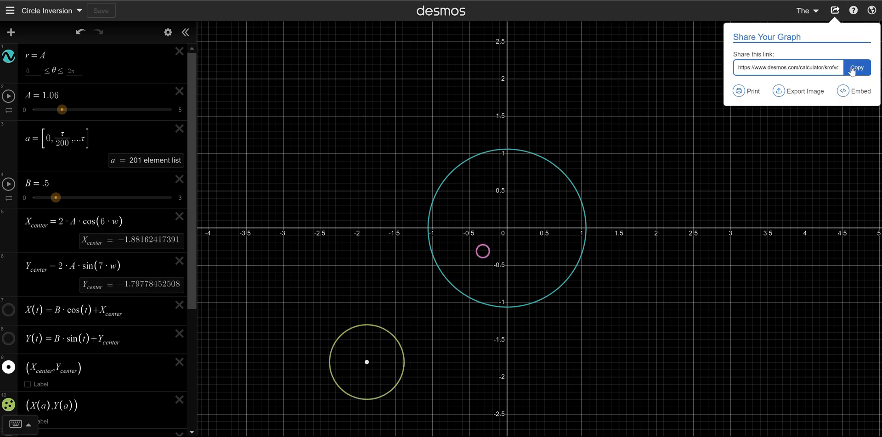
Copy the graph's share link and return to the recording options
{"action": "left_click", "coordinate": [857, 68]}
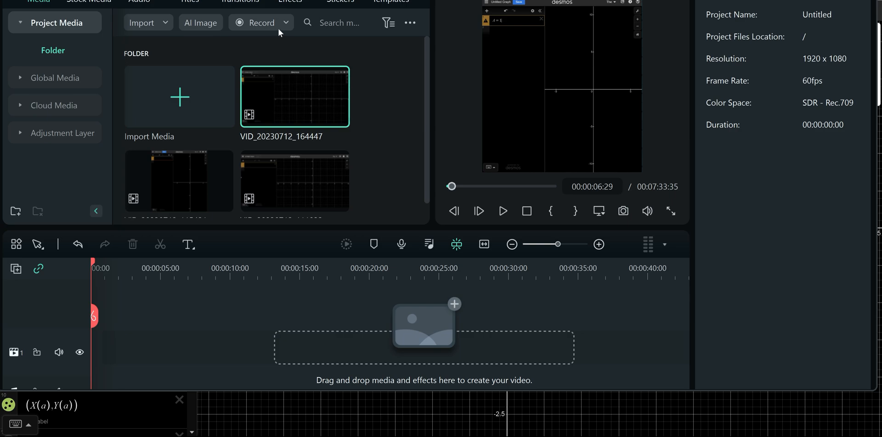
{"action": "left_click", "coordinate": [259, 23]}
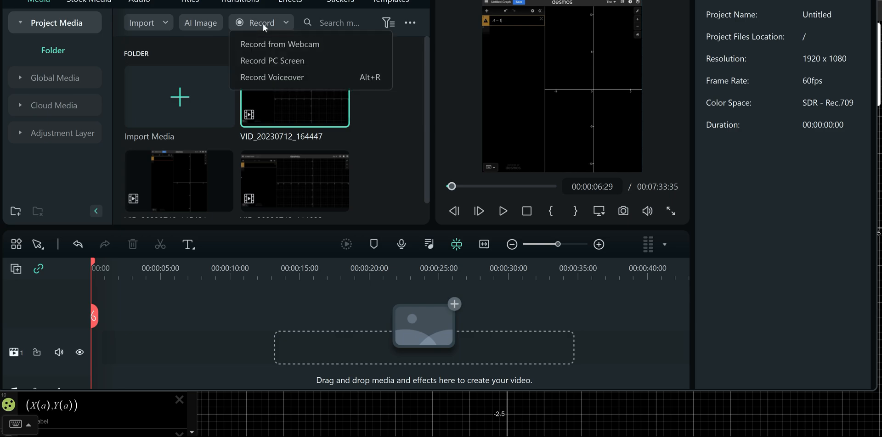